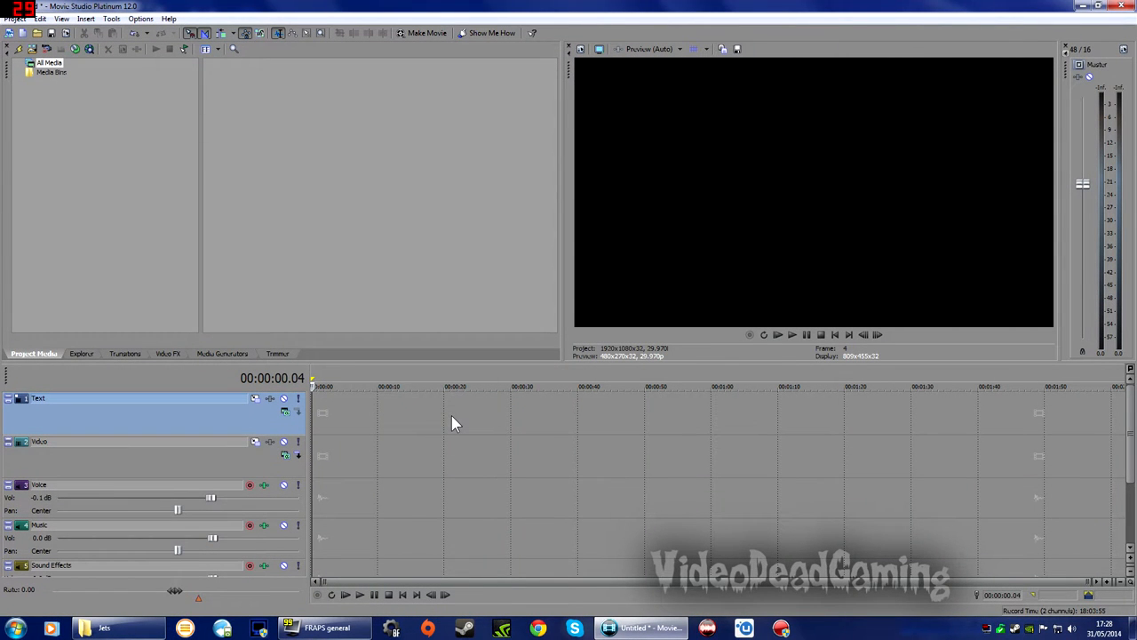
{"action": "mouse_move", "coordinate": [512, 163]}
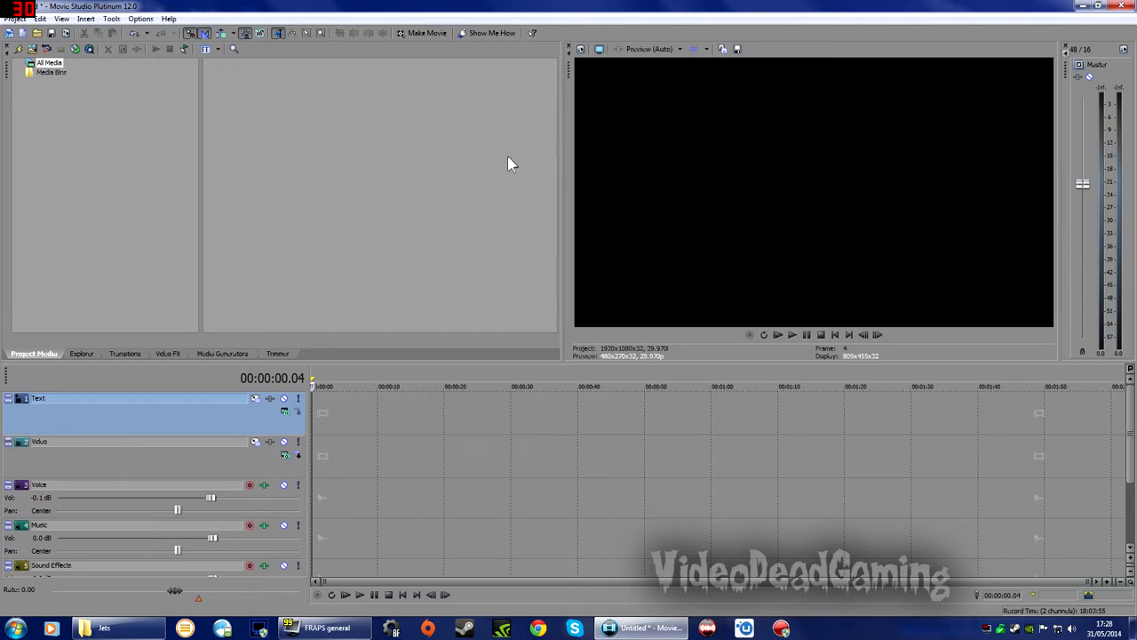
{"action": "mouse_move", "coordinate": [441, 371]}
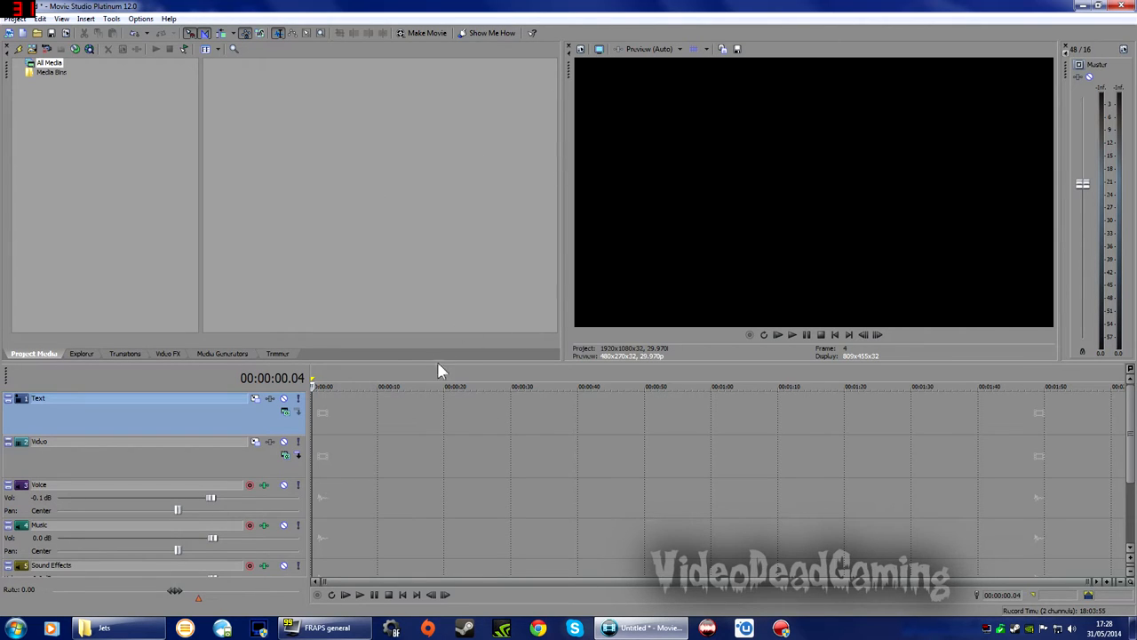
{"action": "mouse_move", "coordinate": [443, 367]}
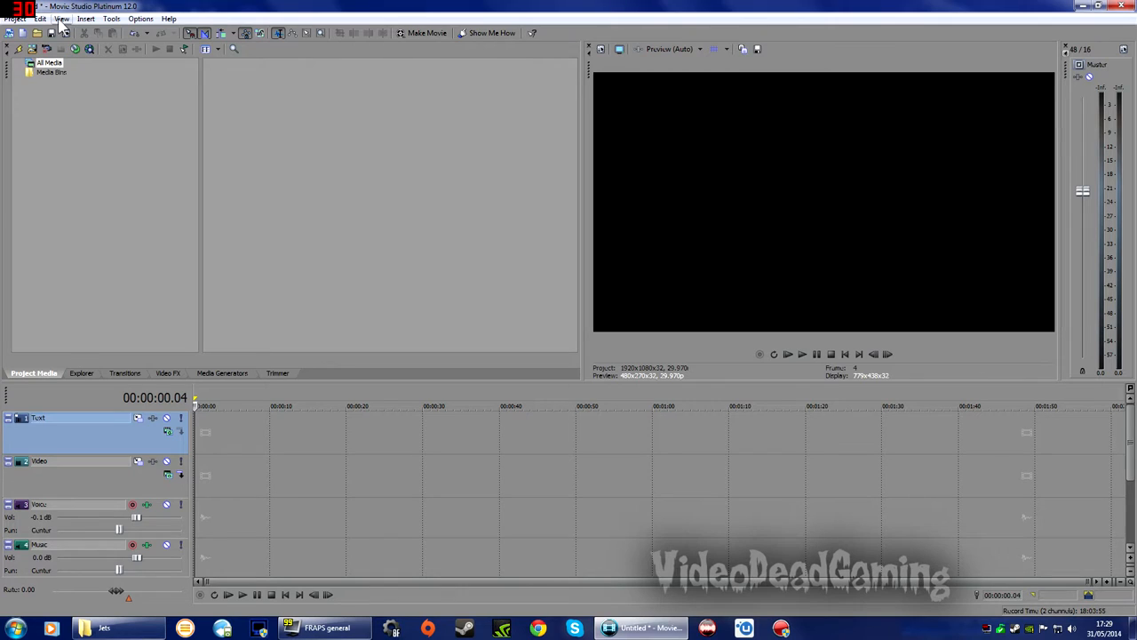
{"action": "mouse_move", "coordinate": [732, 80]}
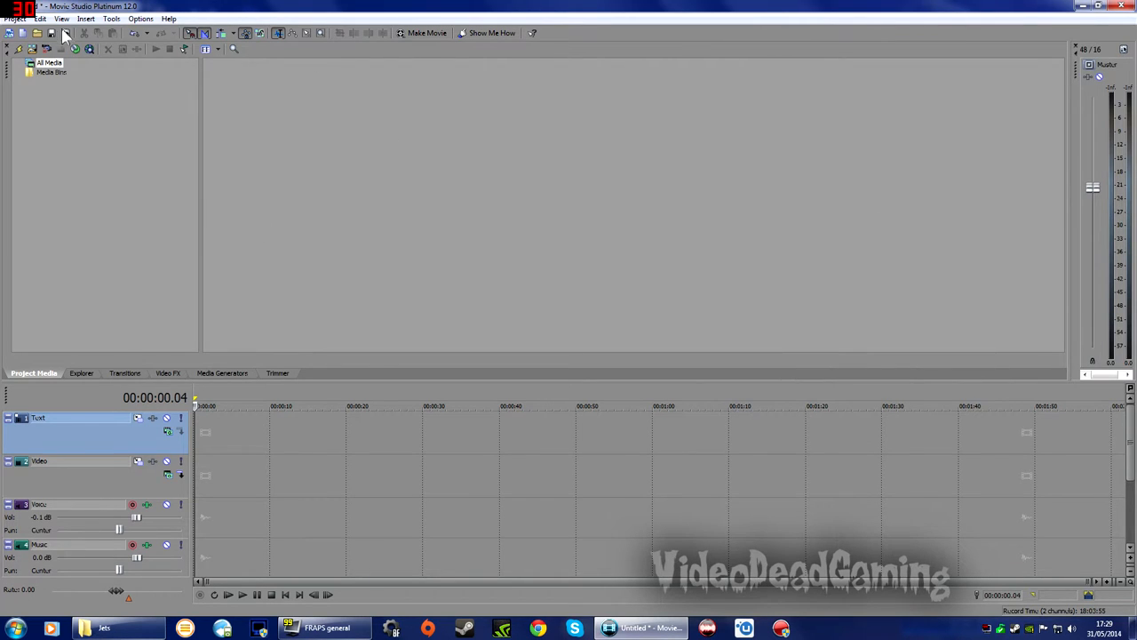
Toggle the Master Bus meters via the View menu so they dock alongside the Video Preview.
{"action": "left_click", "coordinate": [60, 18]}
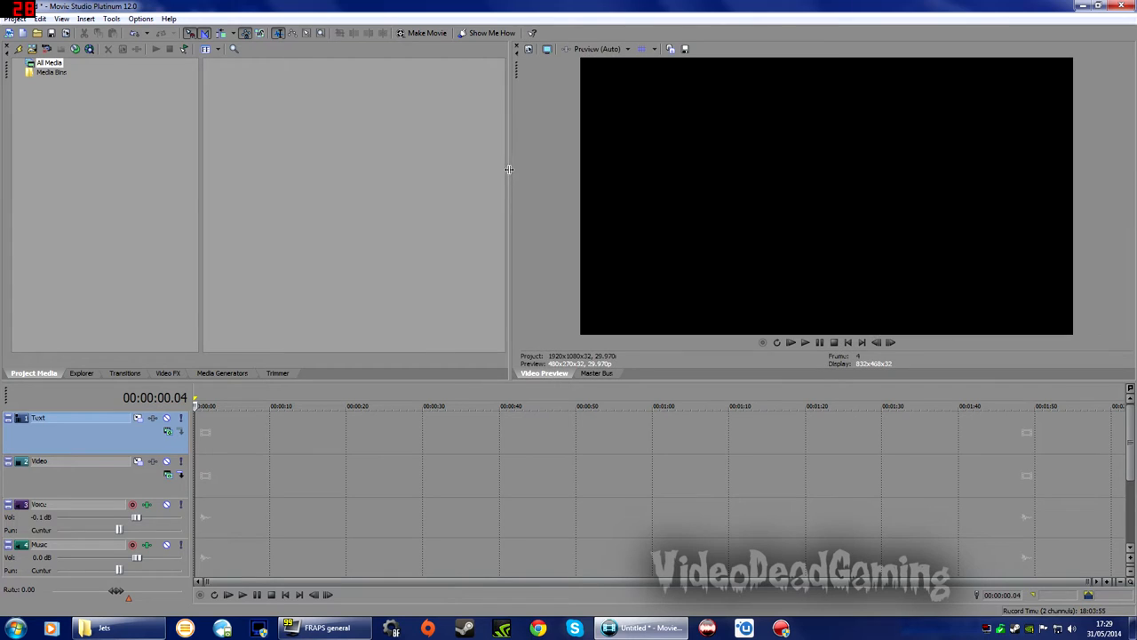
{"action": "mouse_move", "coordinate": [512, 217]}
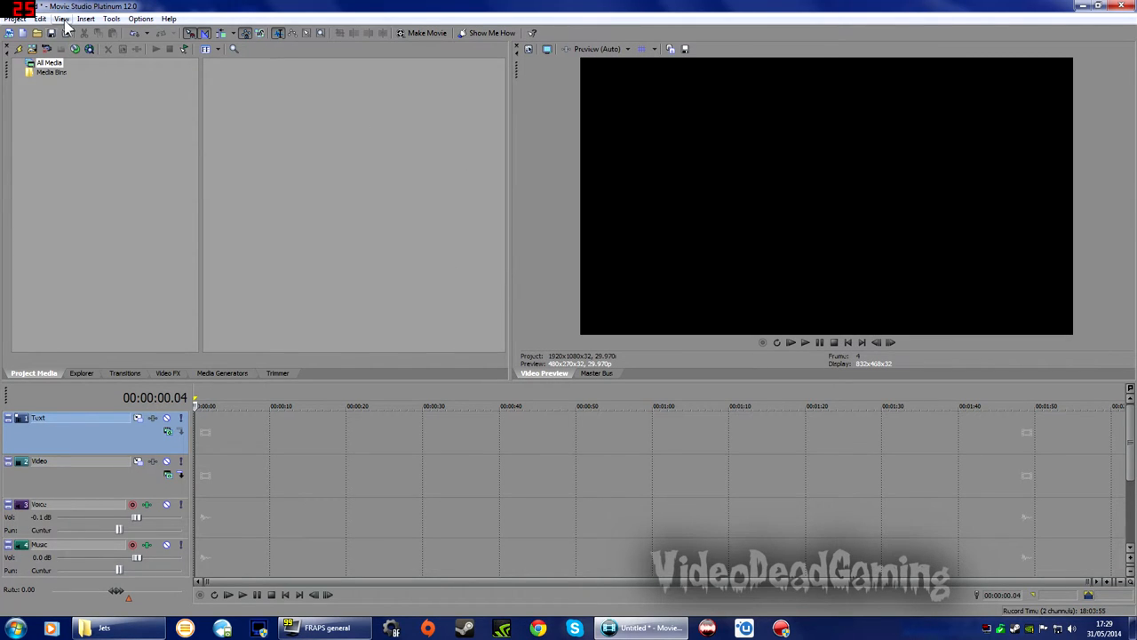
{"action": "left_click", "coordinate": [60, 18]}
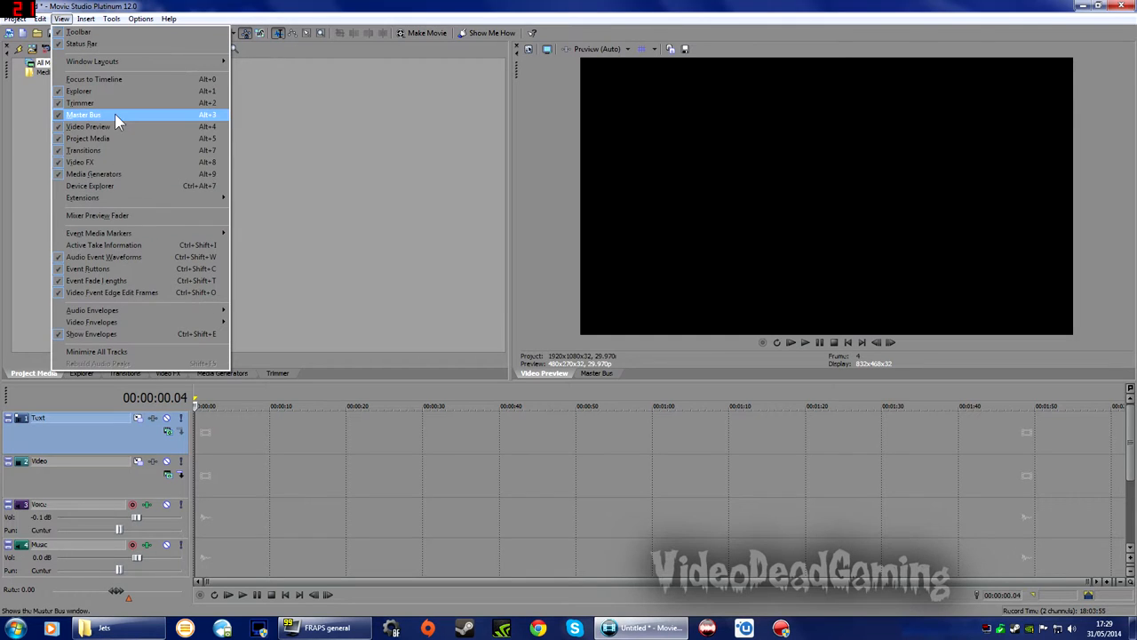
{"action": "left_click", "coordinate": [82, 113]}
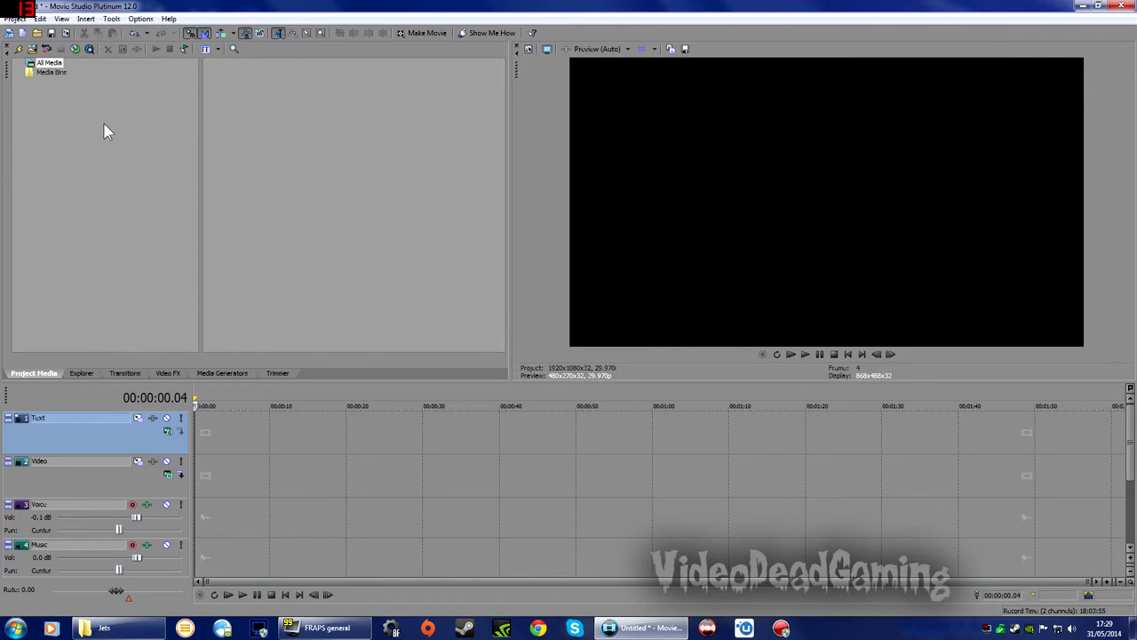
{"action": "left_click", "coordinate": [60, 18]}
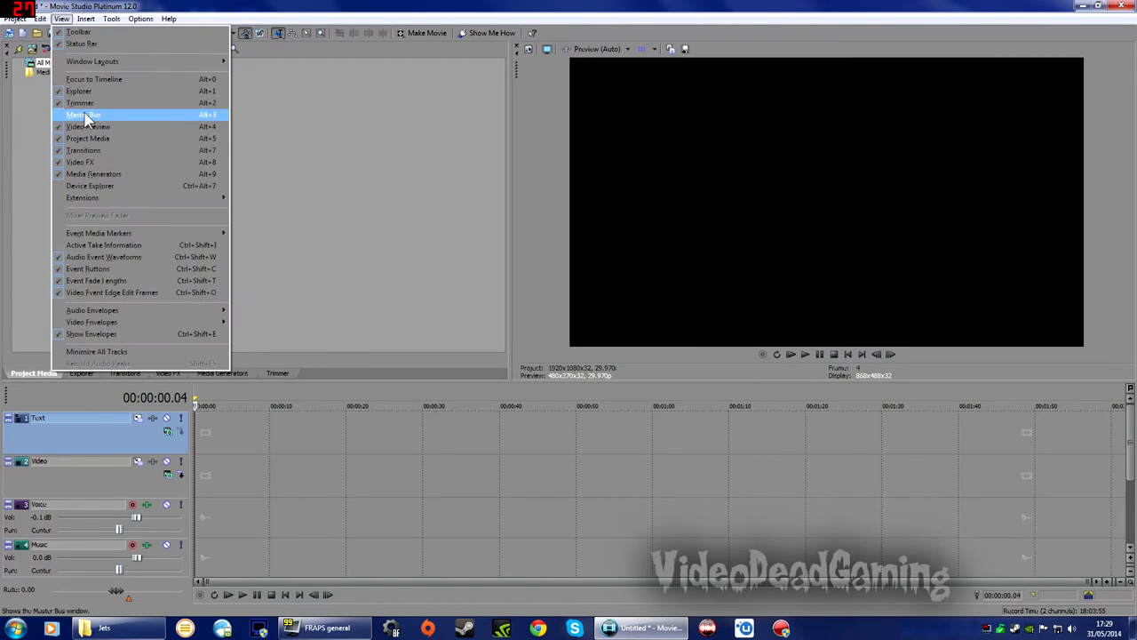
{"action": "left_click", "coordinate": [82, 114]}
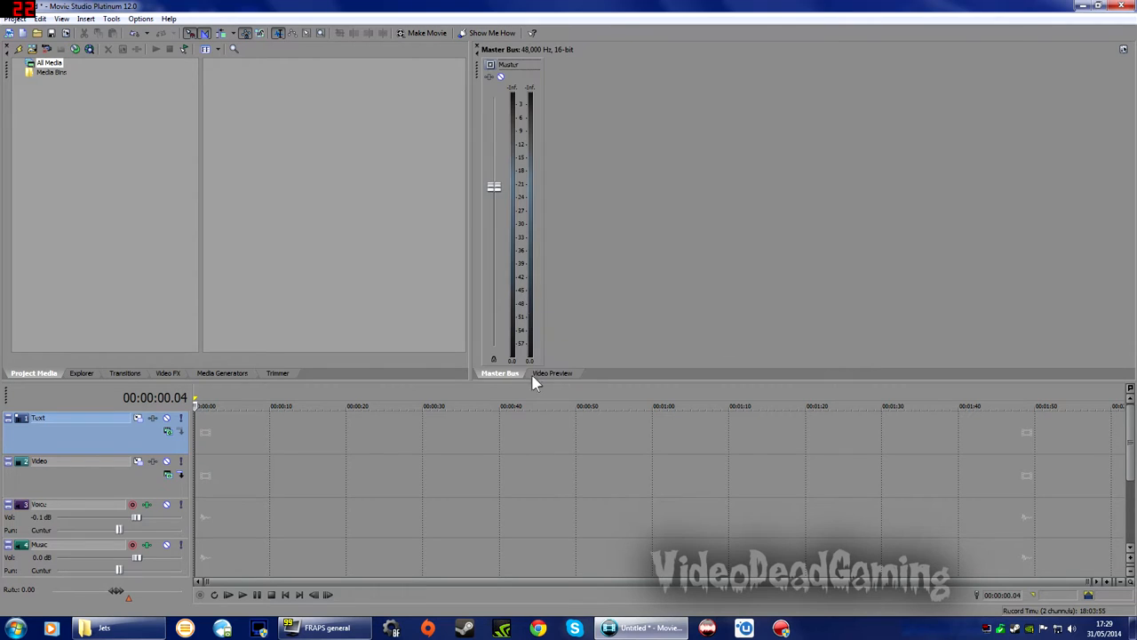
Switch the shared panel between Master Bus and Video Preview, leaving the Video Preview showing.
{"action": "left_click", "coordinate": [552, 373]}
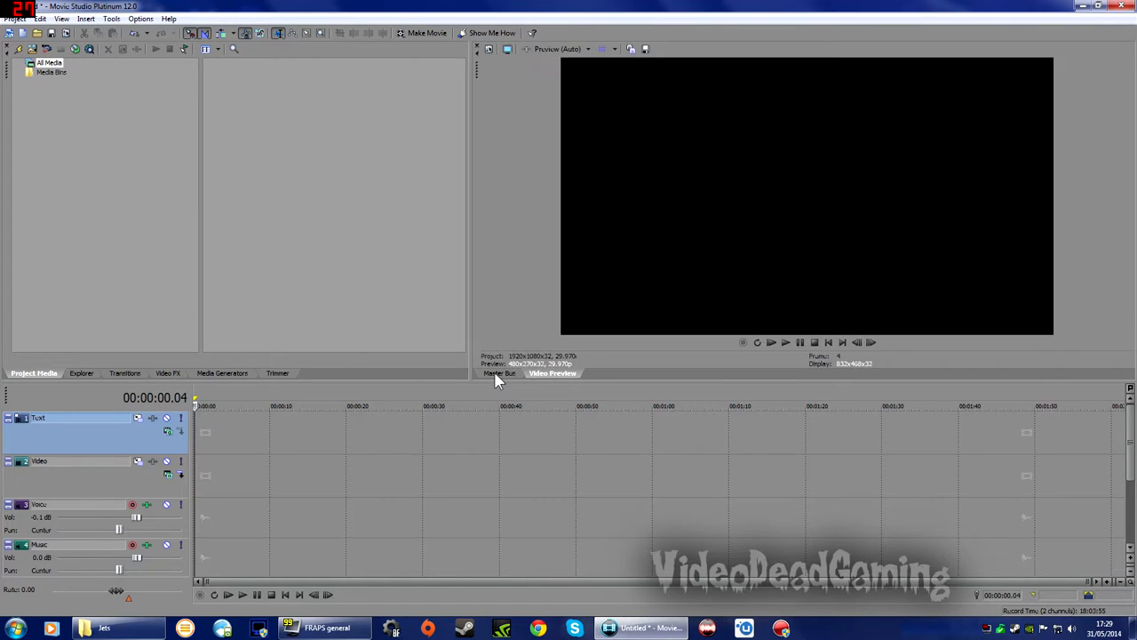
{"action": "left_click", "coordinate": [499, 373]}
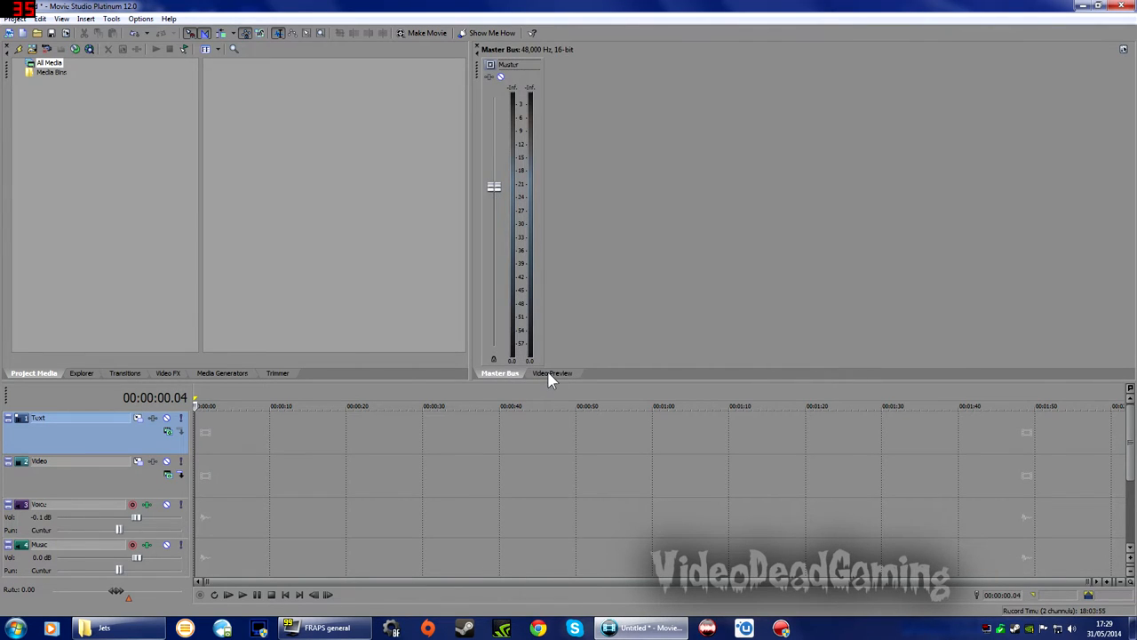
{"action": "mouse_move", "coordinate": [473, 167]}
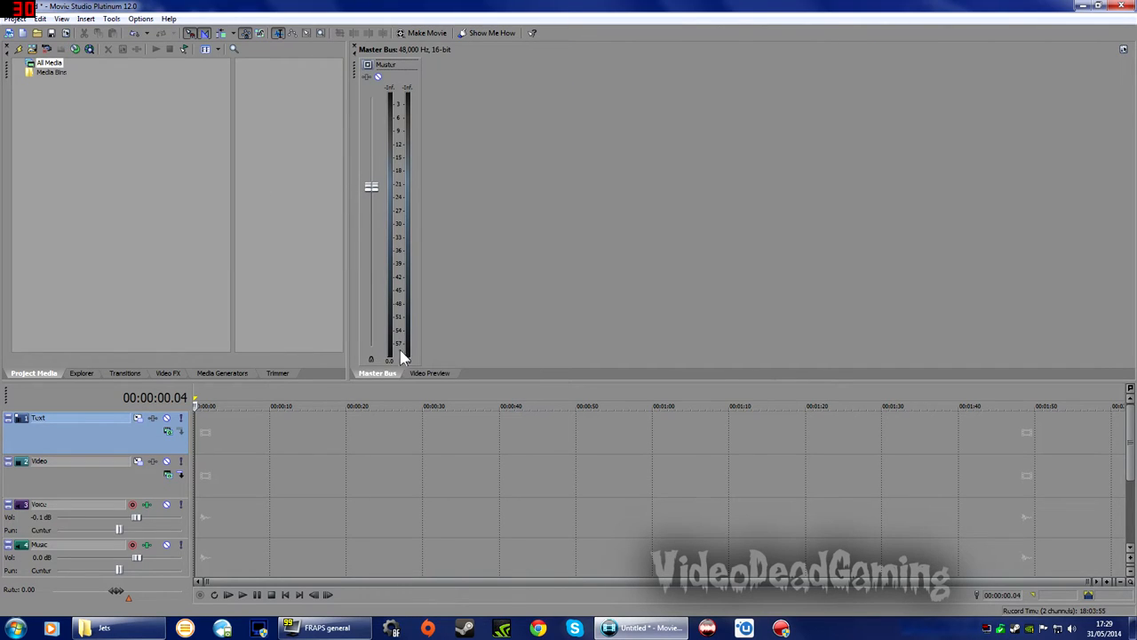
{"action": "mouse_move", "coordinate": [430, 381]}
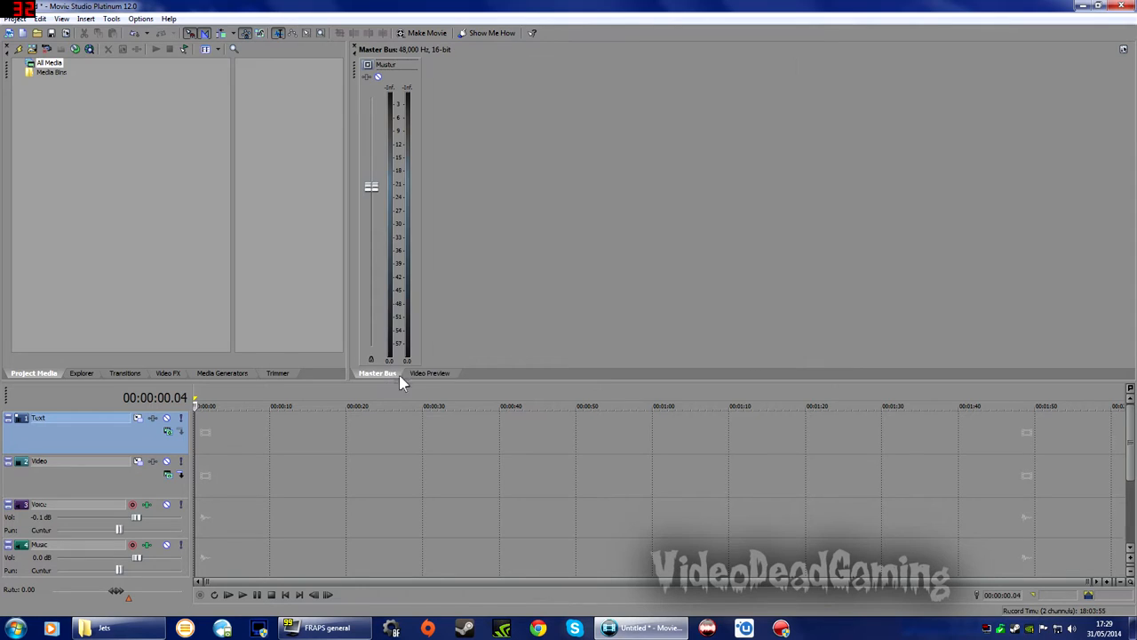
{"action": "left_click", "coordinate": [430, 373]}
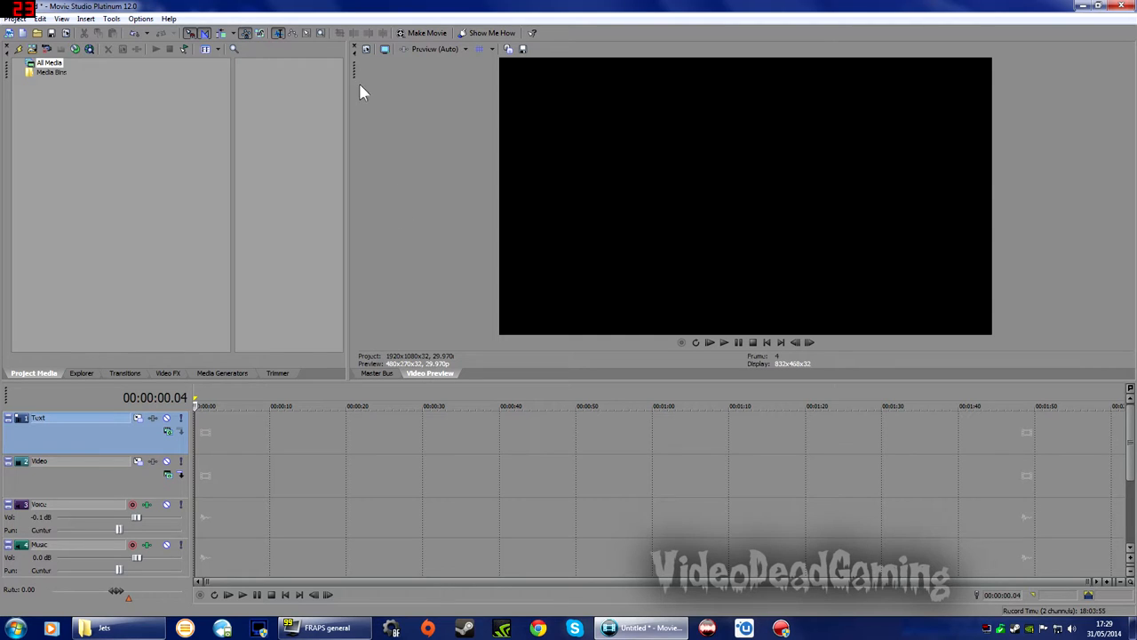
{"action": "mouse_move", "coordinate": [357, 73]}
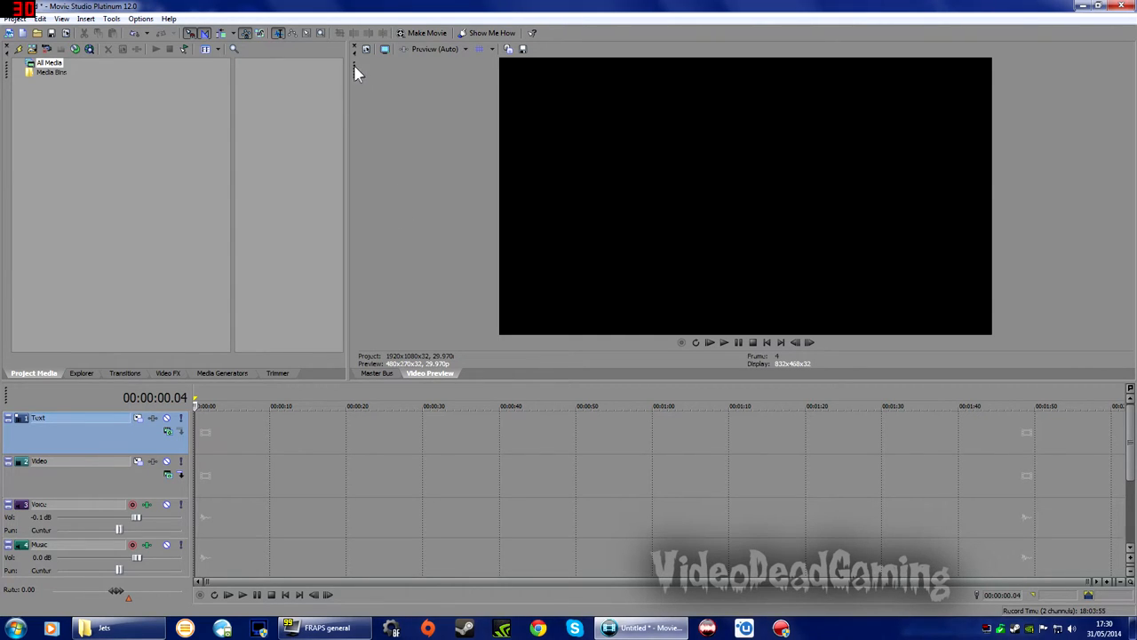
{"action": "mouse_move", "coordinate": [362, 87]}
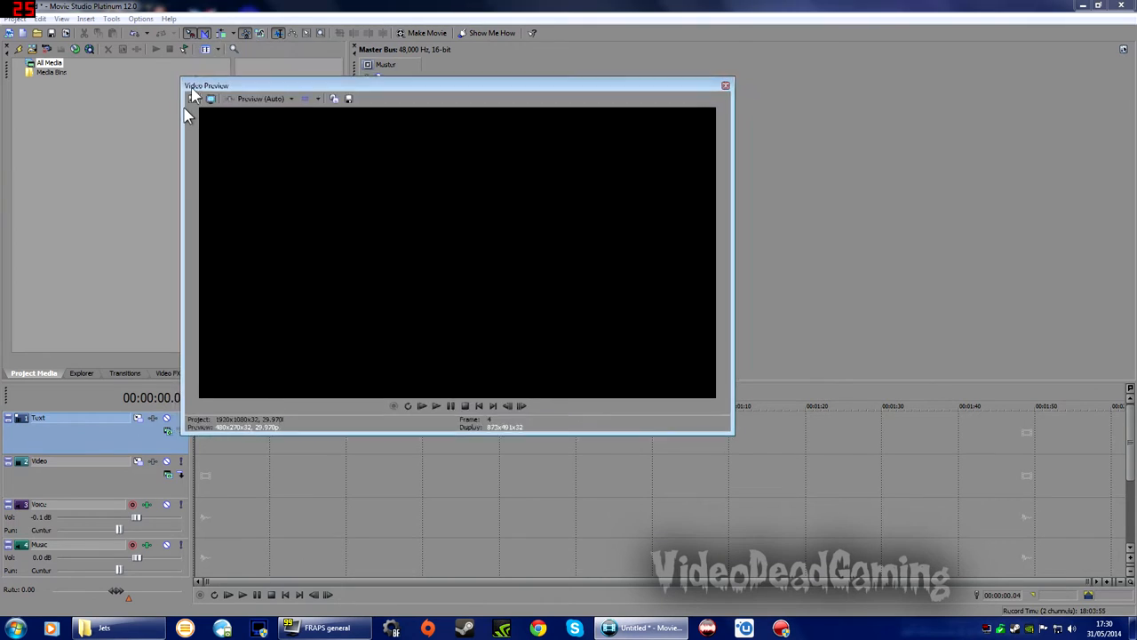
Reattach the floating Video Preview to the workspace beside the master bus.
{"action": "left_click", "coordinate": [725, 85]}
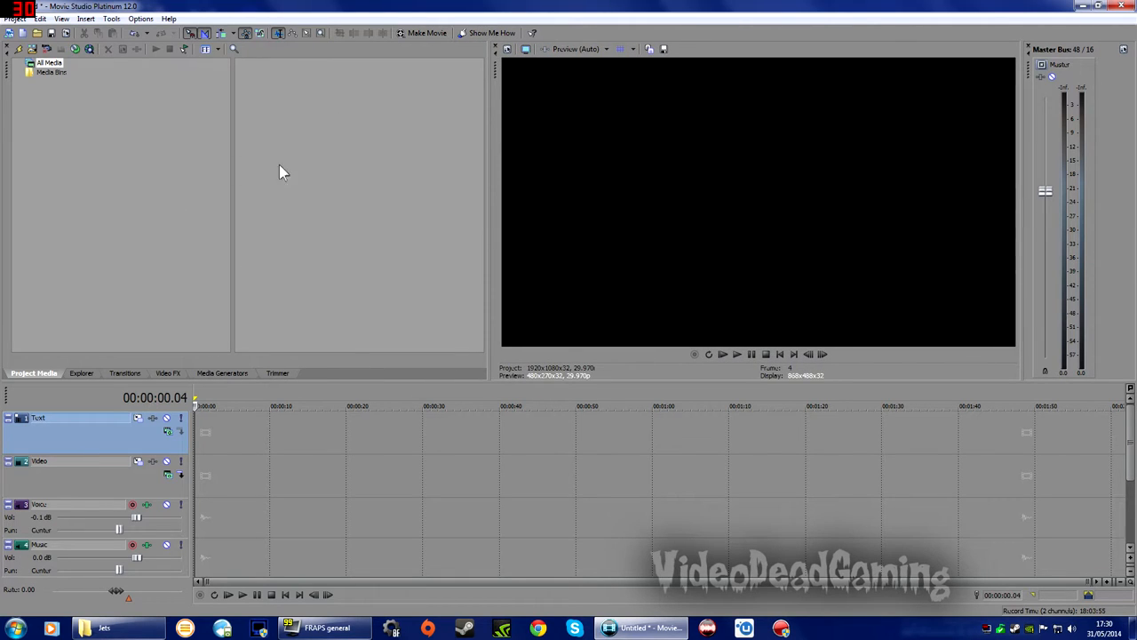
{"action": "mouse_move", "coordinate": [452, 138]}
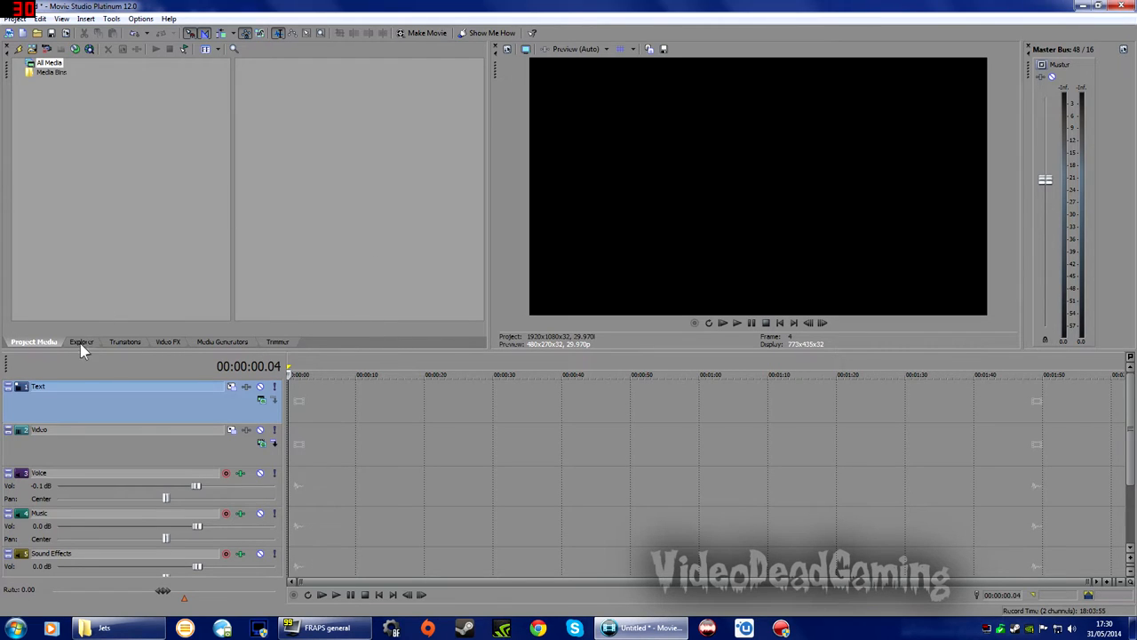
{"action": "mouse_move", "coordinate": [113, 346]}
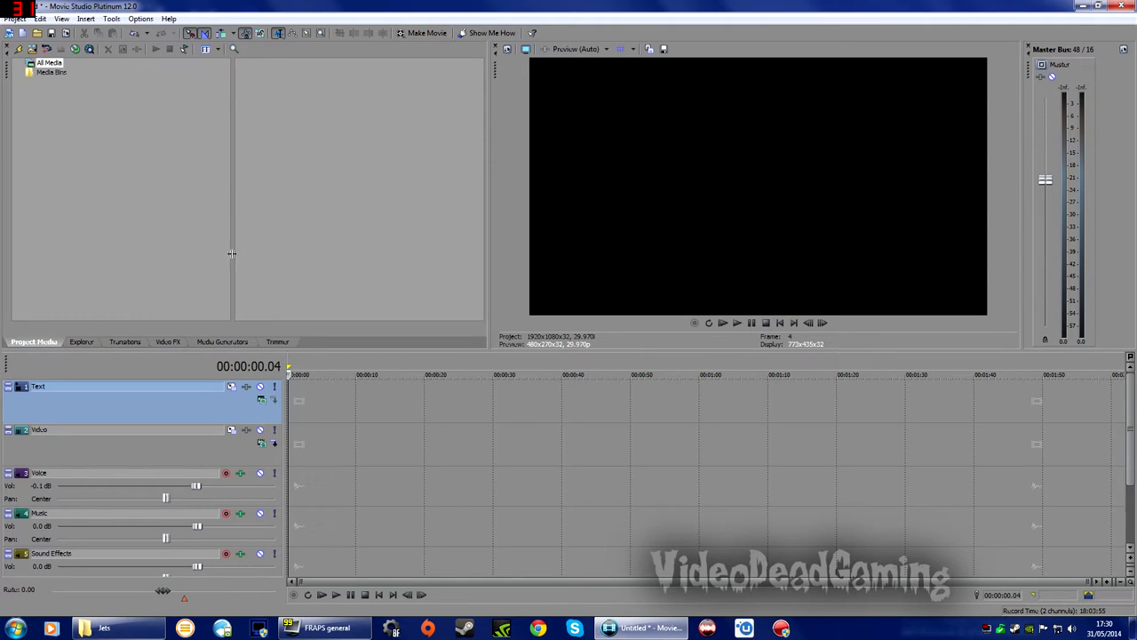
{"action": "mouse_move", "coordinate": [253, 80]}
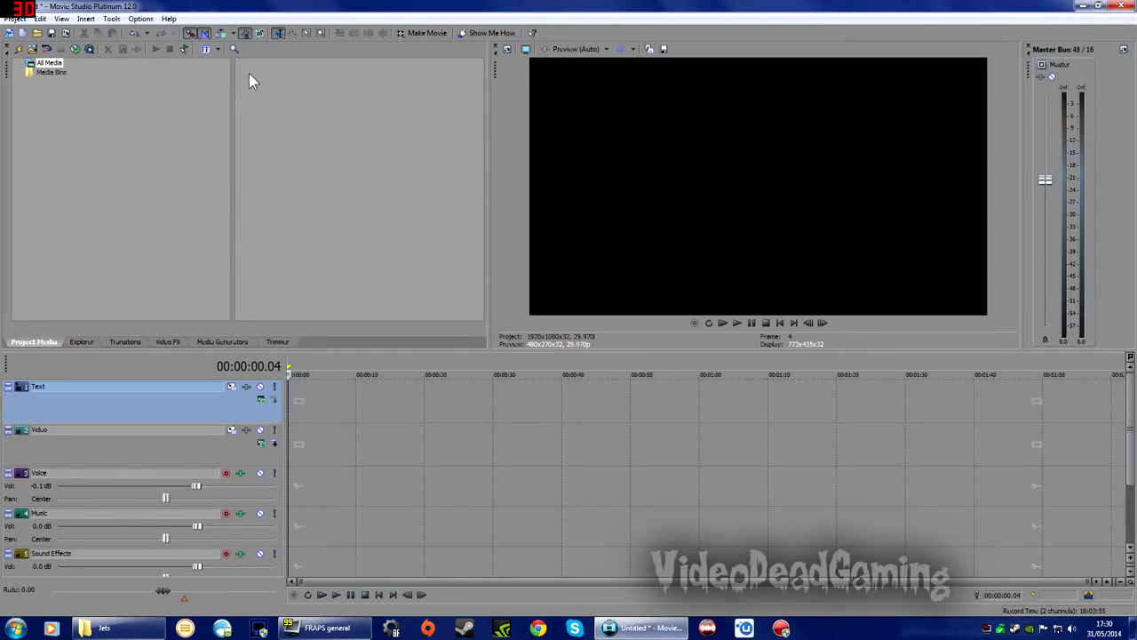
{"action": "mouse_move", "coordinate": [240, 101]}
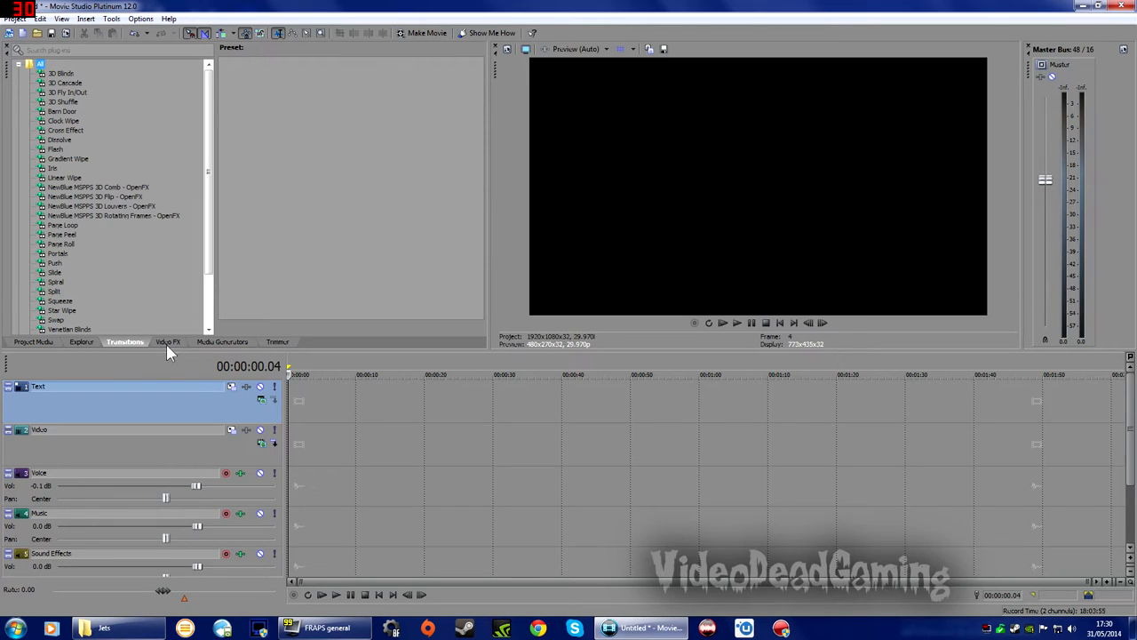
{"action": "left_click", "coordinate": [167, 341]}
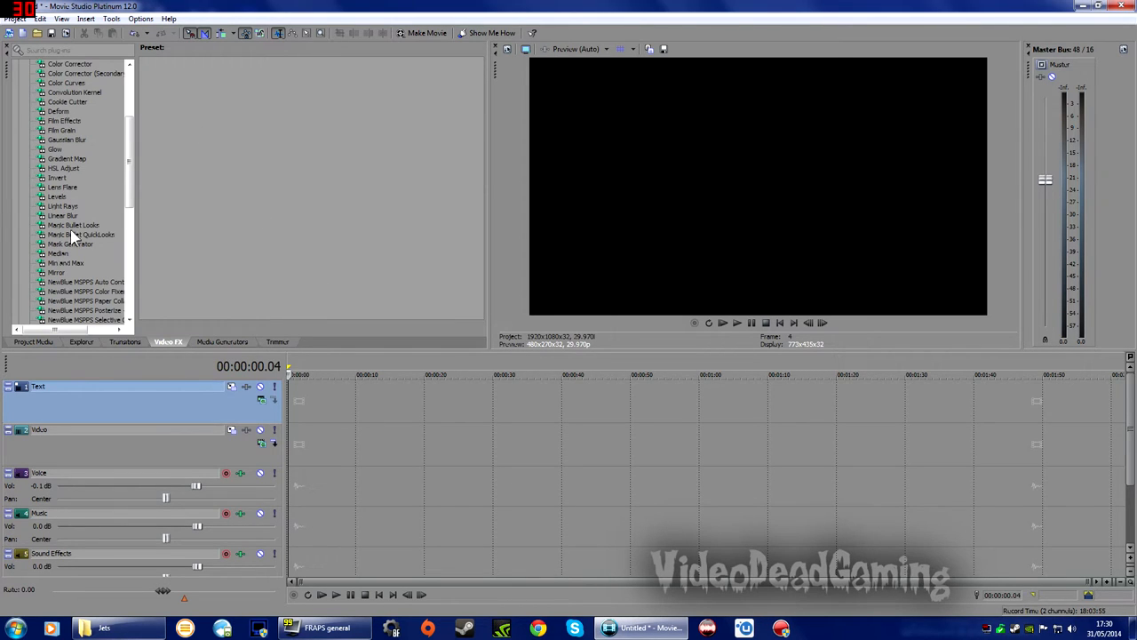
{"action": "mouse_move", "coordinate": [197, 352]}
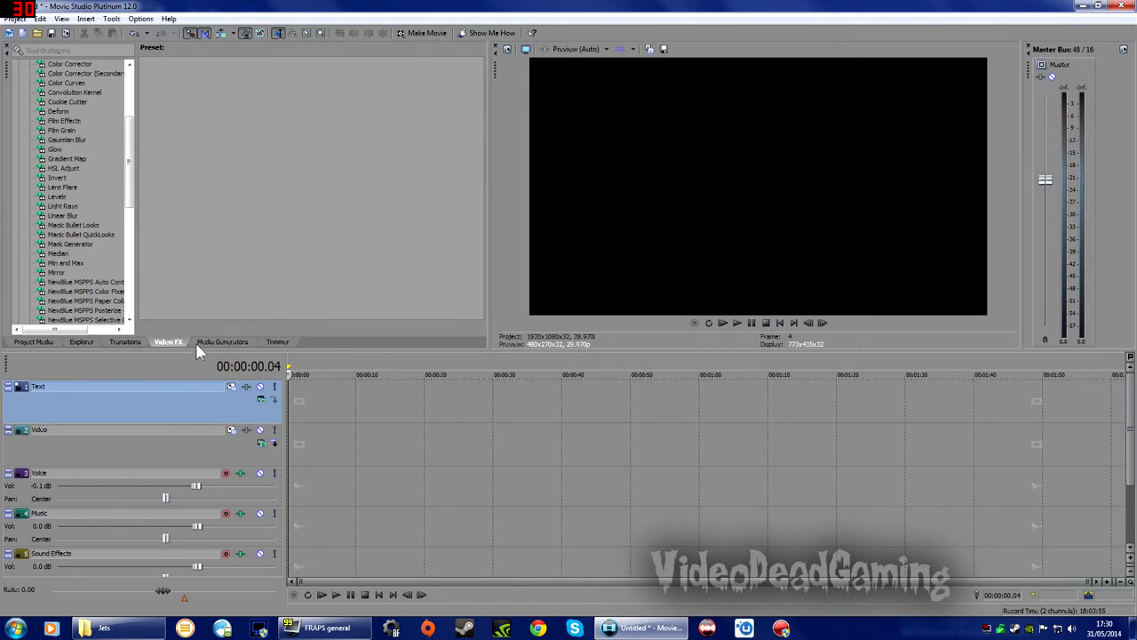
{"action": "mouse_move", "coordinate": [231, 341]}
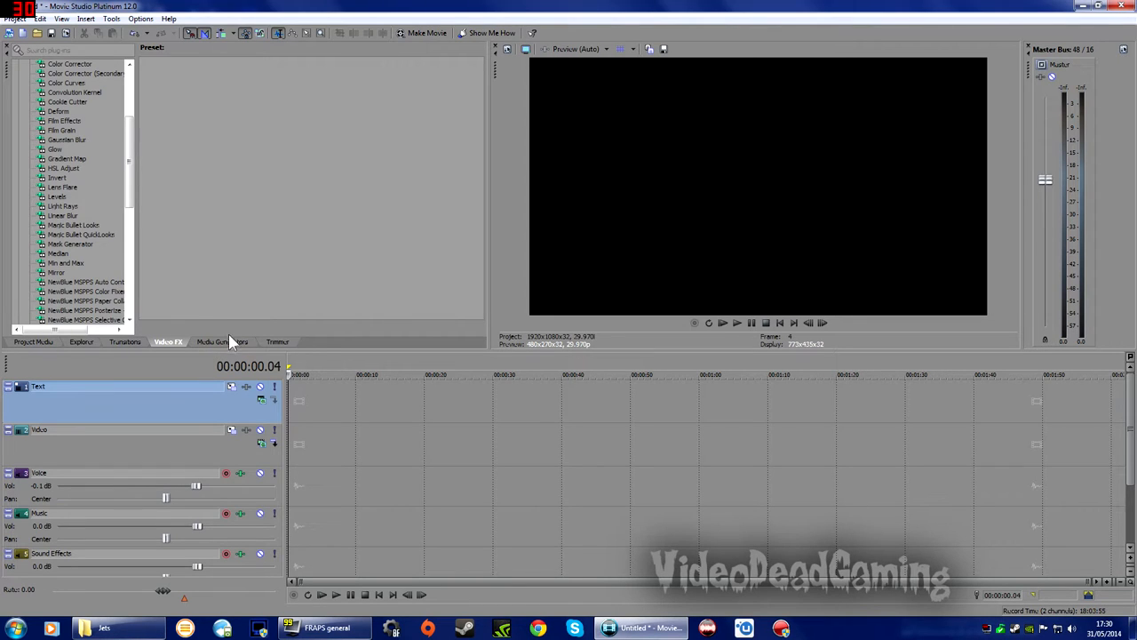
{"action": "left_click", "coordinate": [222, 342]}
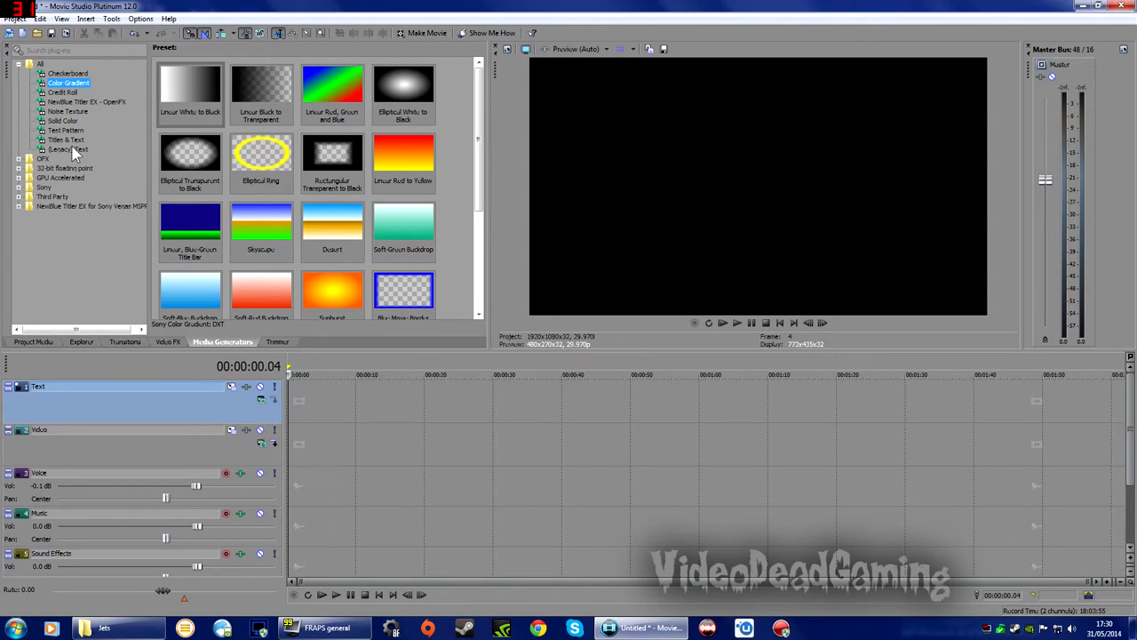
{"action": "left_click", "coordinate": [66, 138]}
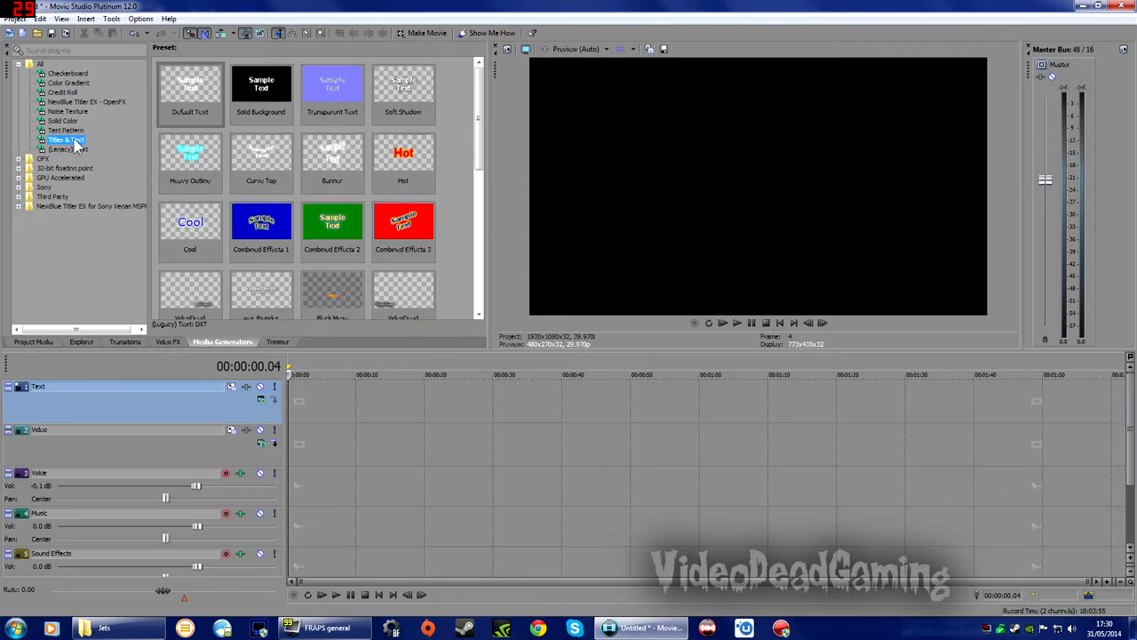
{"action": "left_click", "coordinate": [67, 110]}
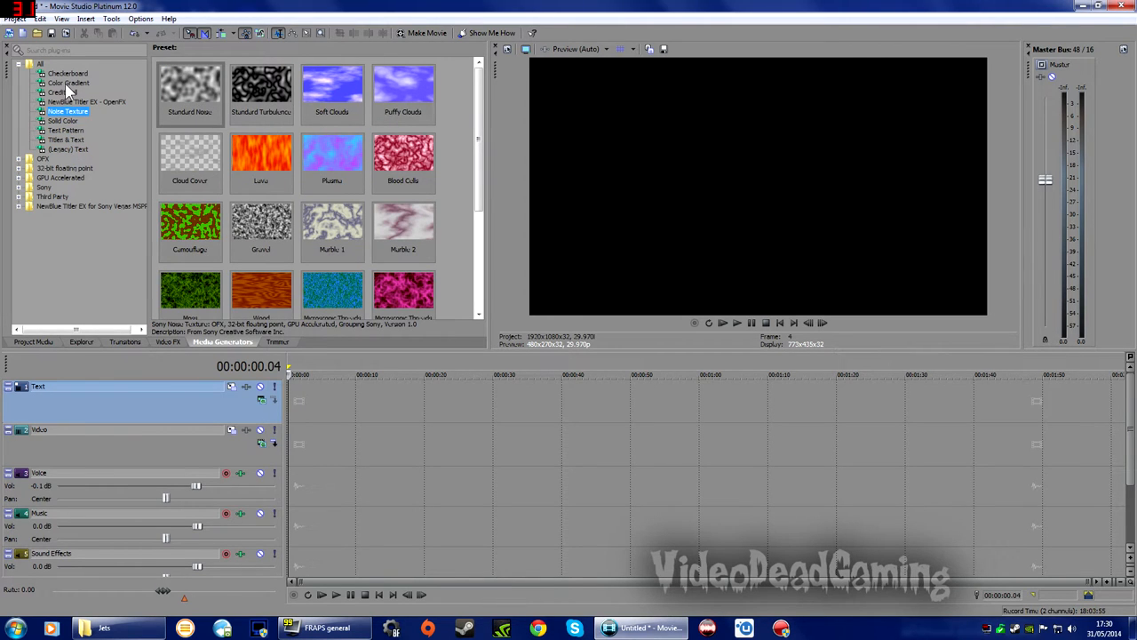
{"action": "left_click", "coordinate": [61, 92]}
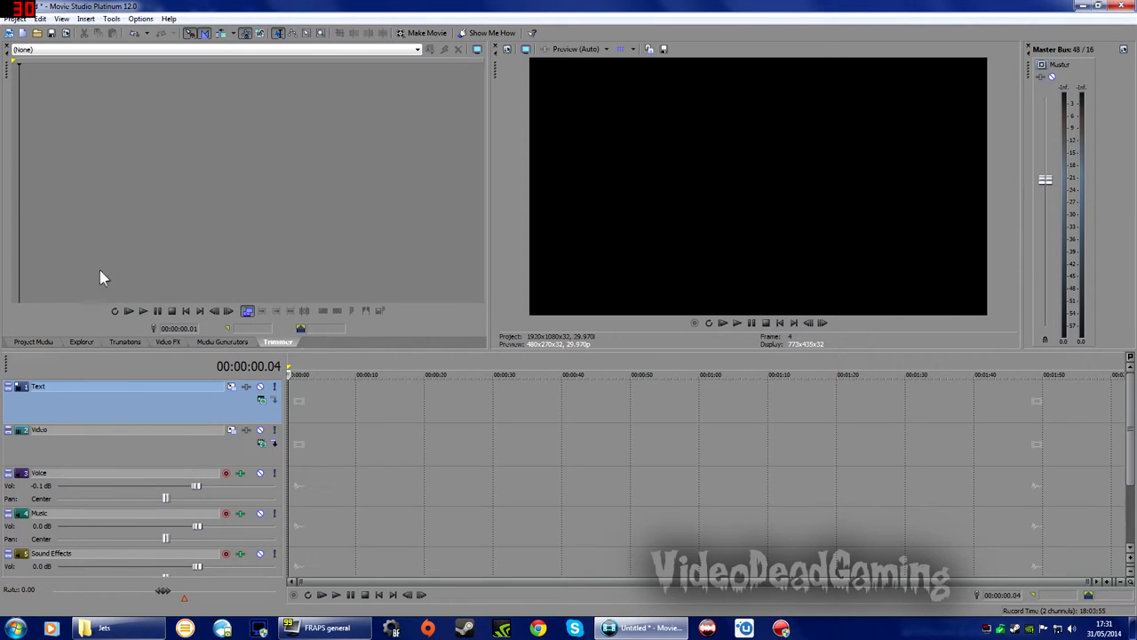
{"action": "mouse_move", "coordinate": [331, 139]}
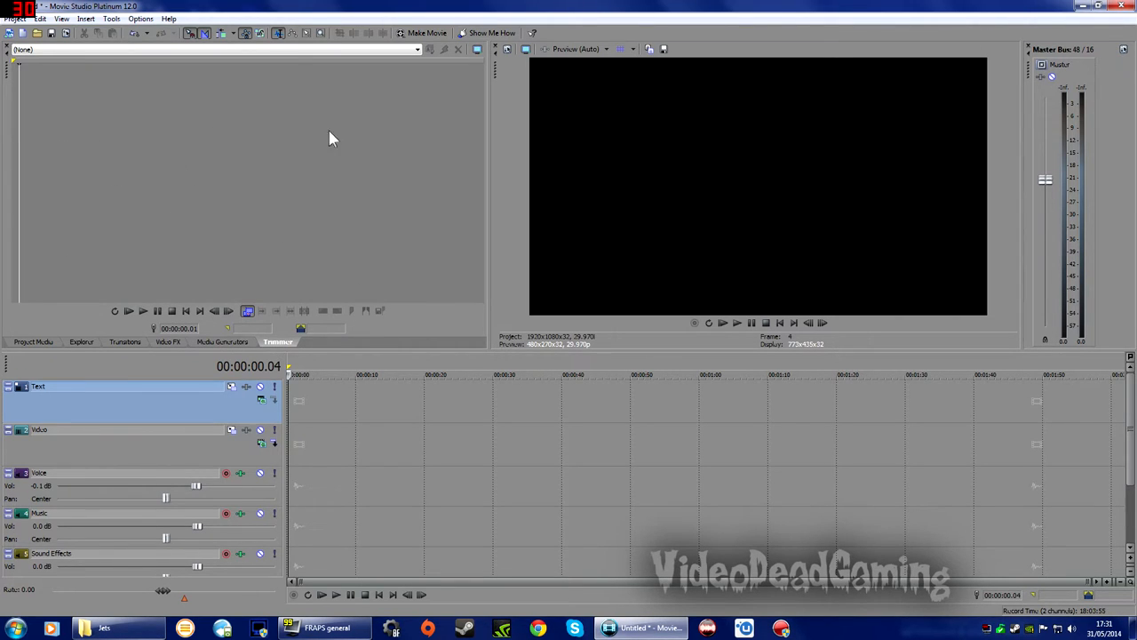
{"action": "mouse_move", "coordinate": [259, 375]}
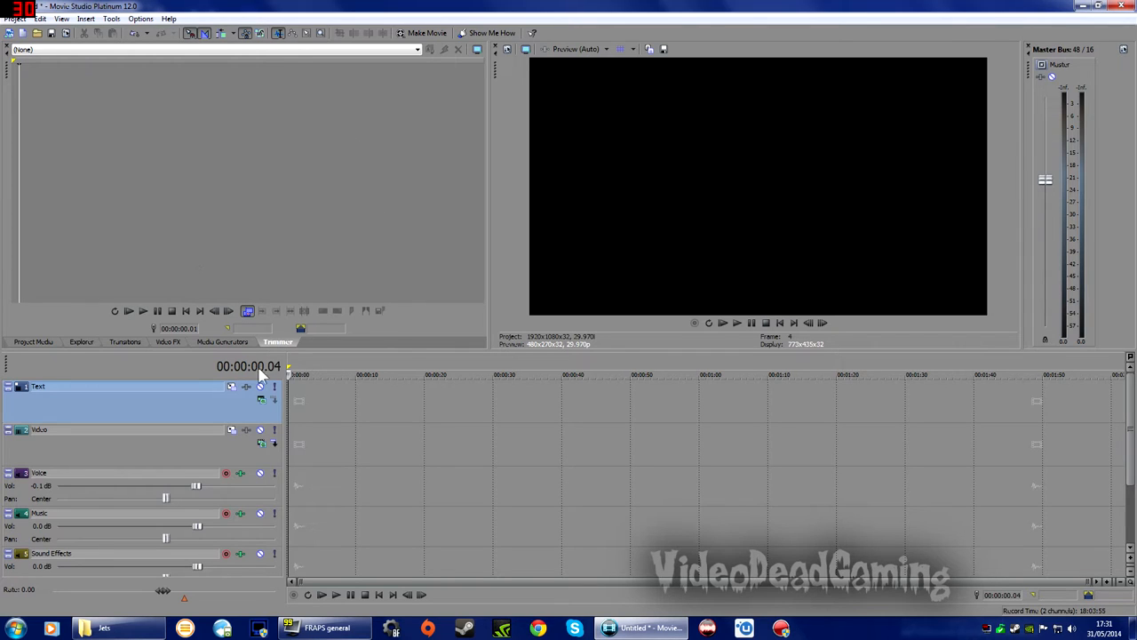
{"action": "mouse_move", "coordinate": [270, 217]}
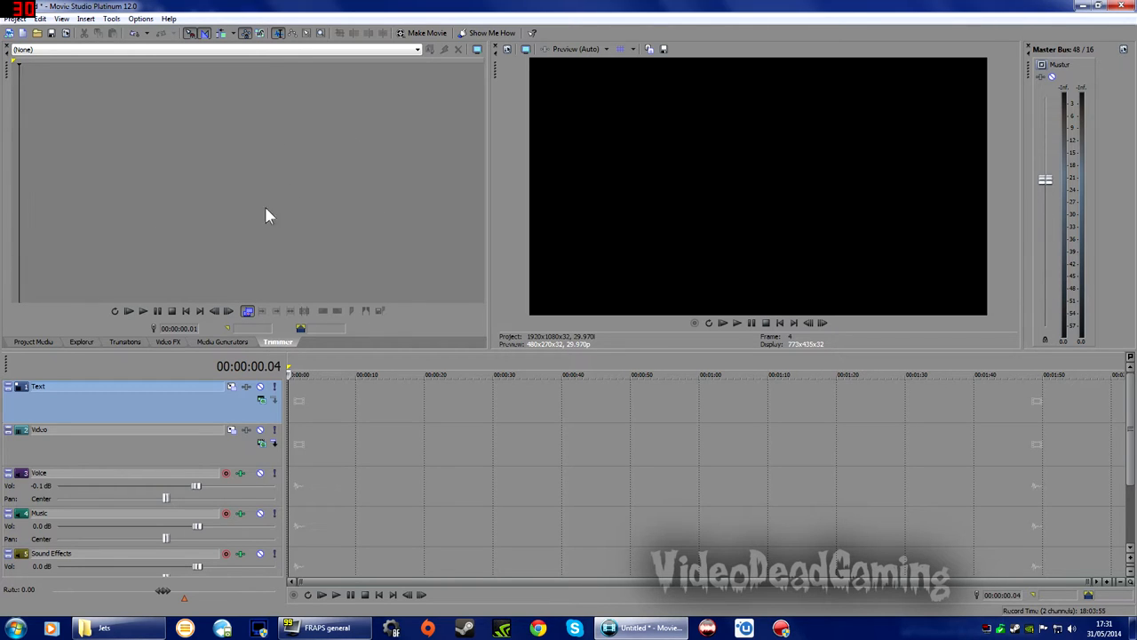
{"action": "mouse_move", "coordinate": [427, 431]}
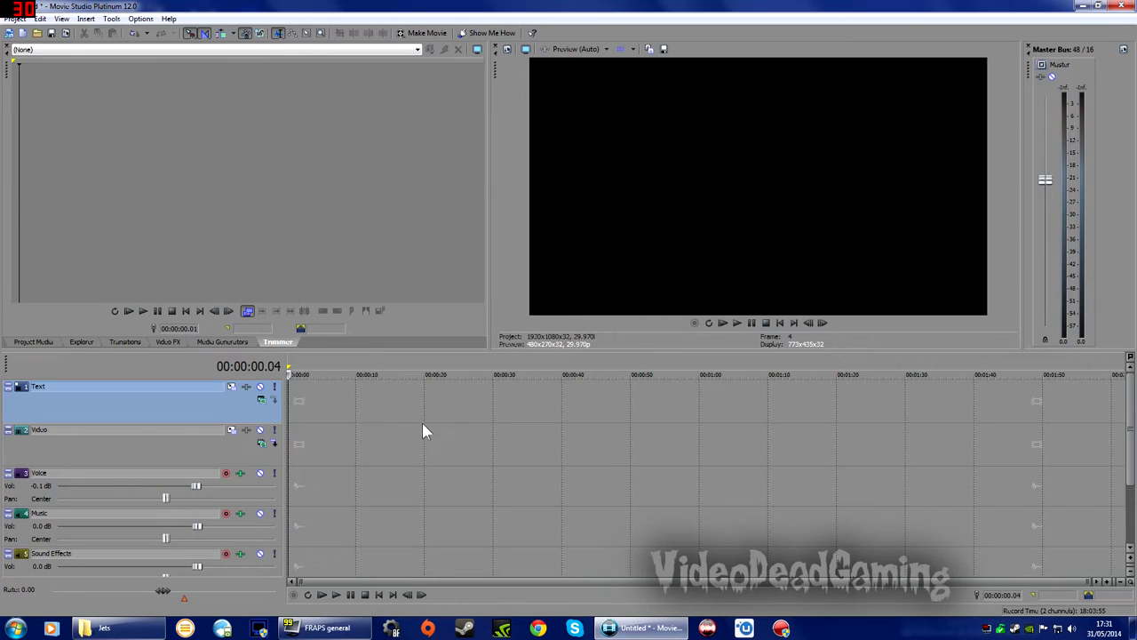
{"action": "mouse_move", "coordinate": [435, 458]}
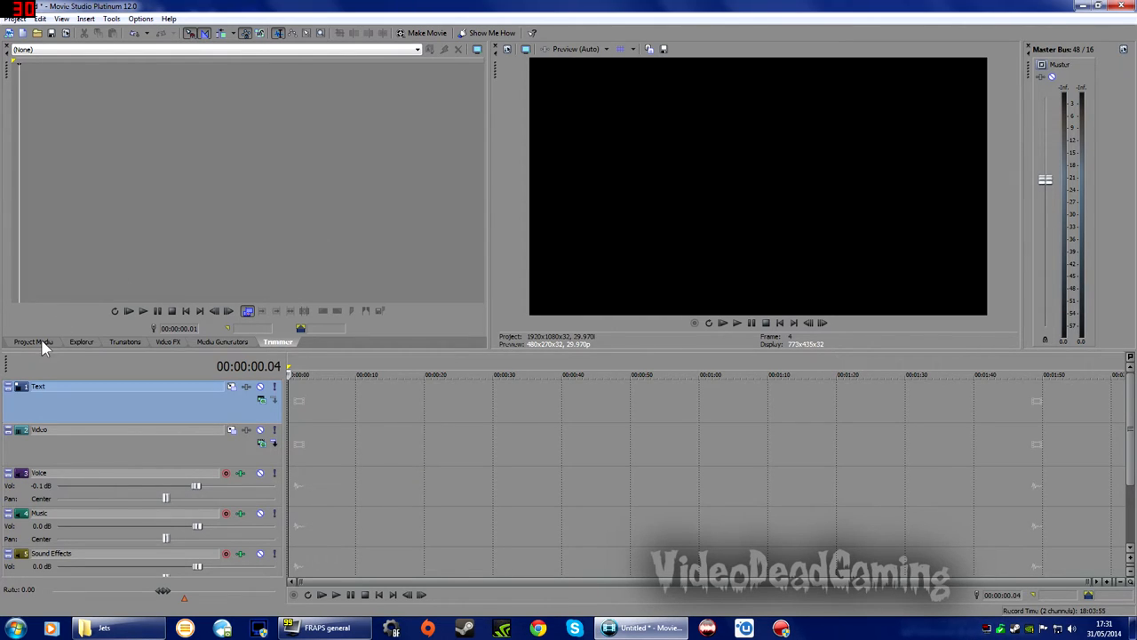
Start a media import from Project Media and browse to Programs (E:) > Air hits > Jets.
{"action": "left_click", "coordinate": [32, 341]}
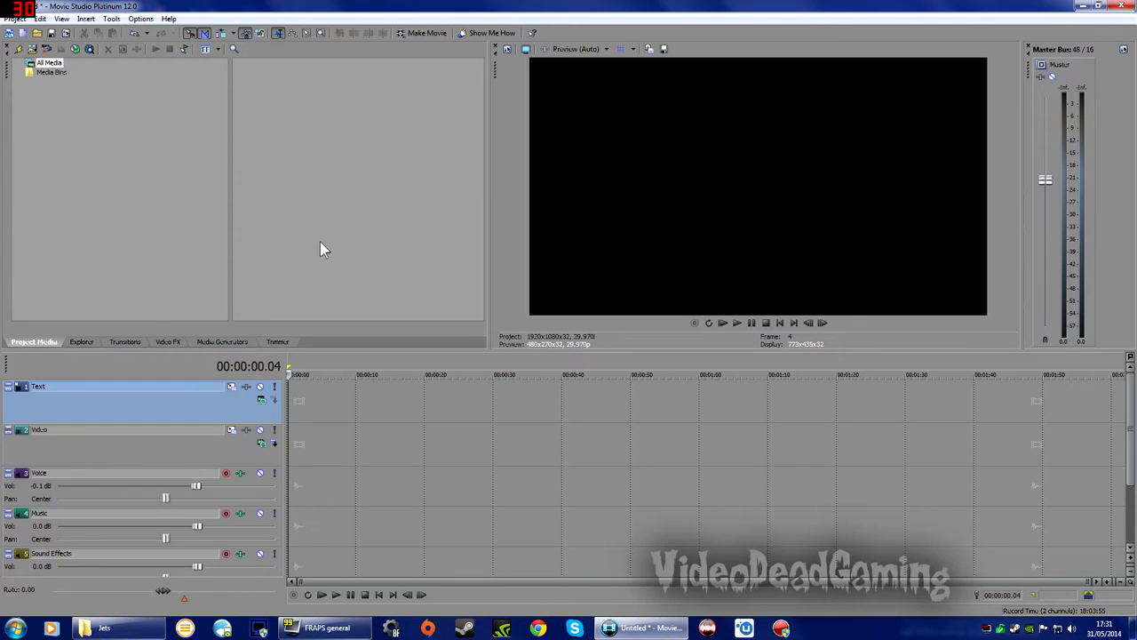
{"action": "mouse_move", "coordinate": [151, 96]}
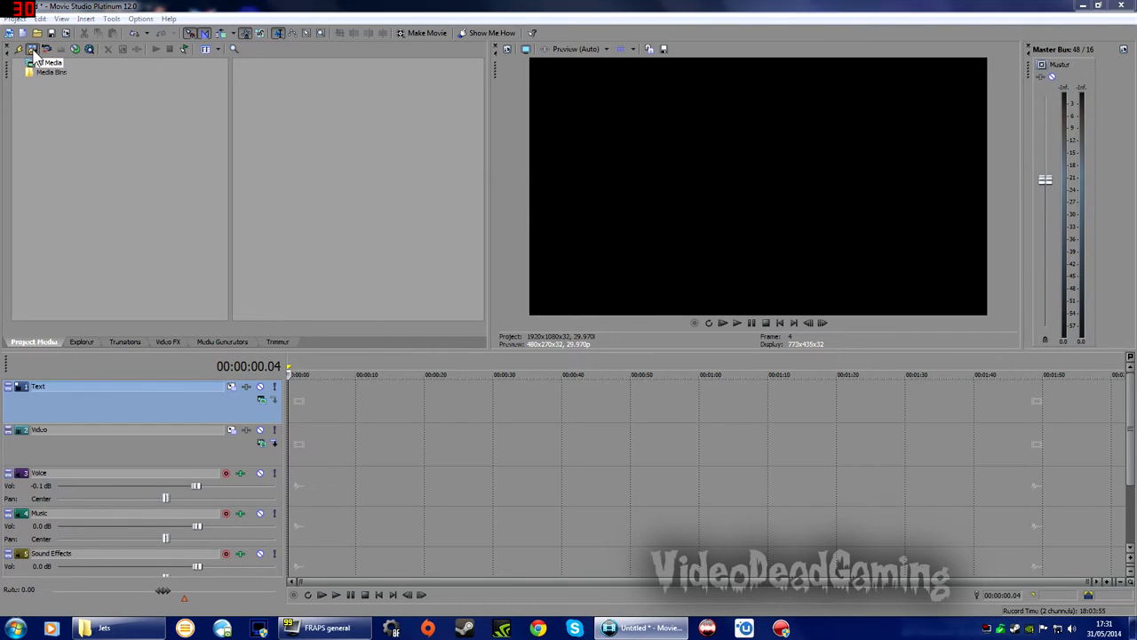
{"action": "left_click", "coordinate": [32, 49]}
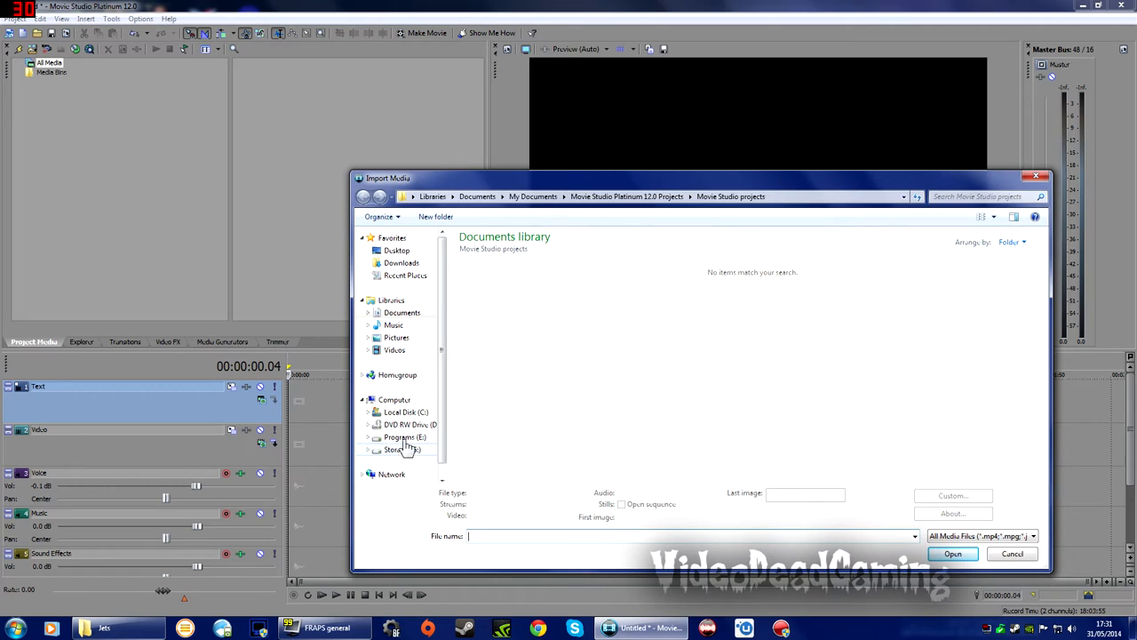
{"action": "left_click", "coordinate": [405, 437]}
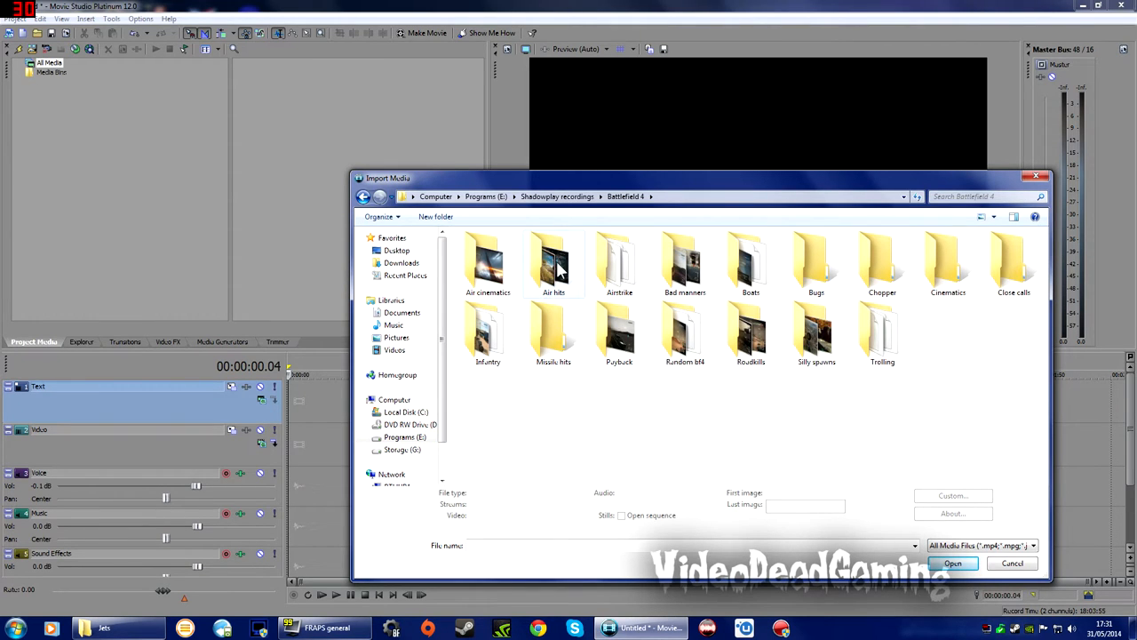
{"action": "double_click", "coordinate": [555, 263]}
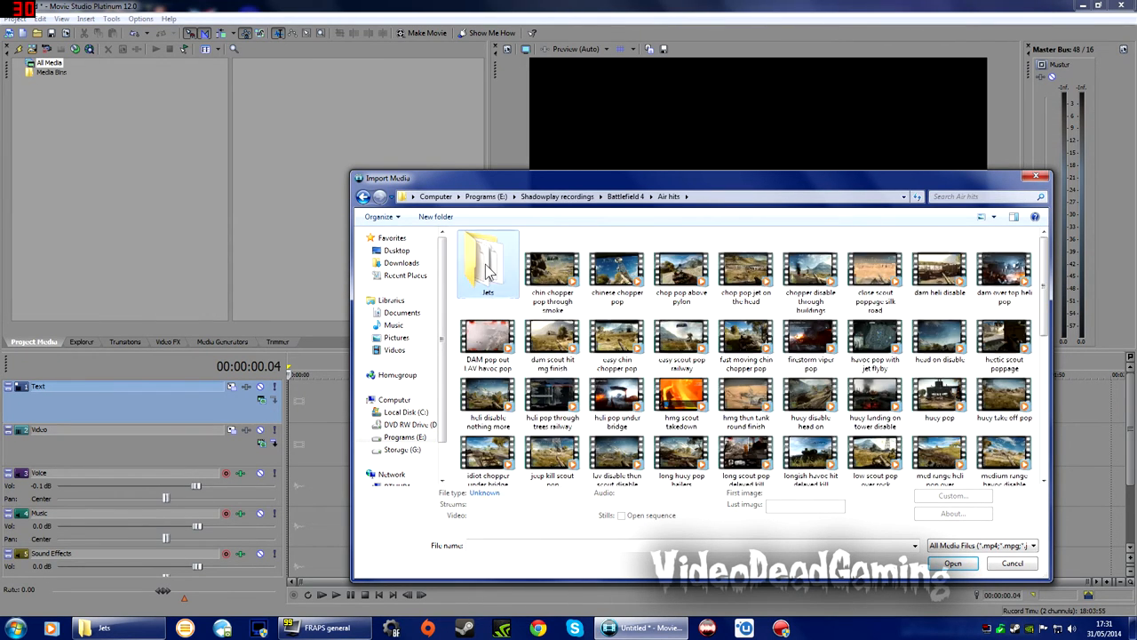
{"action": "double_click", "coordinate": [486, 257]}
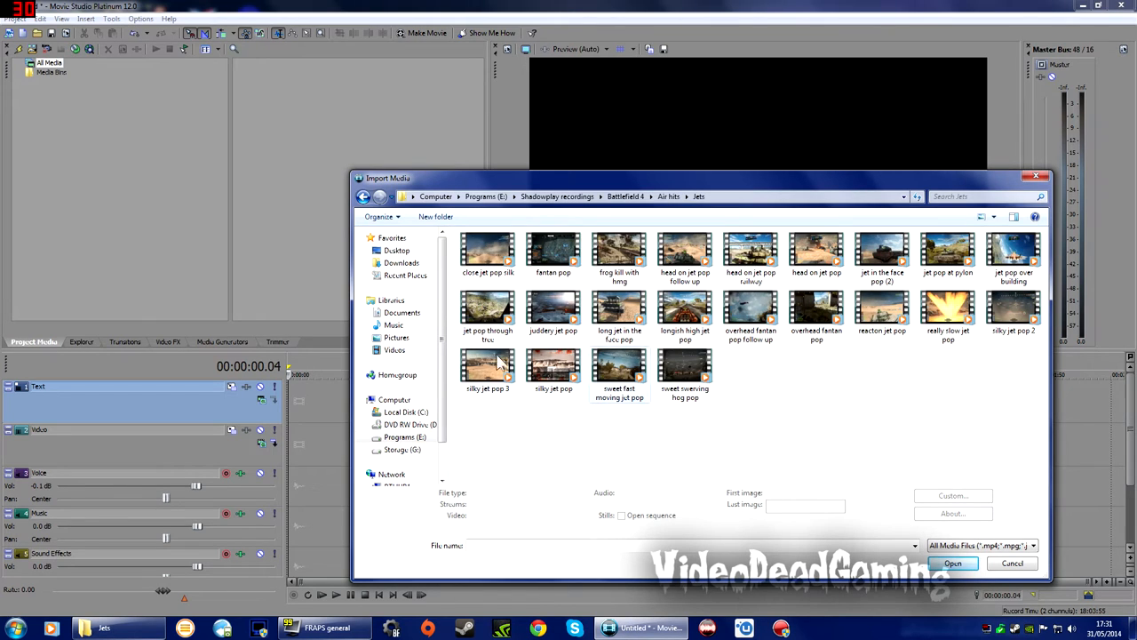
Select the 'longish high jet pop' clip and bring it into the project media.
{"action": "left_click", "coordinate": [684, 316]}
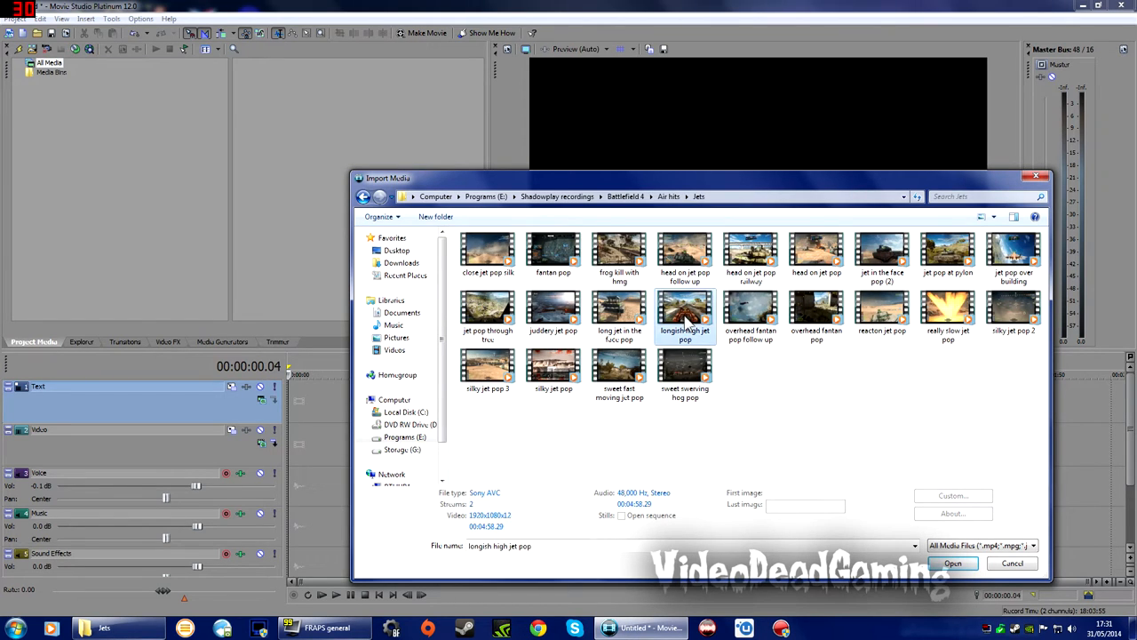
{"action": "mouse_move", "coordinate": [684, 317]}
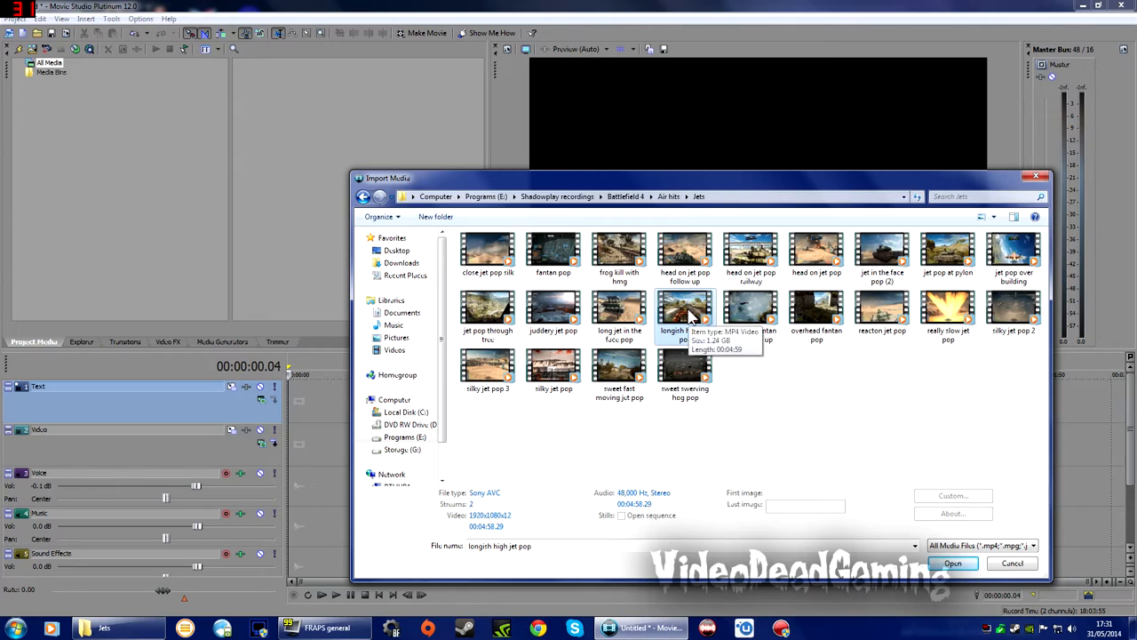
{"action": "right_click", "coordinate": [684, 317]}
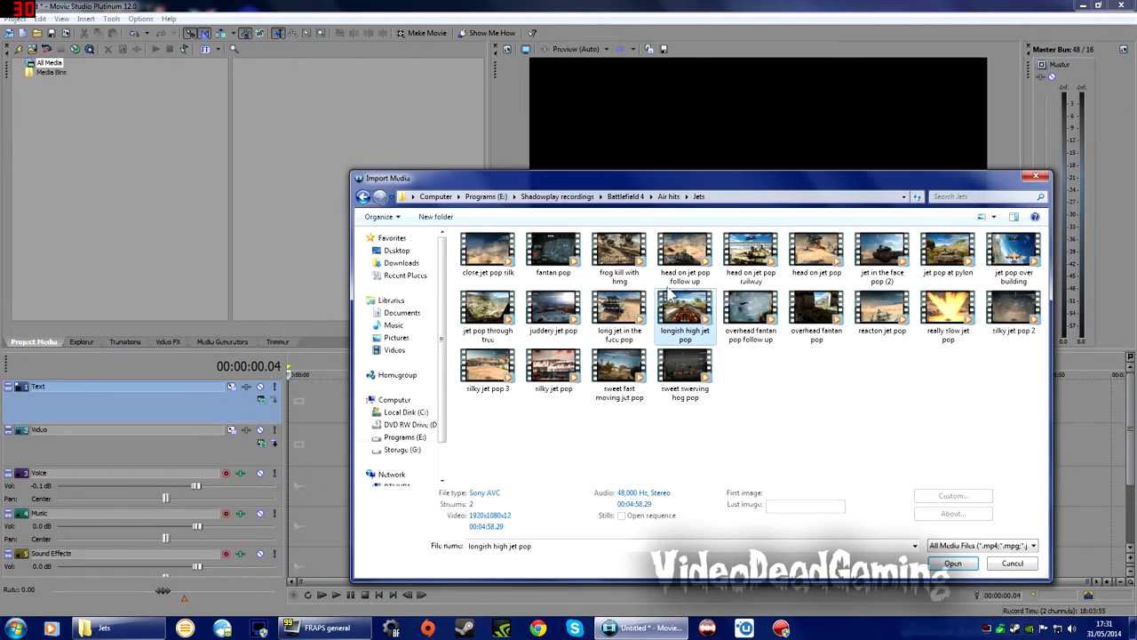
{"action": "mouse_move", "coordinate": [423, 133]}
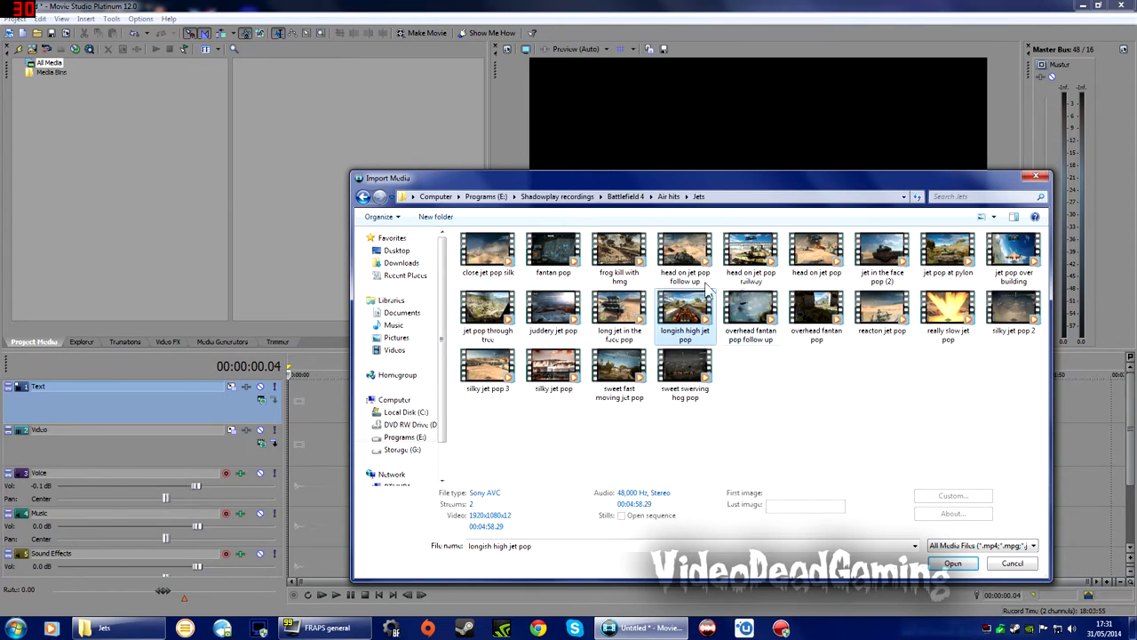
{"action": "mouse_move", "coordinate": [722, 398]}
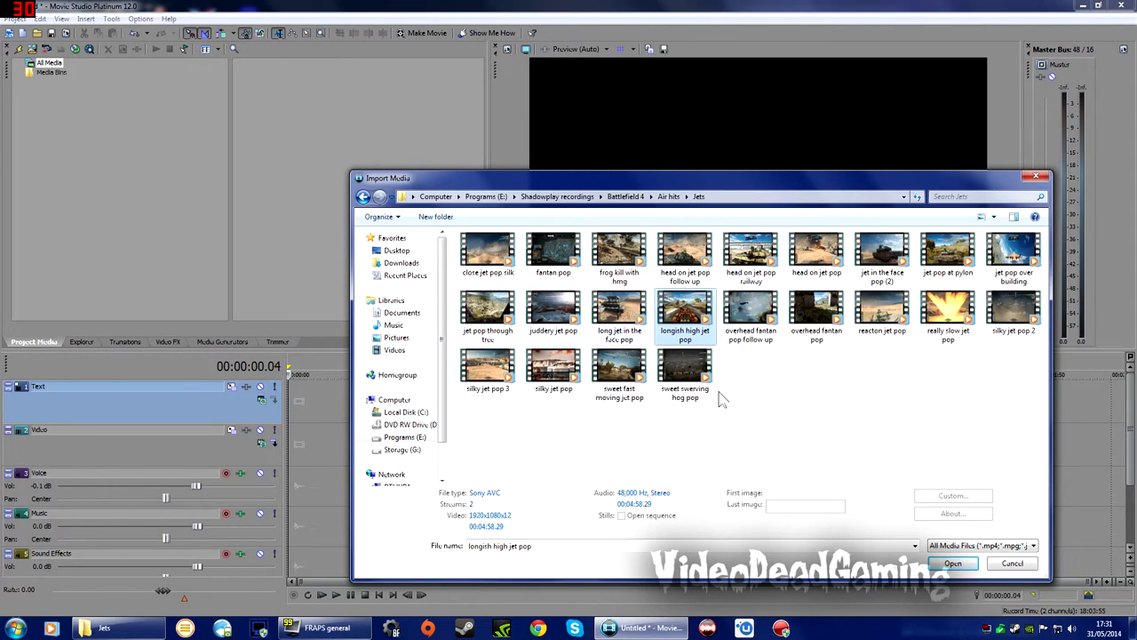
{"action": "mouse_move", "coordinate": [647, 316]}
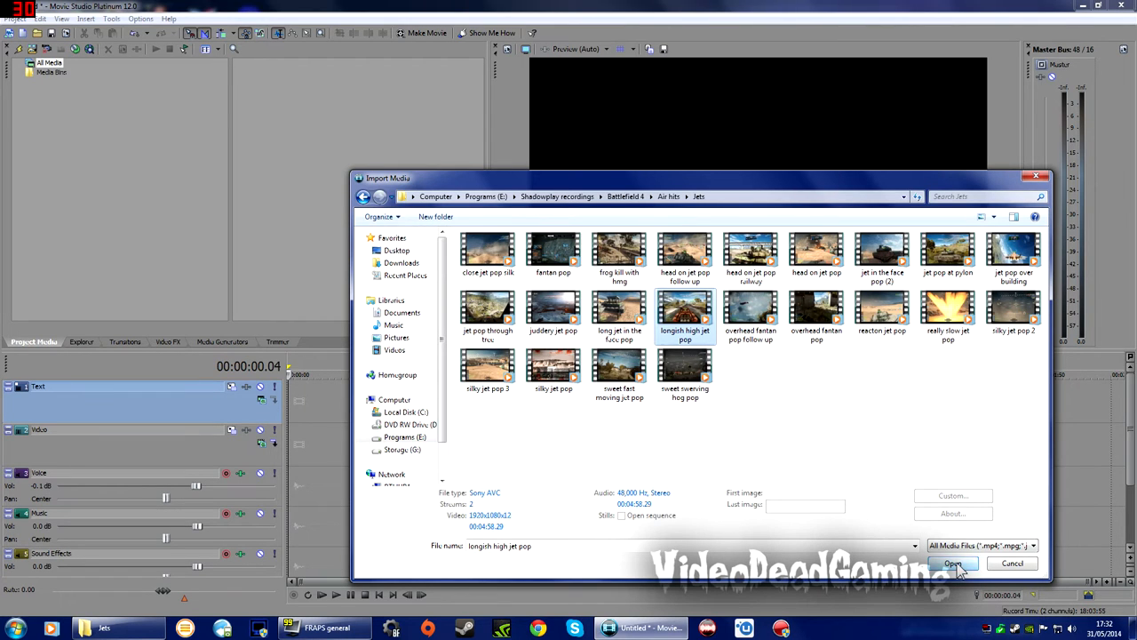
{"action": "left_click", "coordinate": [952, 563]}
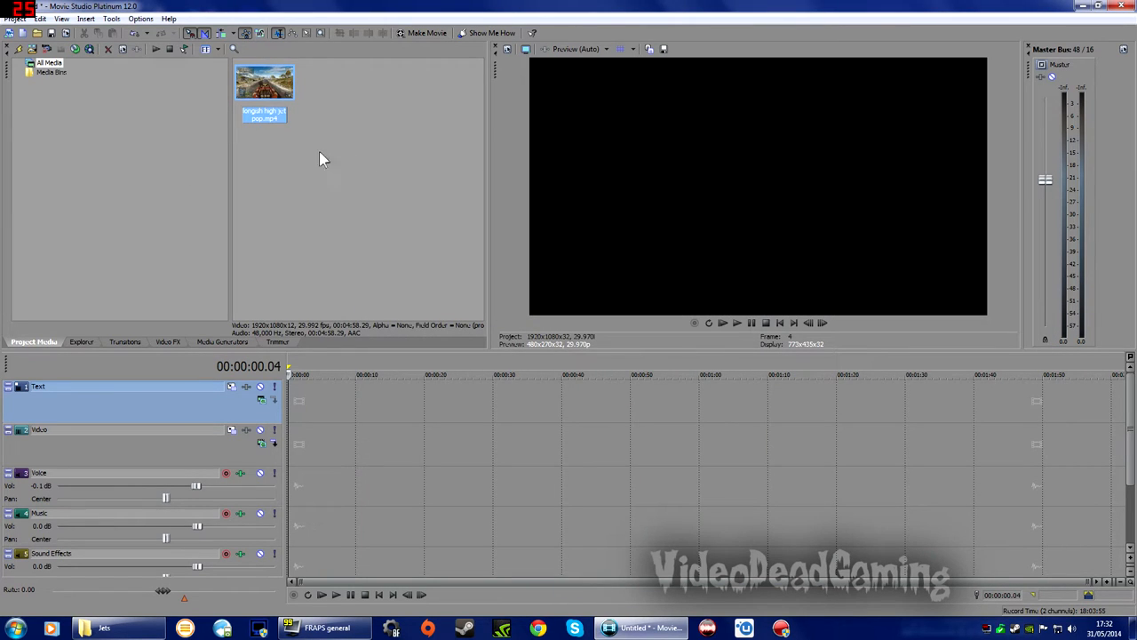
{"action": "mouse_move", "coordinate": [230, 181]}
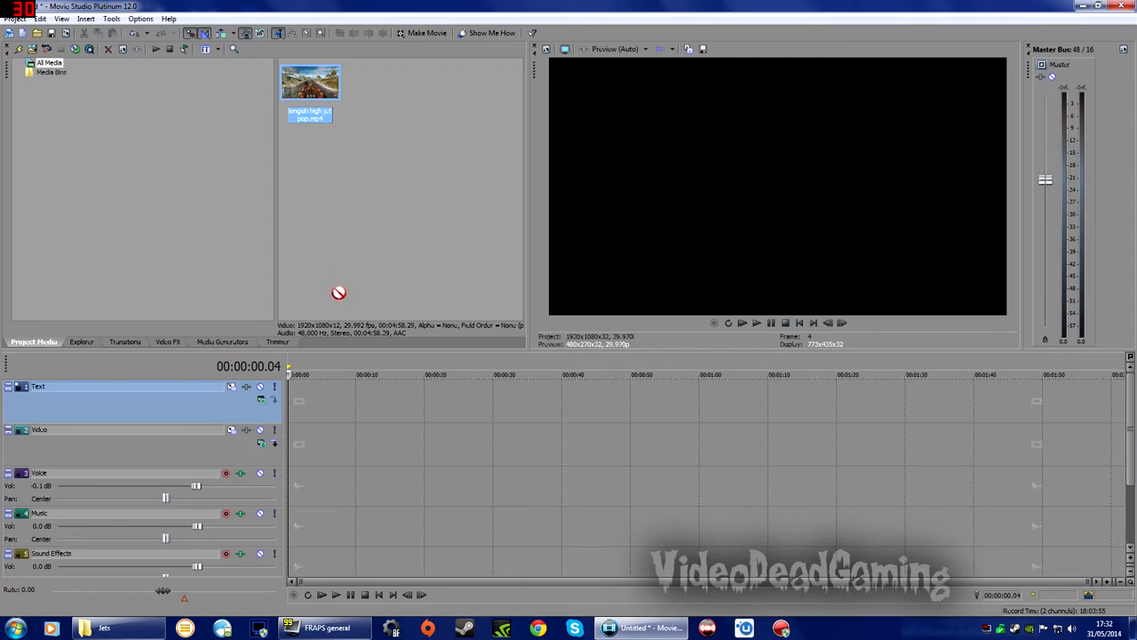
{"action": "mouse_move", "coordinate": [284, 453]}
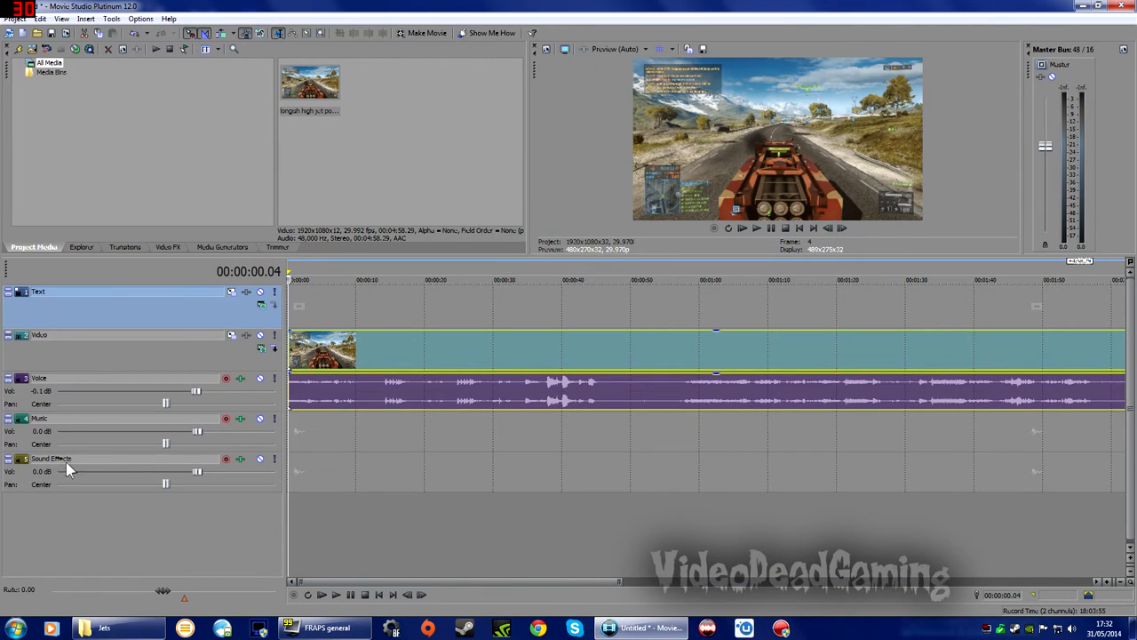
{"action": "mouse_move", "coordinate": [89, 306]}
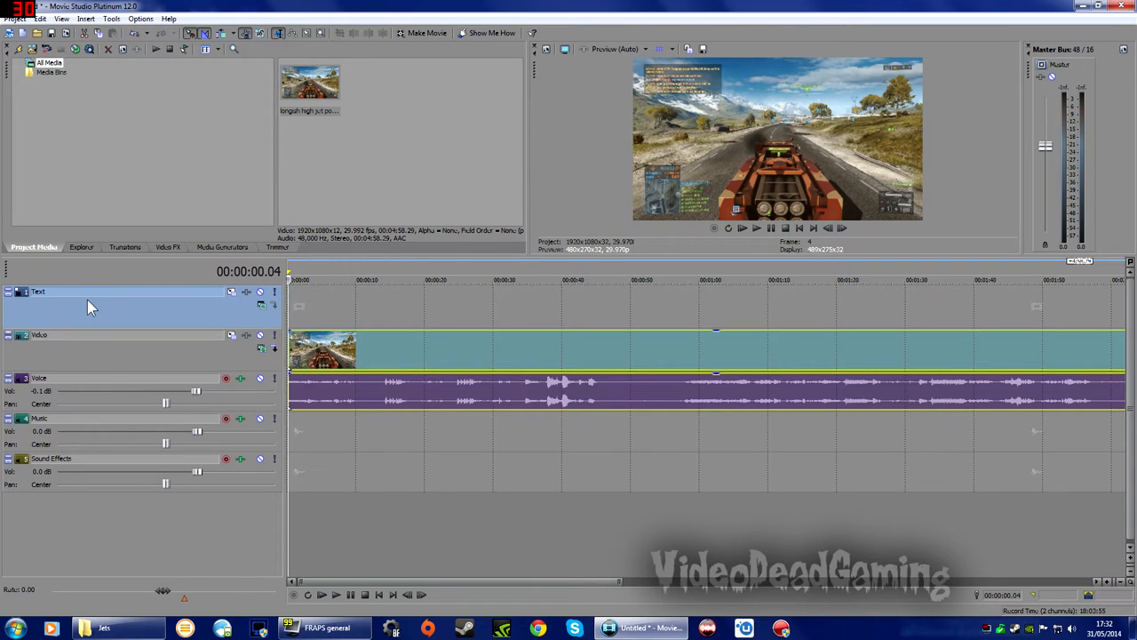
{"action": "mouse_move", "coordinate": [62, 365]}
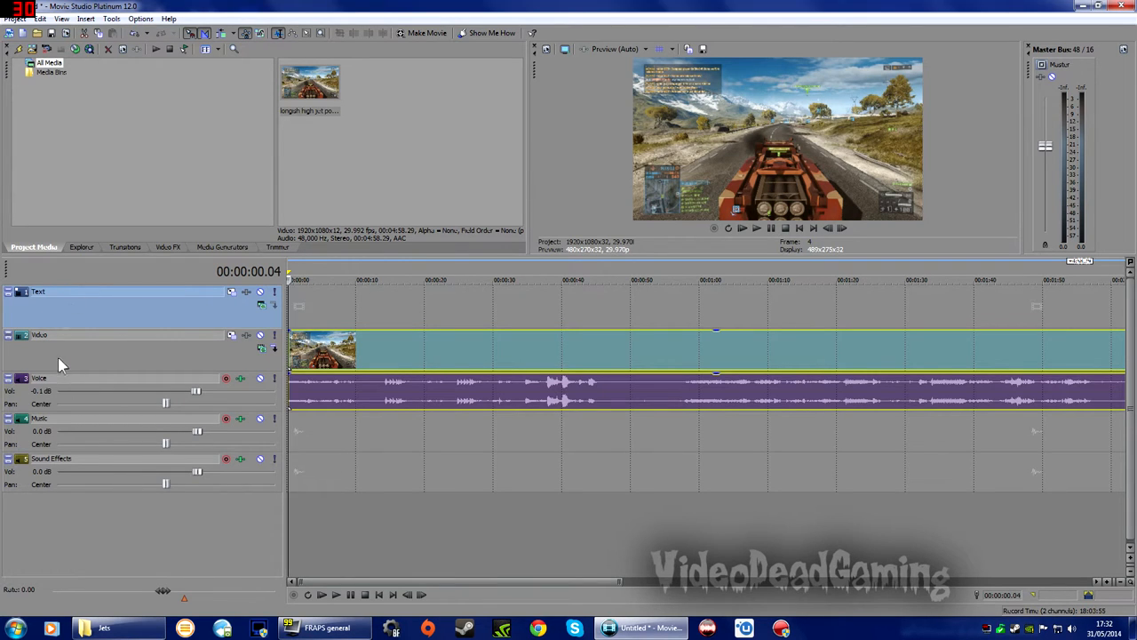
{"action": "mouse_move", "coordinate": [80, 416]}
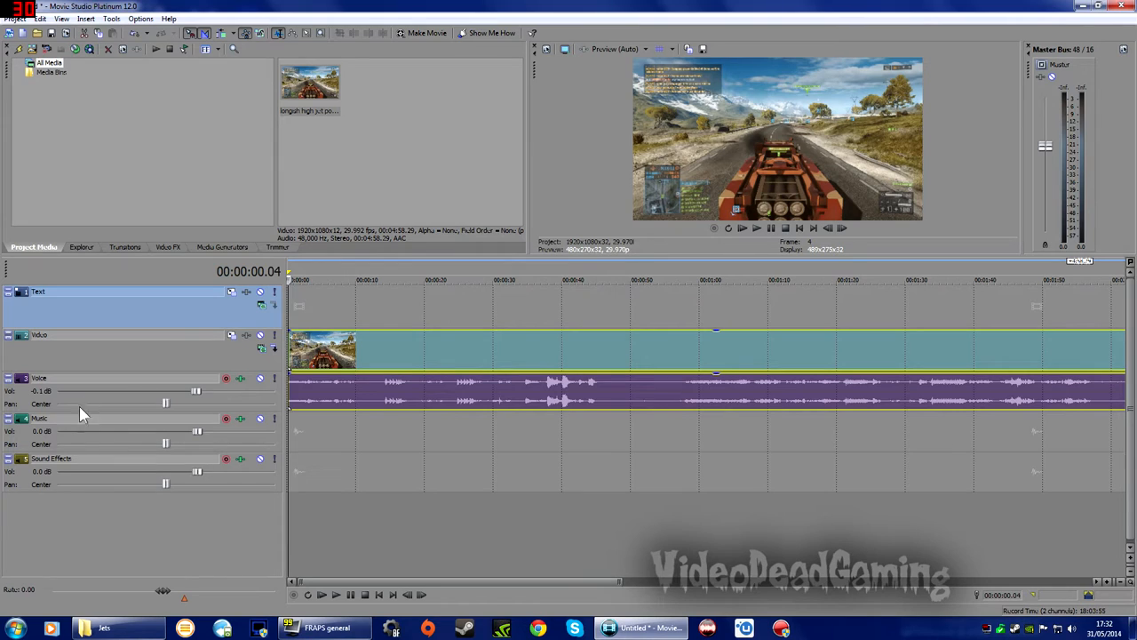
{"action": "mouse_move", "coordinate": [32, 359]}
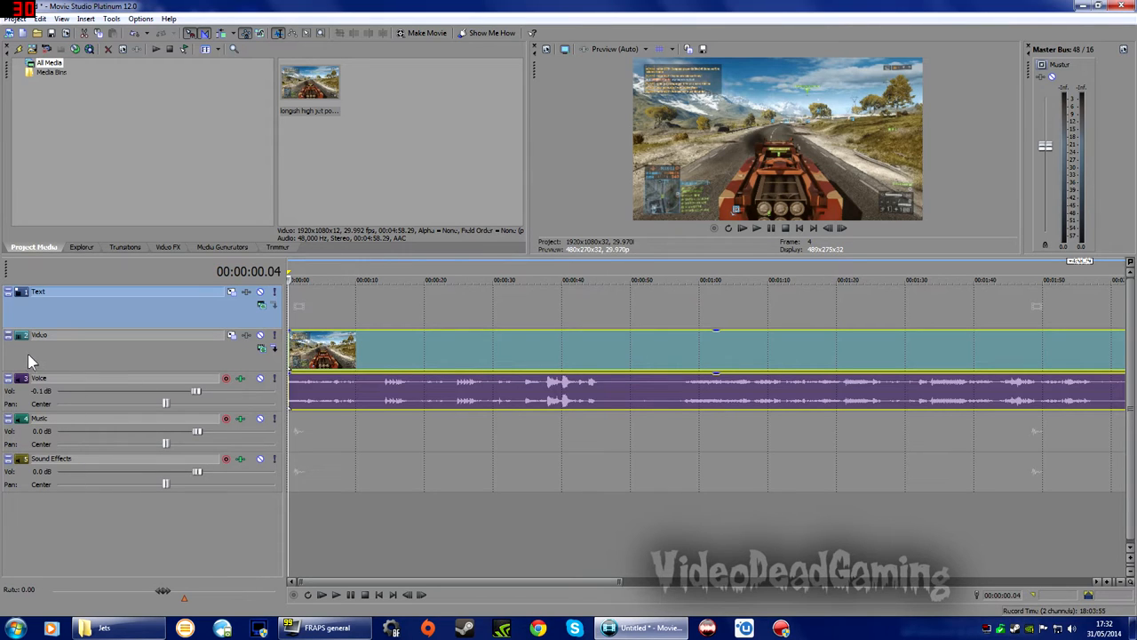
{"action": "mouse_move", "coordinate": [39, 311]}
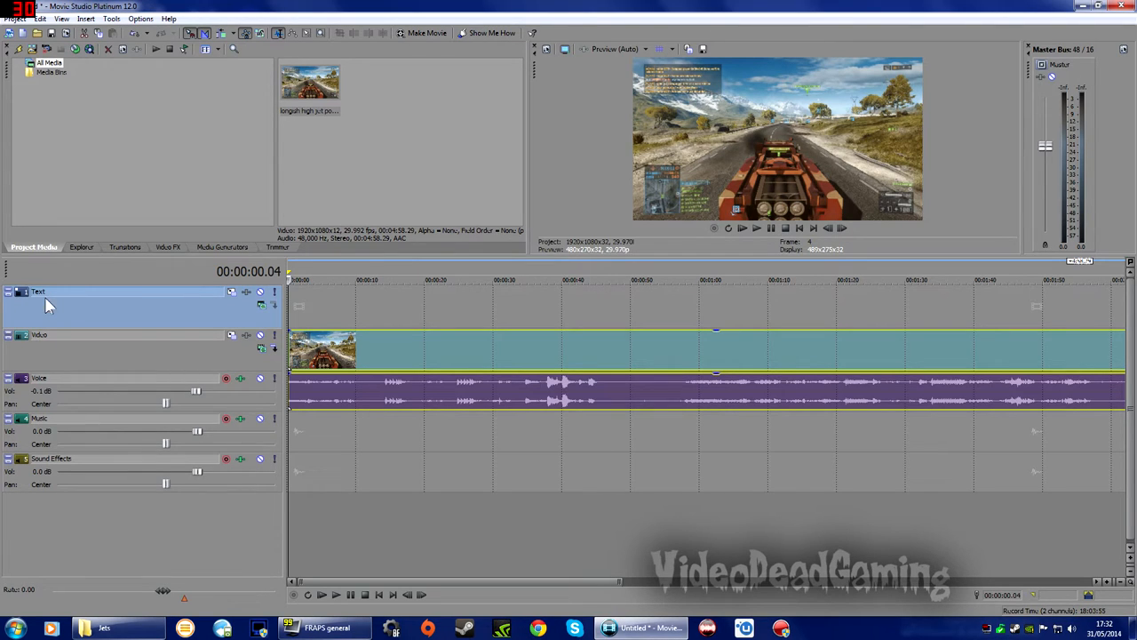
{"action": "mouse_move", "coordinate": [50, 306]}
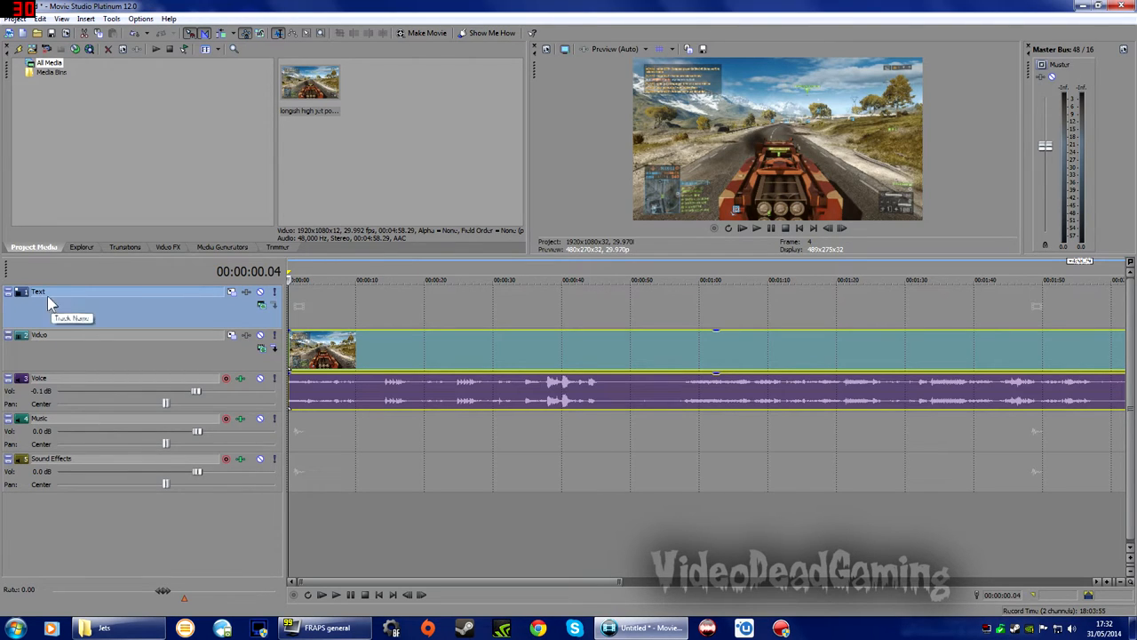
{"action": "mouse_move", "coordinate": [139, 332]}
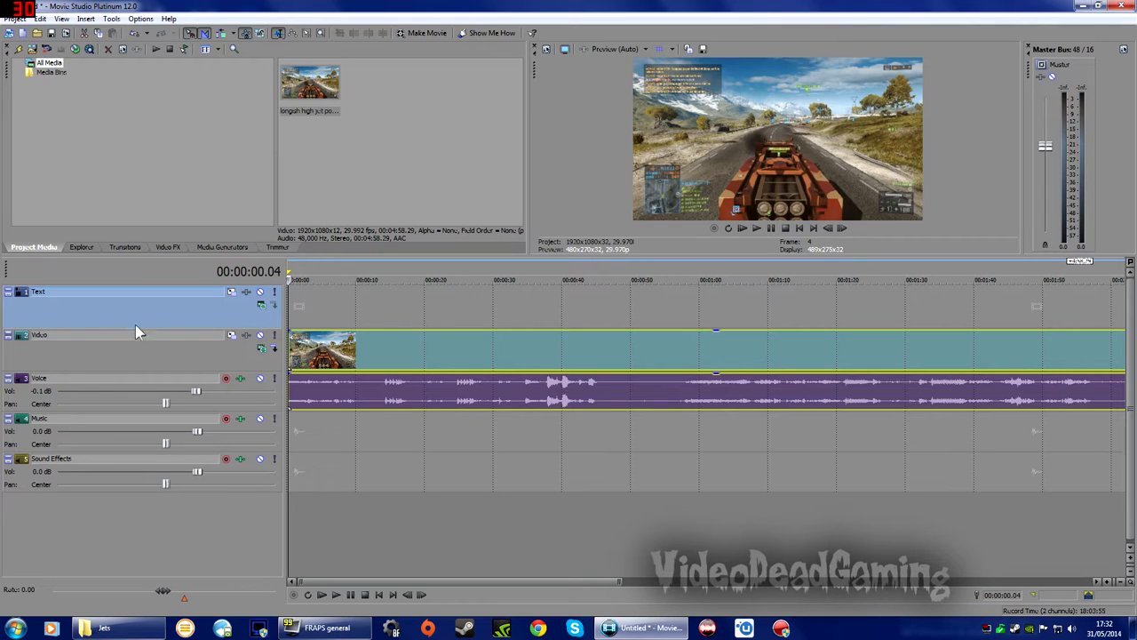
{"action": "mouse_move", "coordinate": [61, 338]}
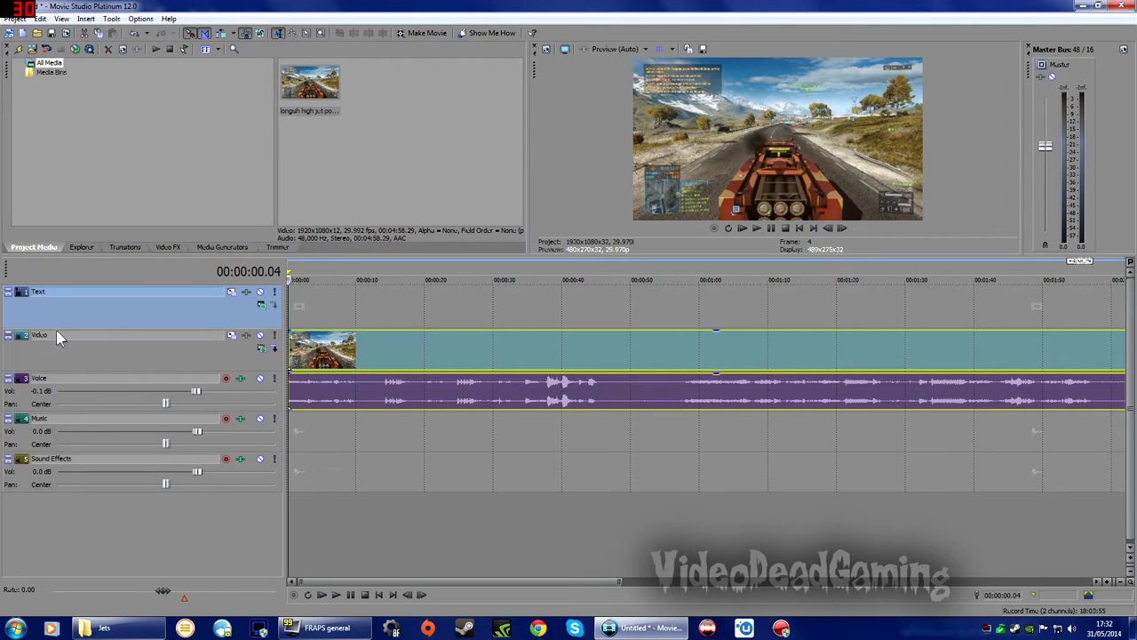
Select the Video track header holding the longish high jet pop clip.
{"action": "left_click", "coordinate": [88, 346]}
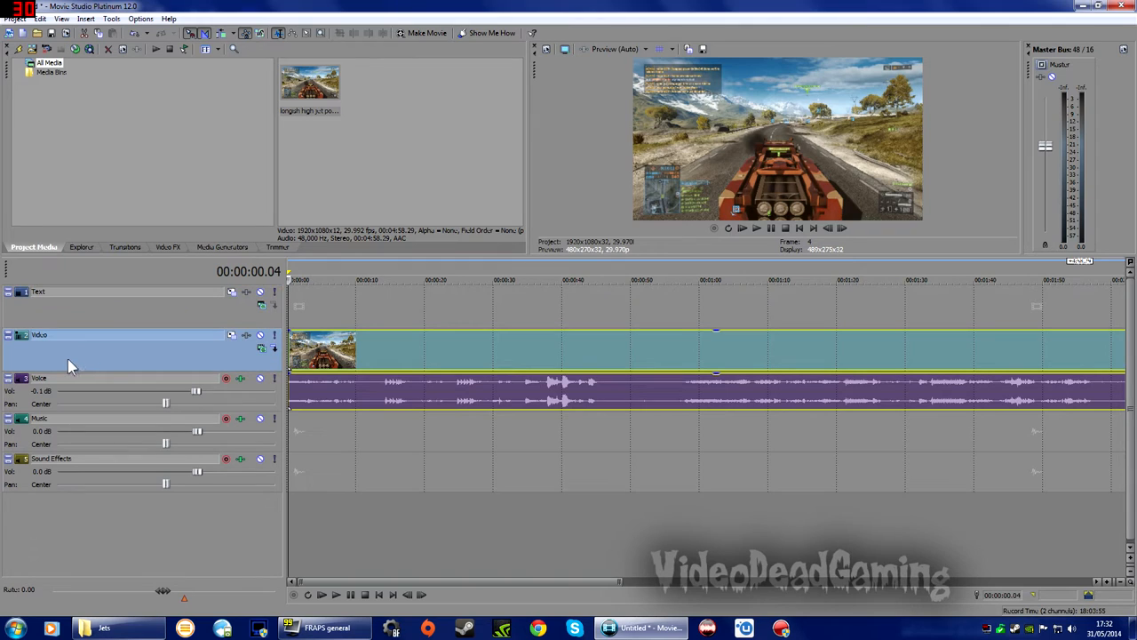
{"action": "mouse_move", "coordinate": [82, 363]}
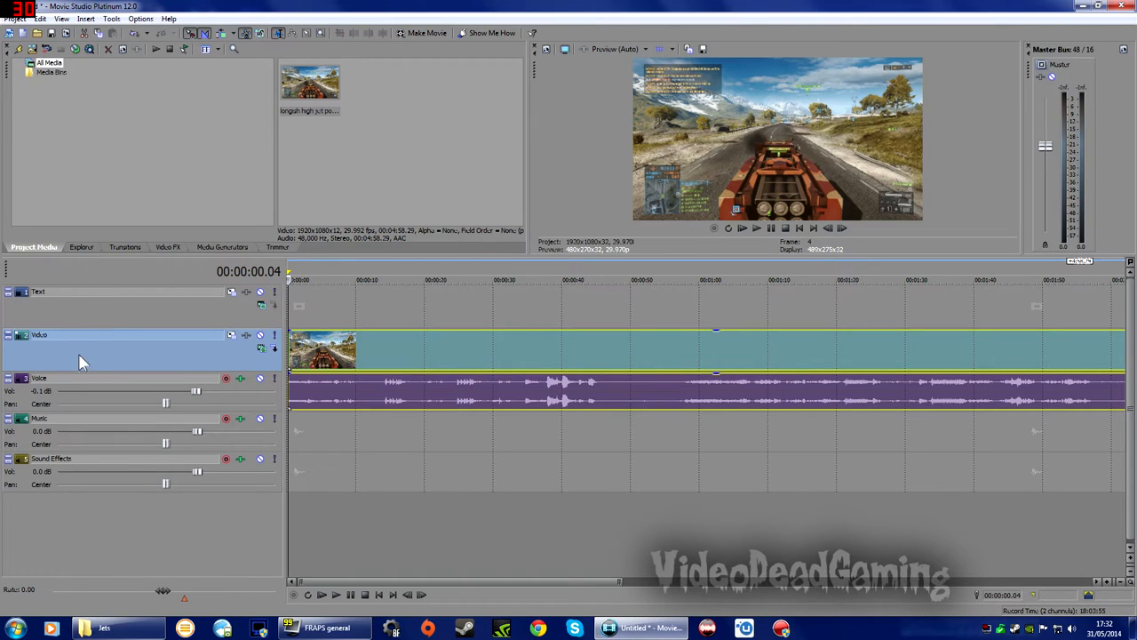
{"action": "mouse_move", "coordinate": [96, 323]}
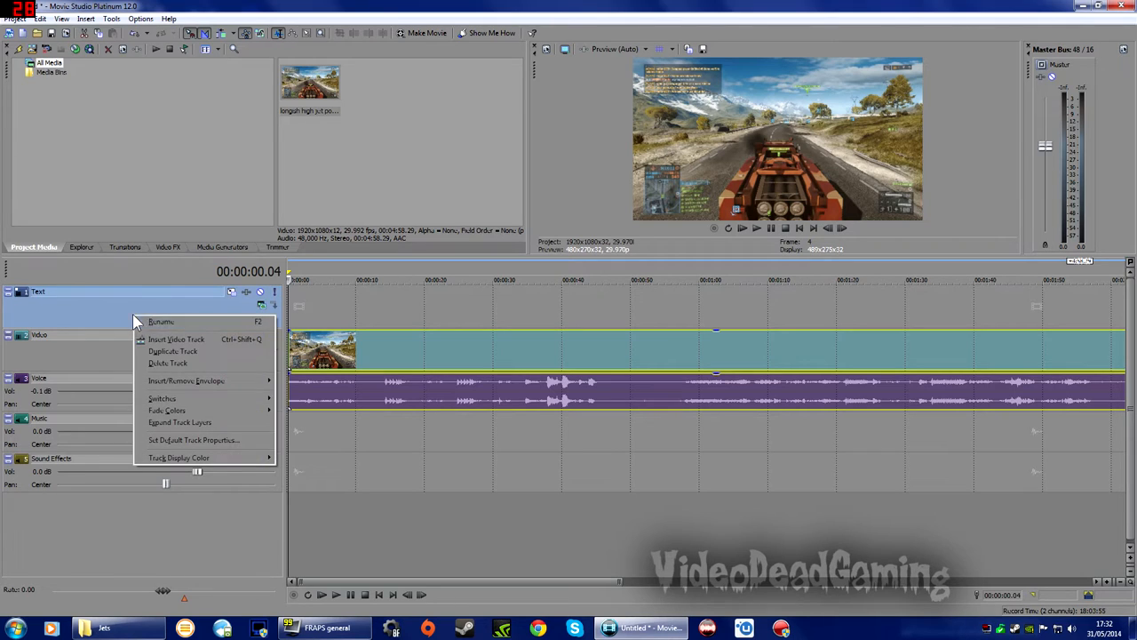
{"action": "mouse_move", "coordinate": [176, 339]}
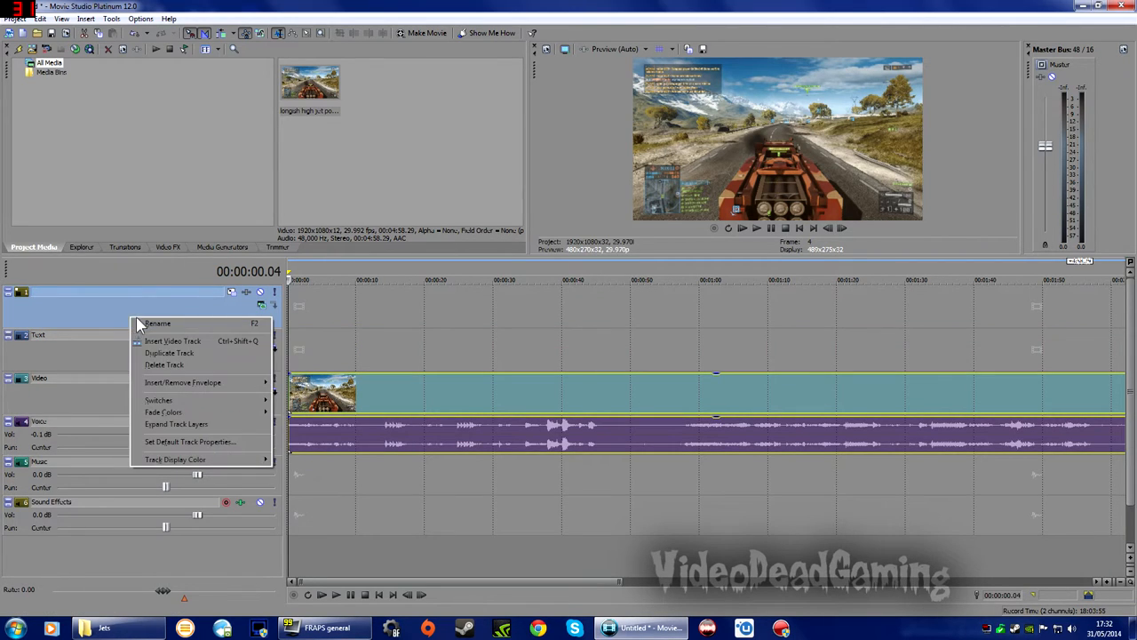
Delete the extra empty track from its header's right-click menu.
{"action": "left_click", "coordinate": [172, 341]}
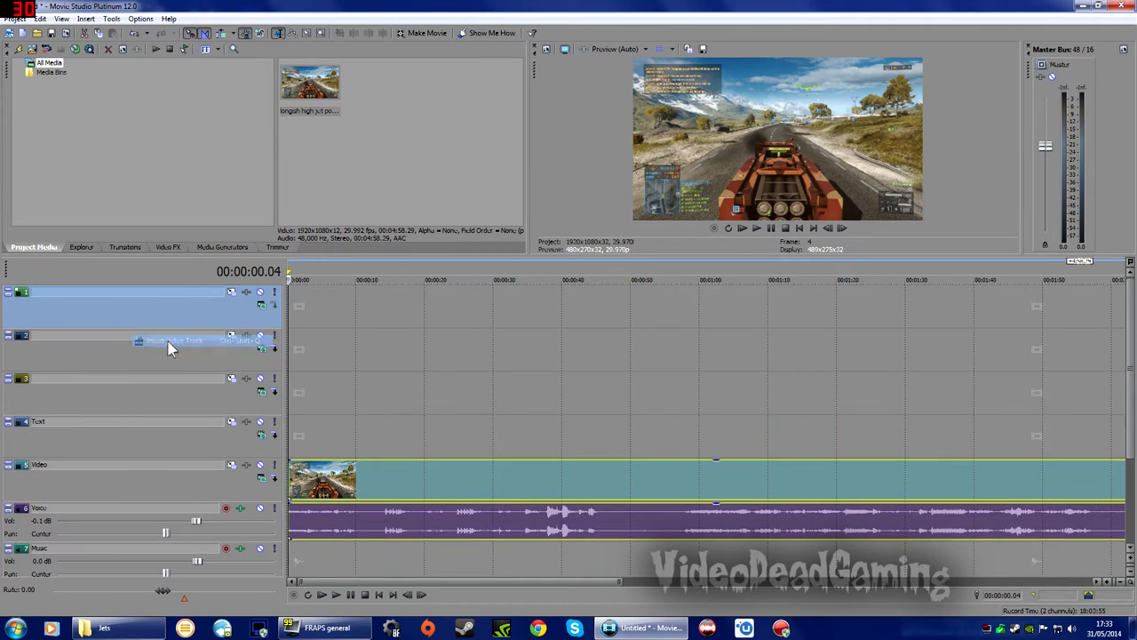
{"action": "right_click", "coordinate": [170, 345]}
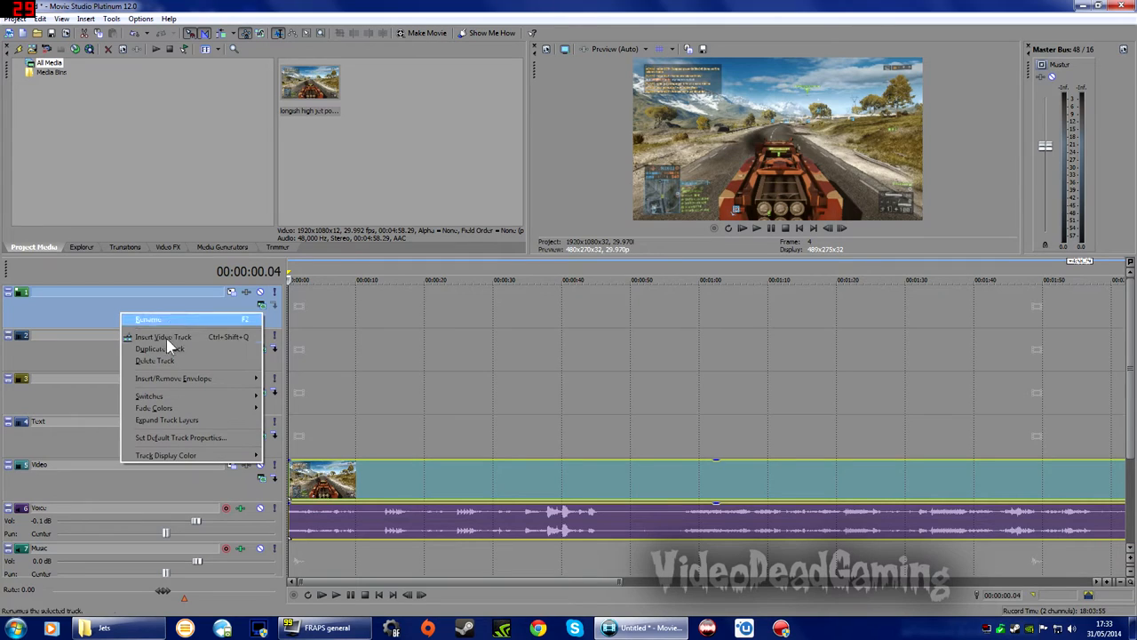
{"action": "left_click", "coordinate": [154, 359]}
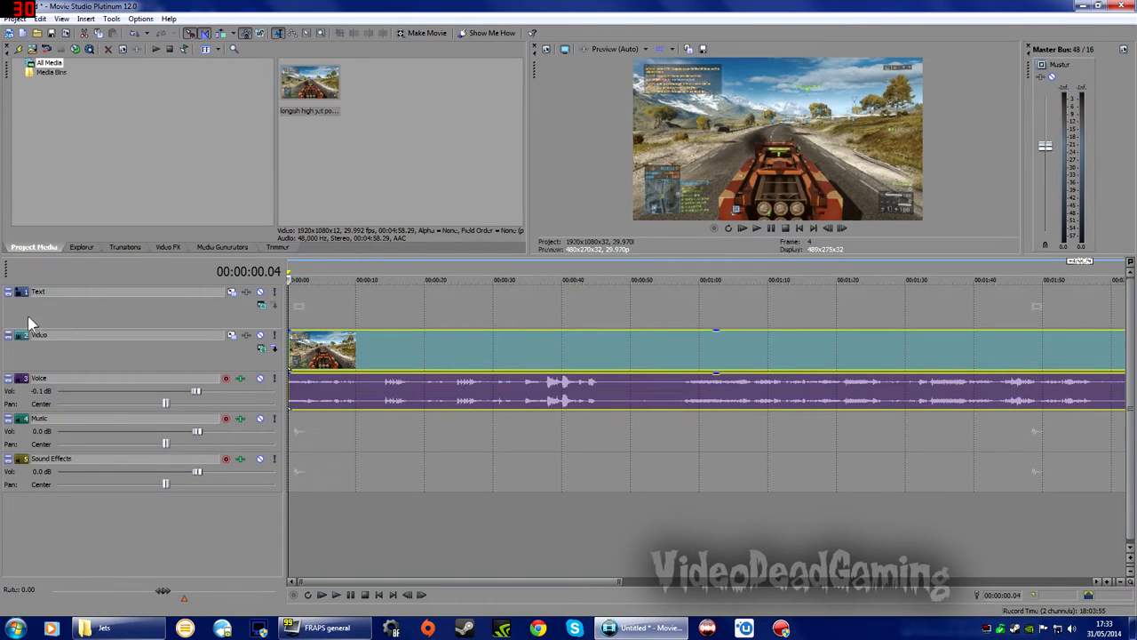
{"action": "mouse_move", "coordinate": [224, 316]}
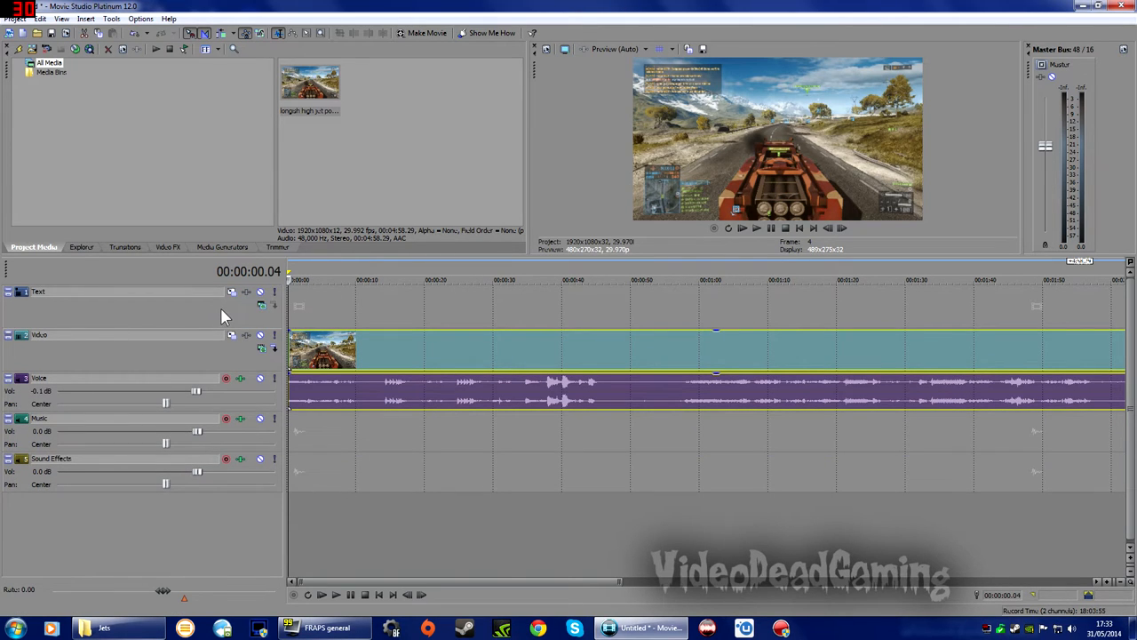
{"action": "mouse_move", "coordinate": [437, 570]}
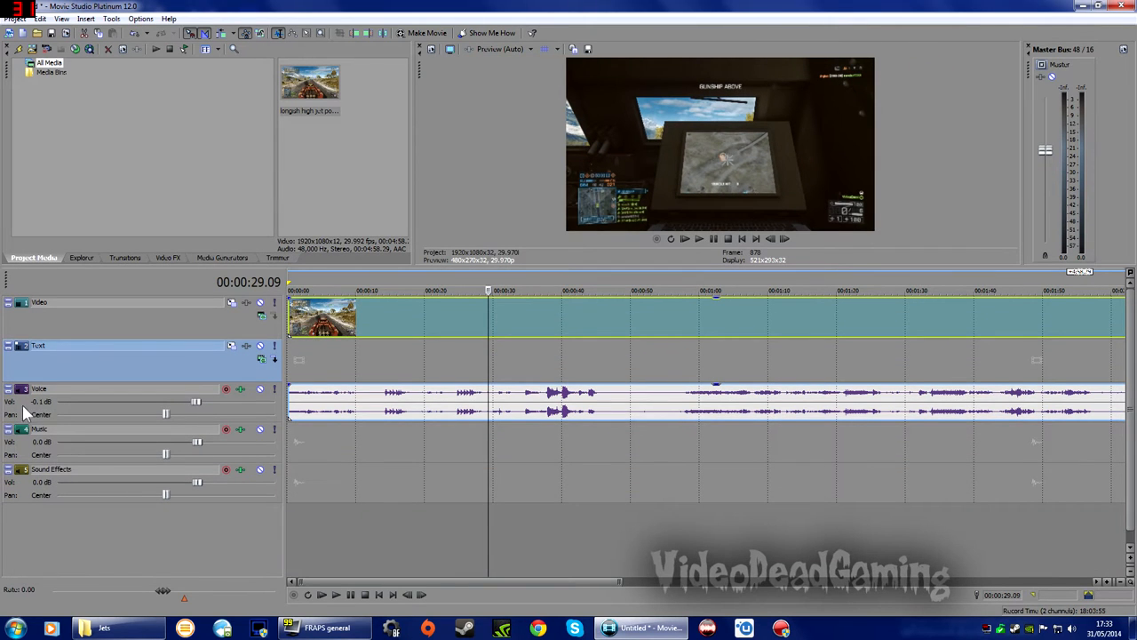
{"action": "right_click", "coordinate": [39, 394]}
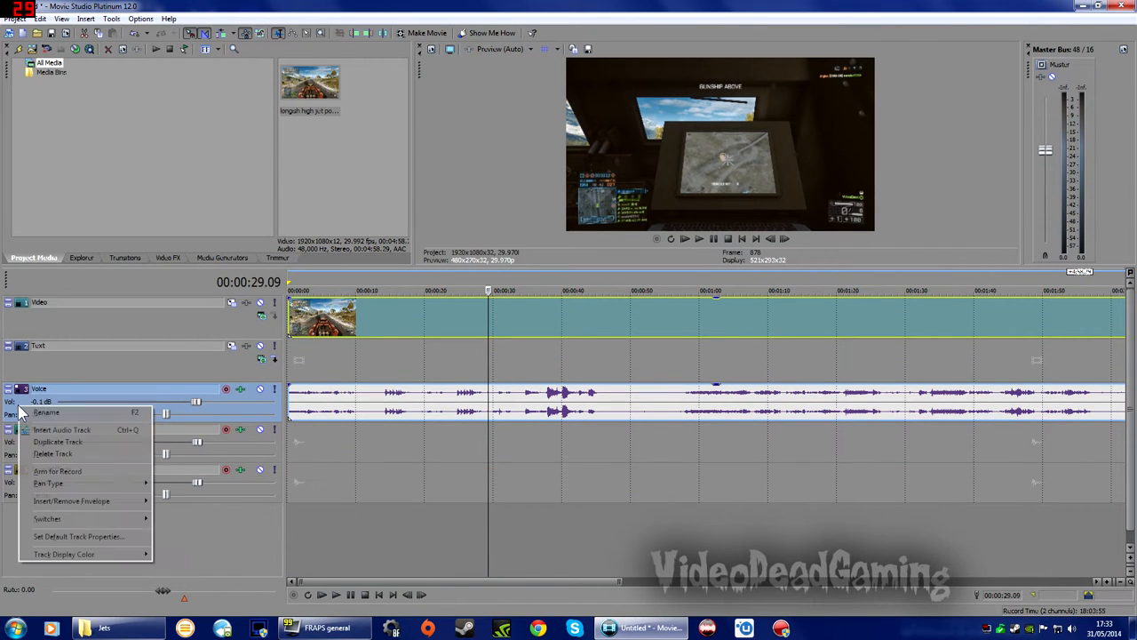
{"action": "mouse_move", "coordinate": [60, 430]}
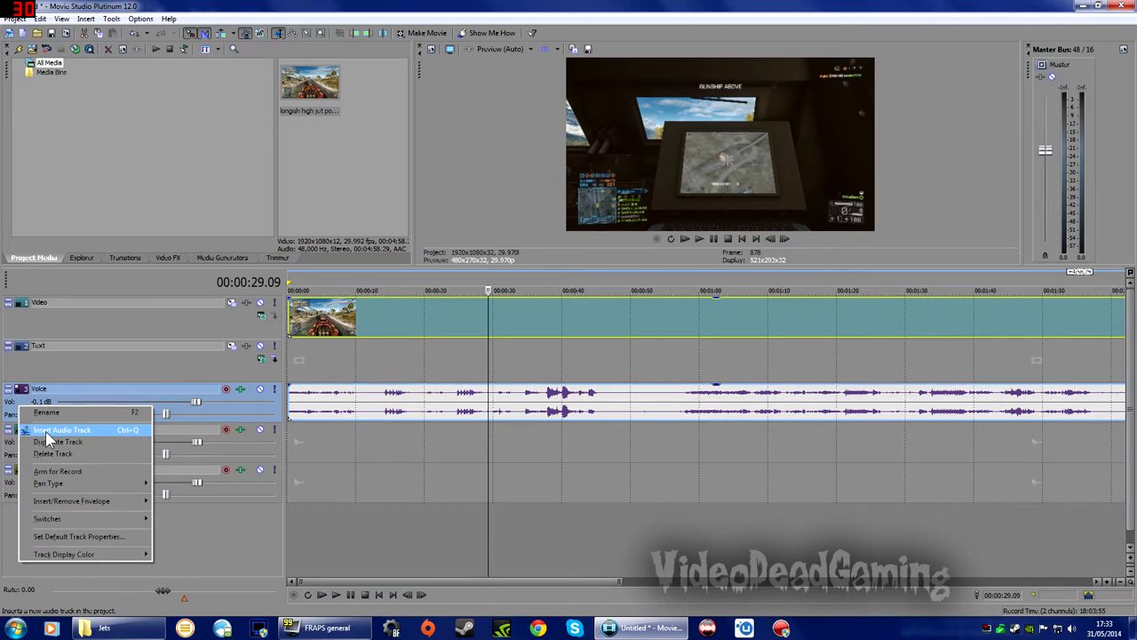
{"action": "left_click", "coordinate": [62, 430]}
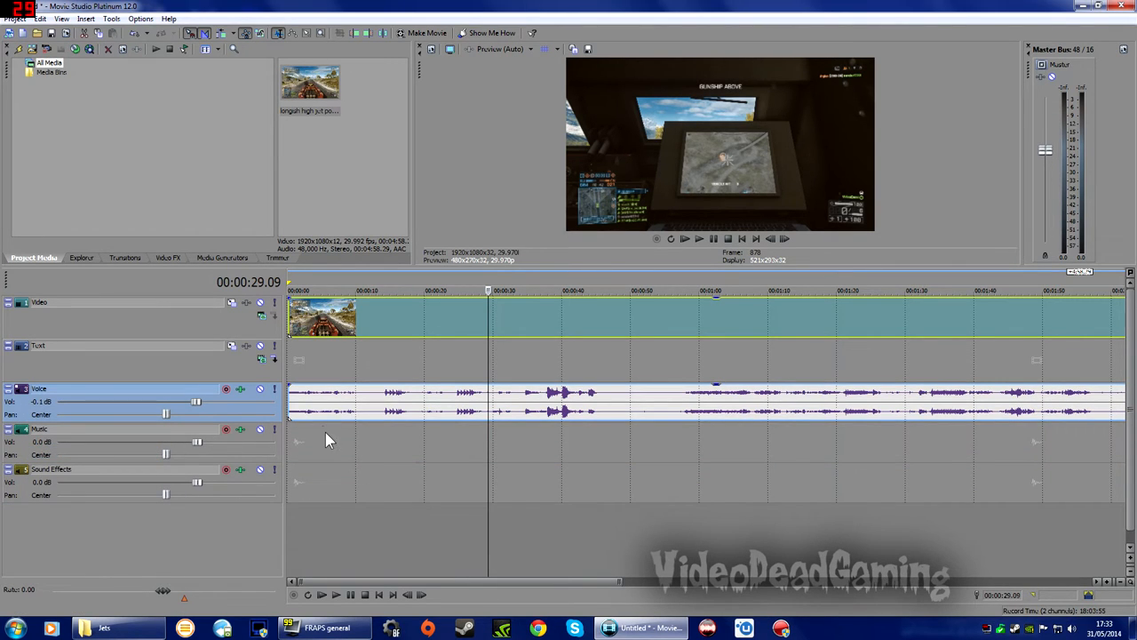
{"action": "mouse_move", "coordinate": [447, 471]}
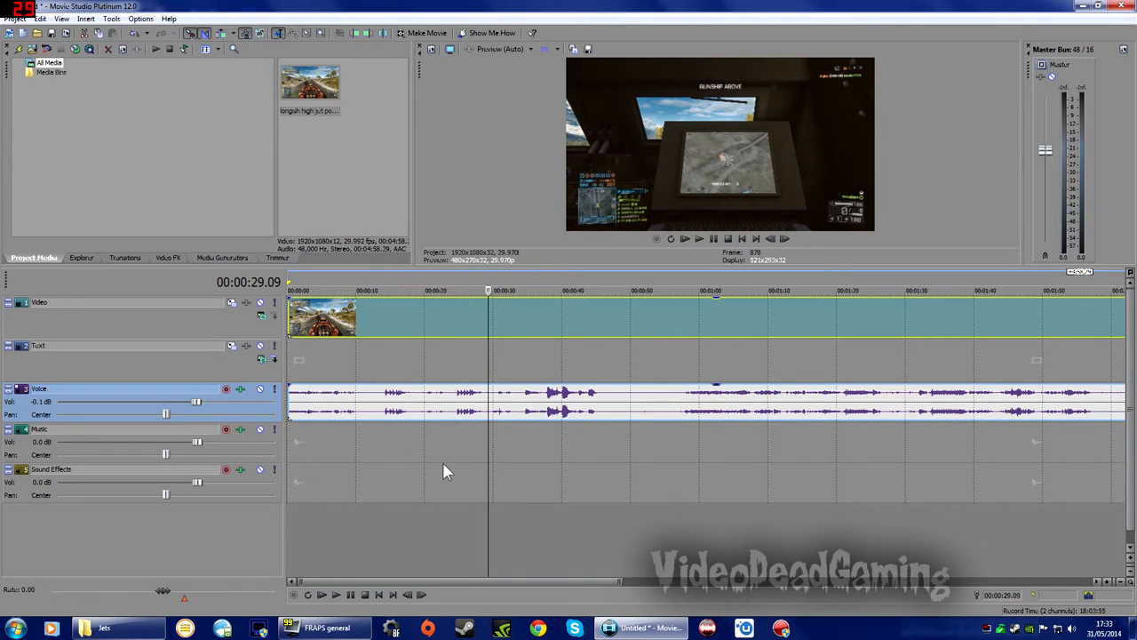
{"action": "mouse_move", "coordinate": [600, 328]}
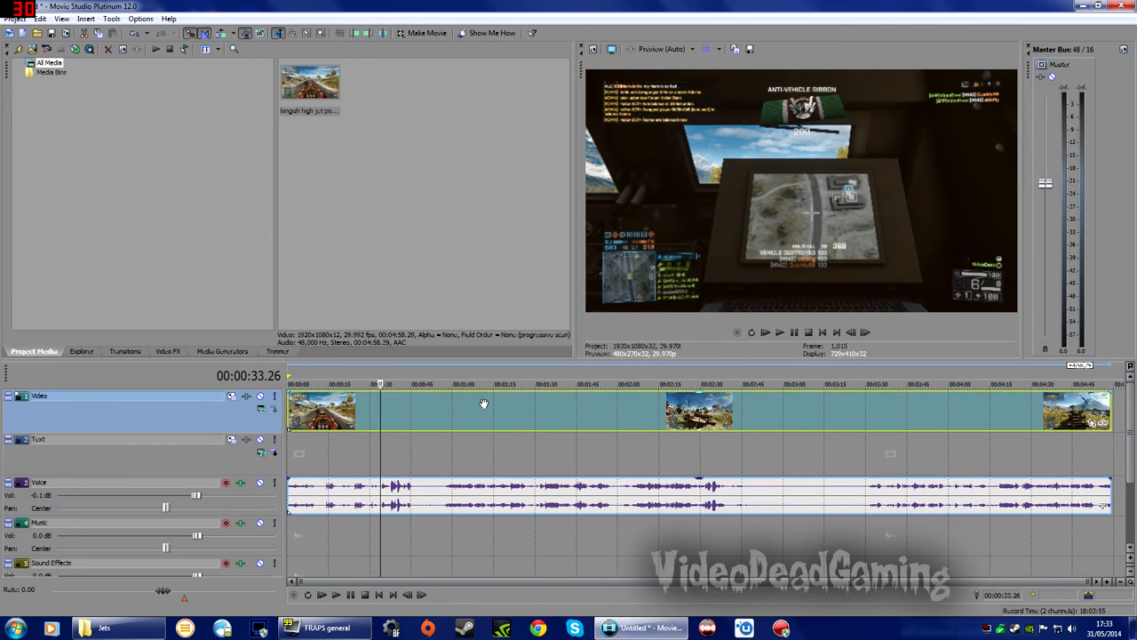
{"action": "left_click", "coordinate": [838, 384]}
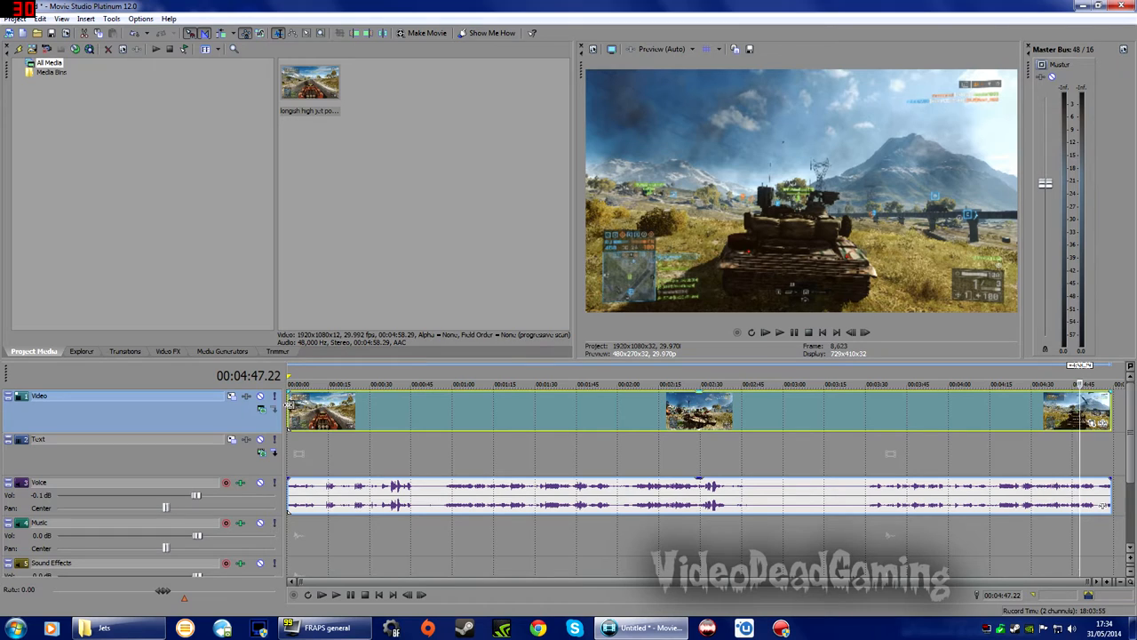
{"action": "mouse_move", "coordinate": [291, 405]}
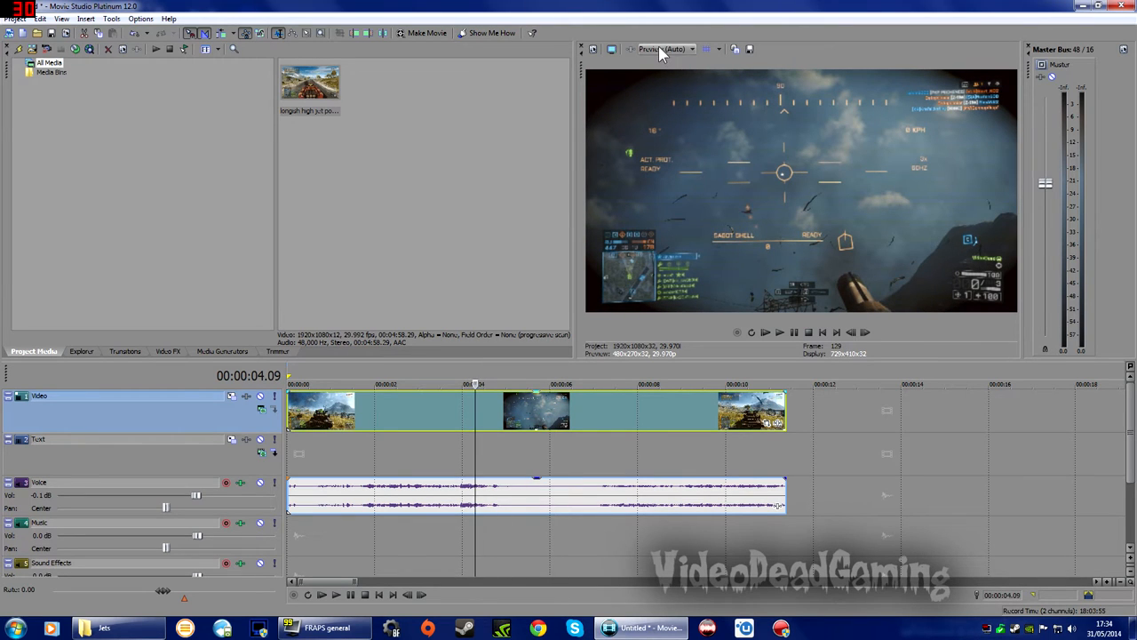
Bring up the preview quality choices above the Video Preview.
{"action": "left_click", "coordinate": [667, 49]}
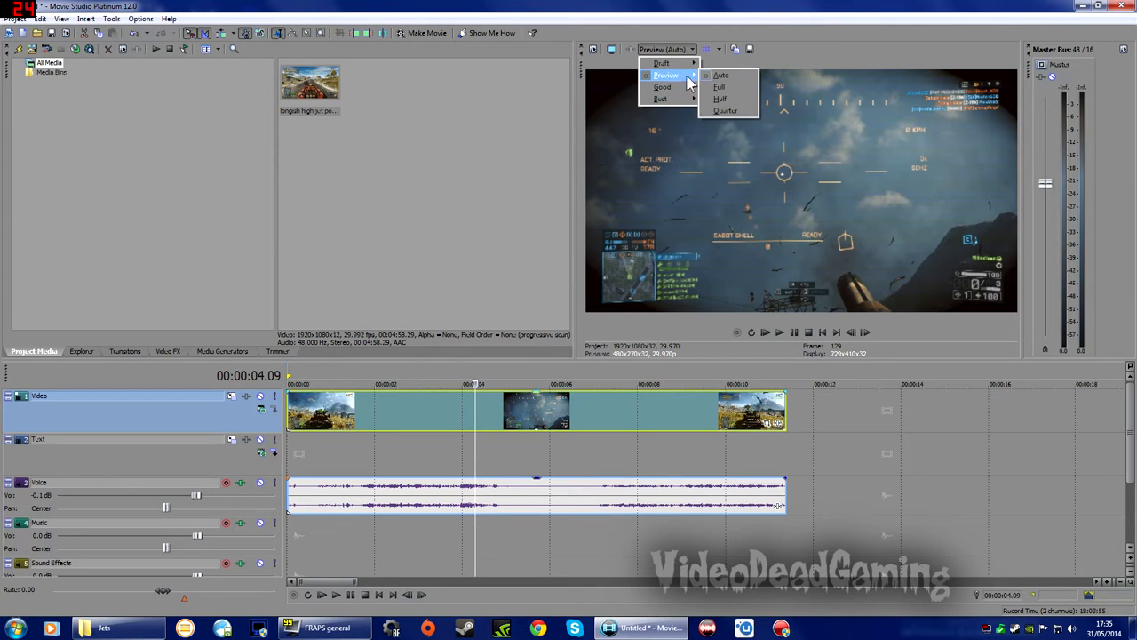
{"action": "mouse_move", "coordinate": [722, 75]}
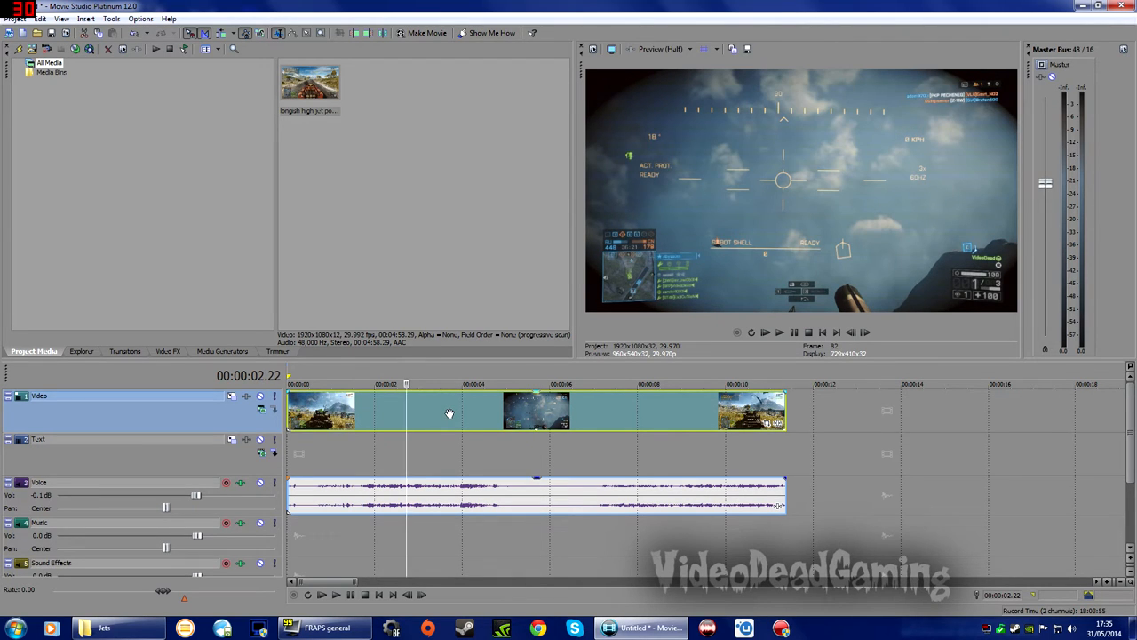
{"action": "mouse_move", "coordinate": [452, 409]}
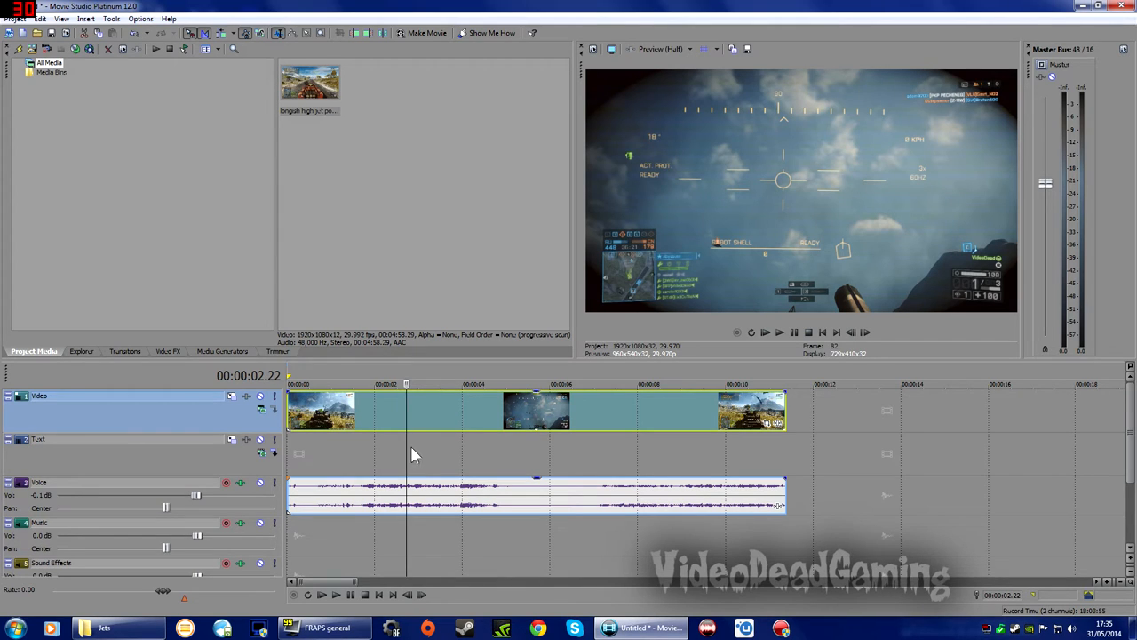
{"action": "mouse_move", "coordinate": [423, 409]}
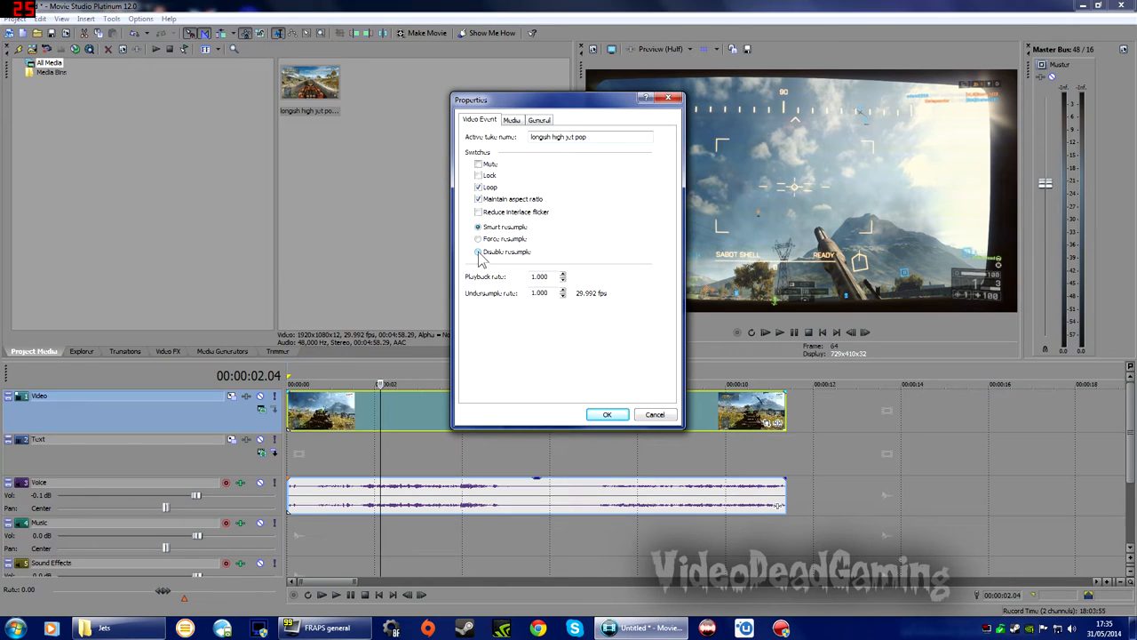
Select Disable resample in the clip's properties and confirm with OK.
{"action": "left_click", "coordinate": [477, 252]}
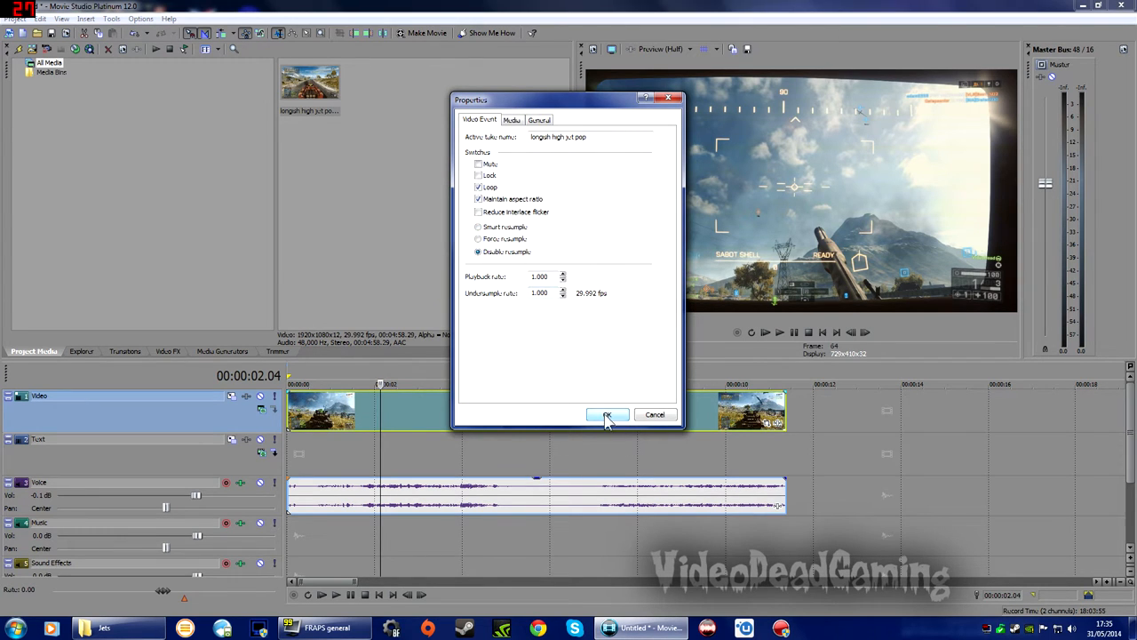
{"action": "left_click", "coordinate": [608, 416]}
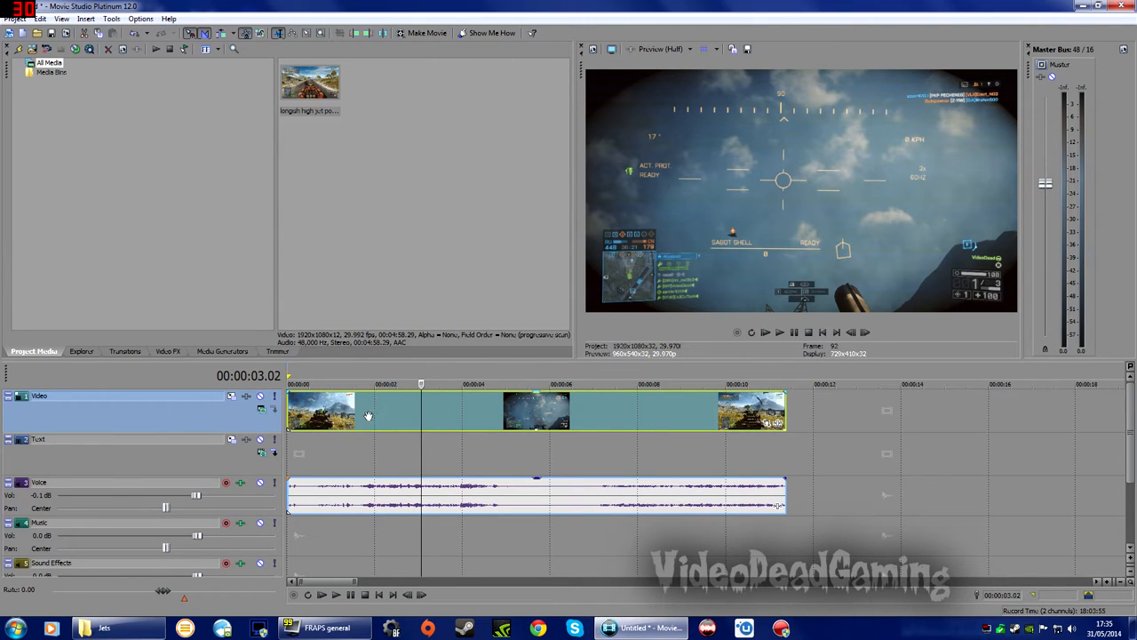
{"action": "mouse_move", "coordinate": [341, 416]}
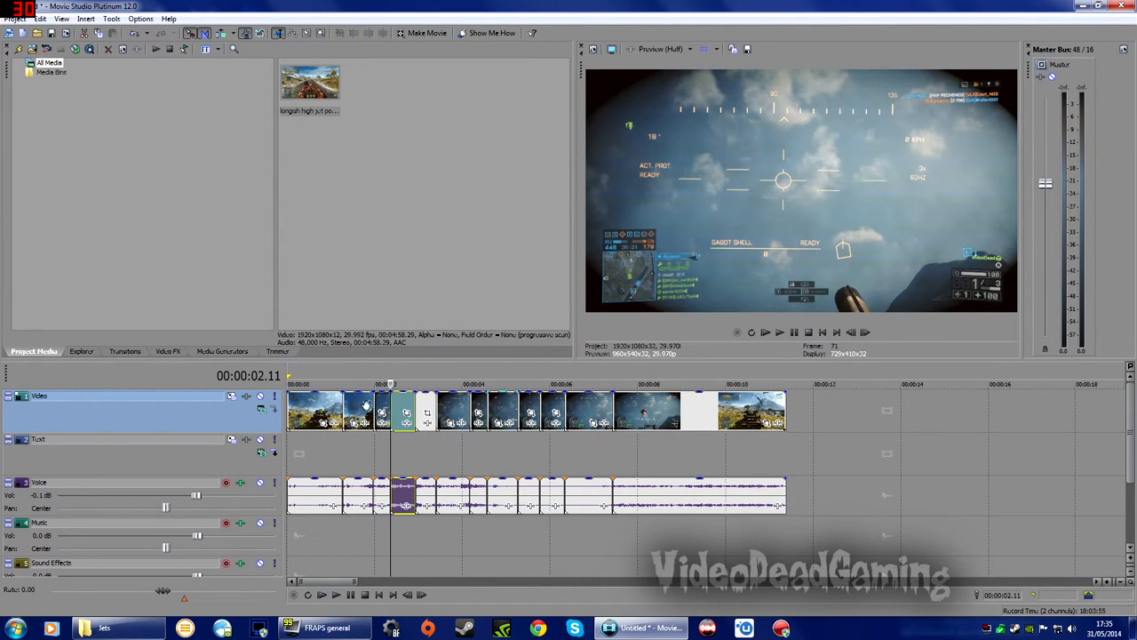
Jump playback near the start and disable resampling on an early split piece, confirming with OK.
{"action": "left_click", "coordinate": [313, 384]}
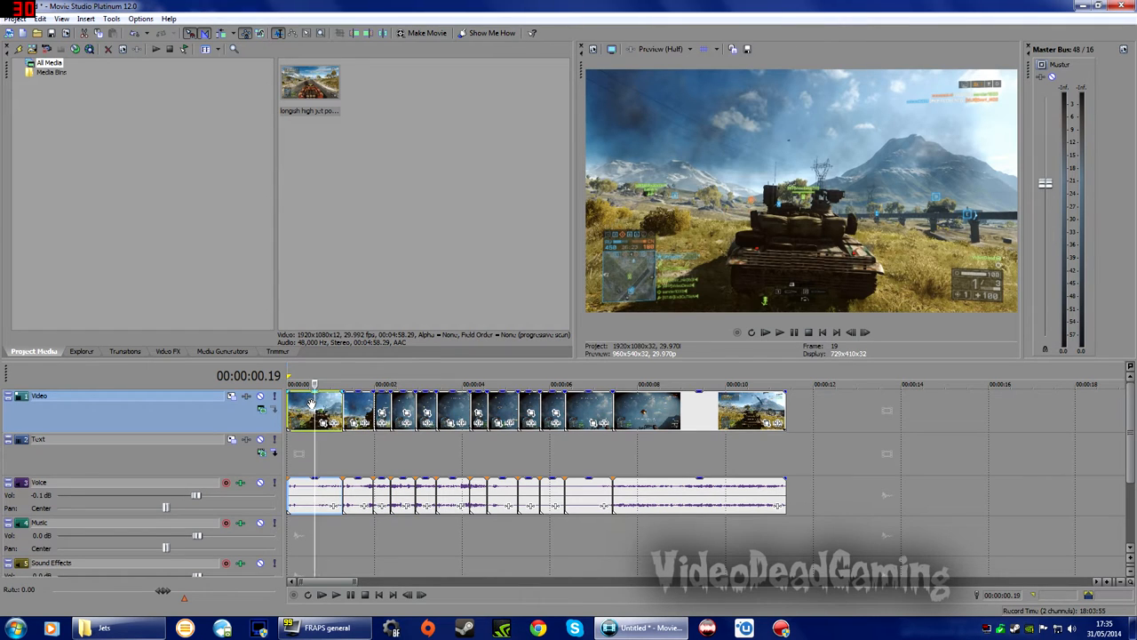
{"action": "mouse_move", "coordinate": [327, 409]}
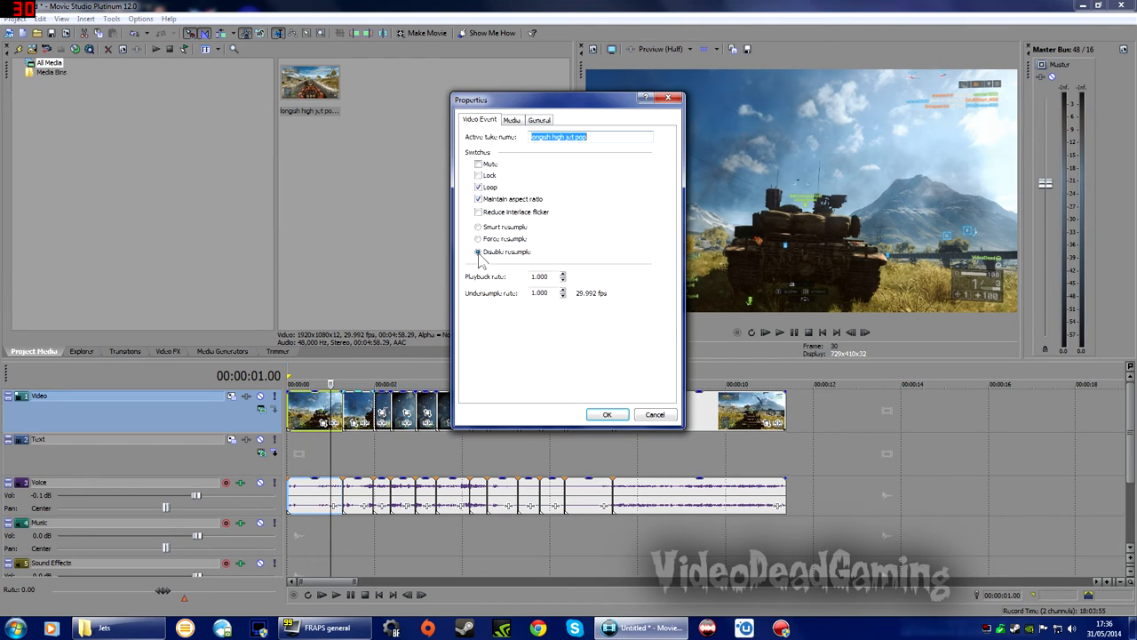
{"action": "left_click", "coordinate": [607, 414]}
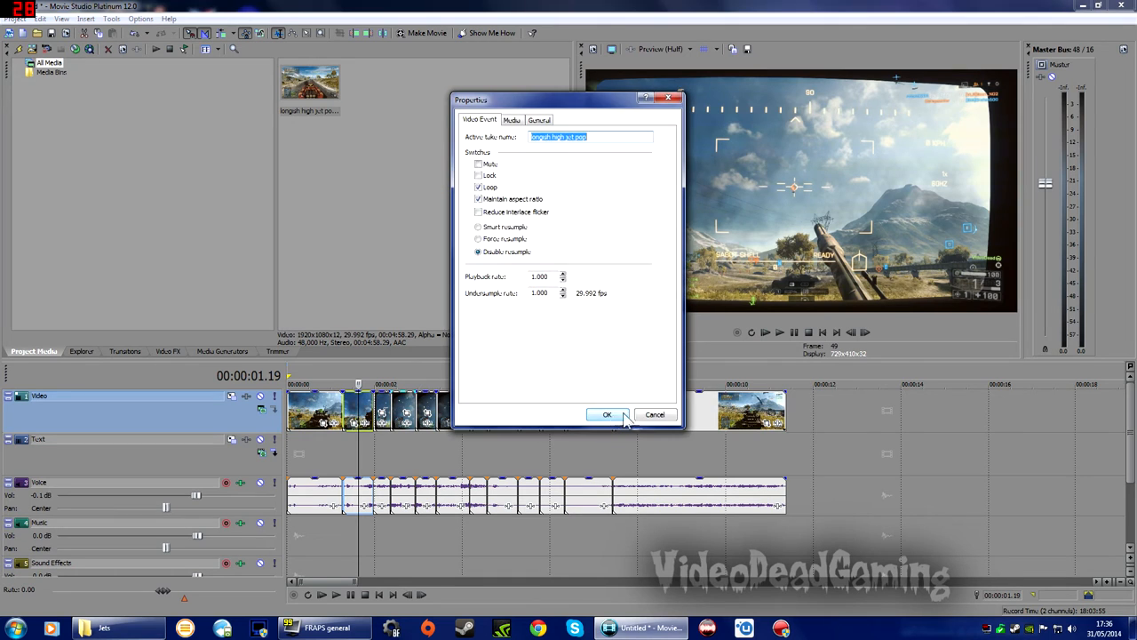
{"action": "left_click", "coordinate": [607, 414]}
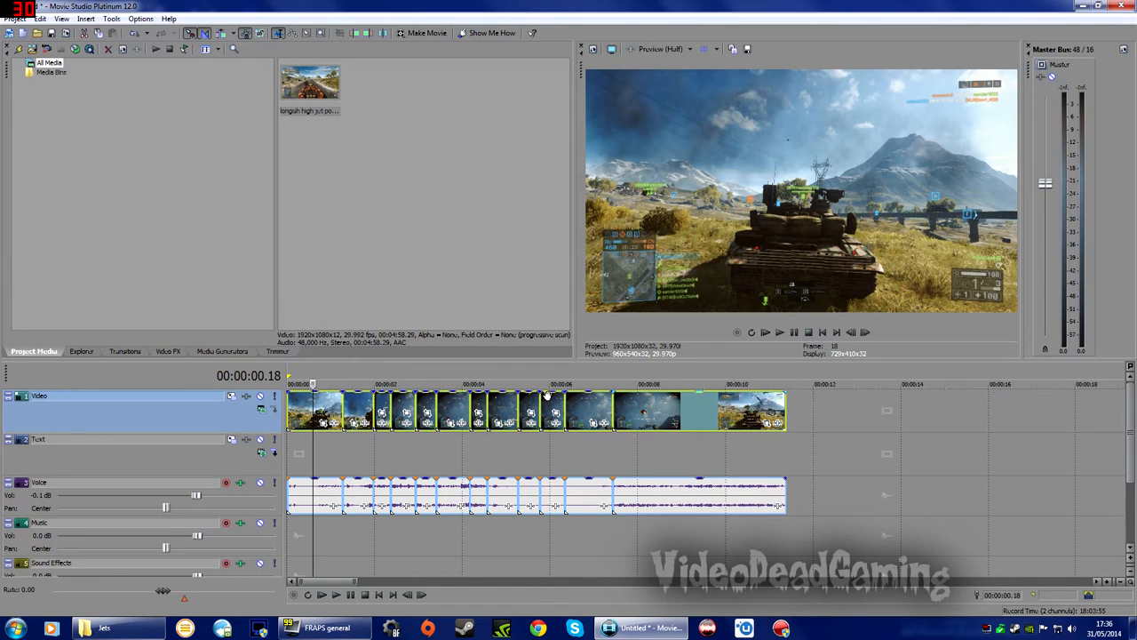
{"action": "mouse_move", "coordinate": [659, 409]}
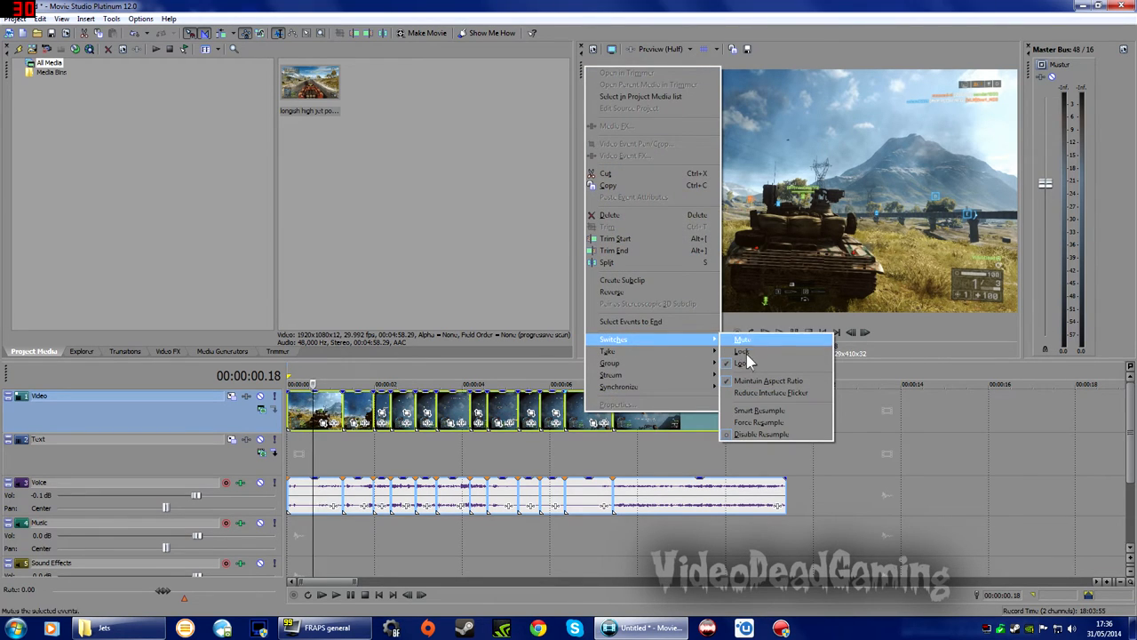
{"action": "mouse_move", "coordinate": [760, 434]}
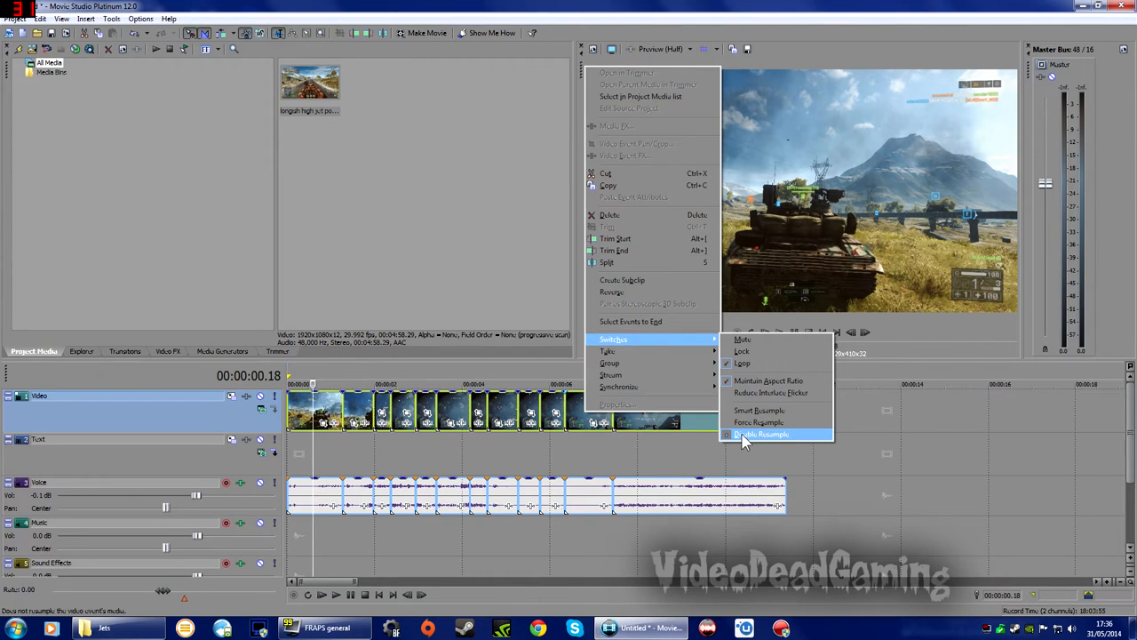
{"action": "mouse_move", "coordinate": [728, 440]}
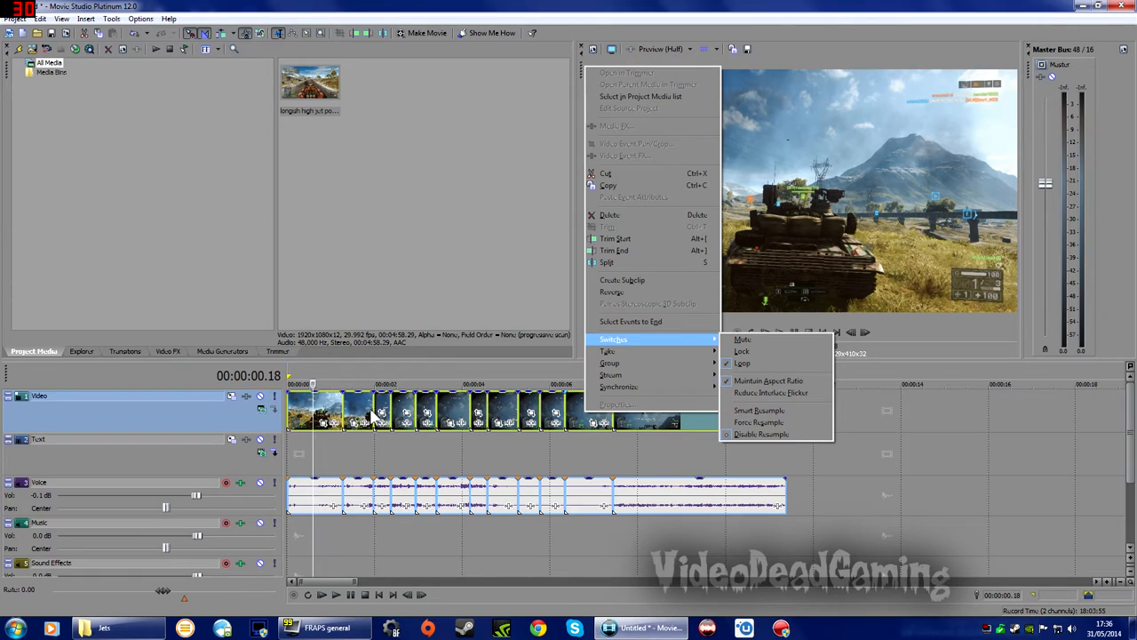
{"action": "mouse_move", "coordinate": [761, 423]}
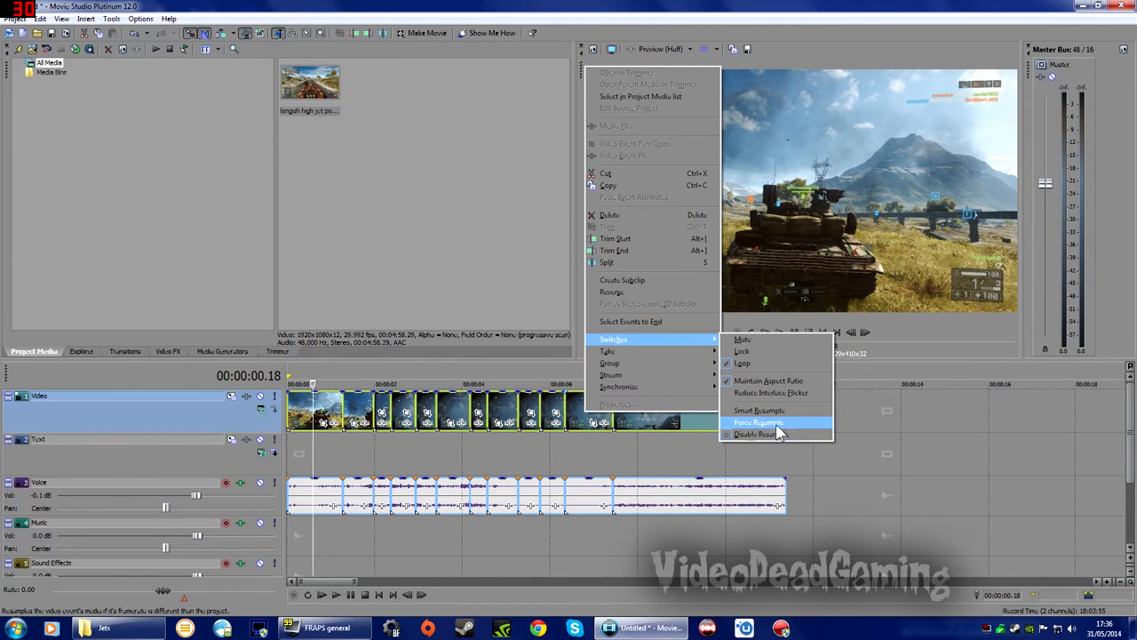
{"action": "mouse_move", "coordinate": [719, 444]}
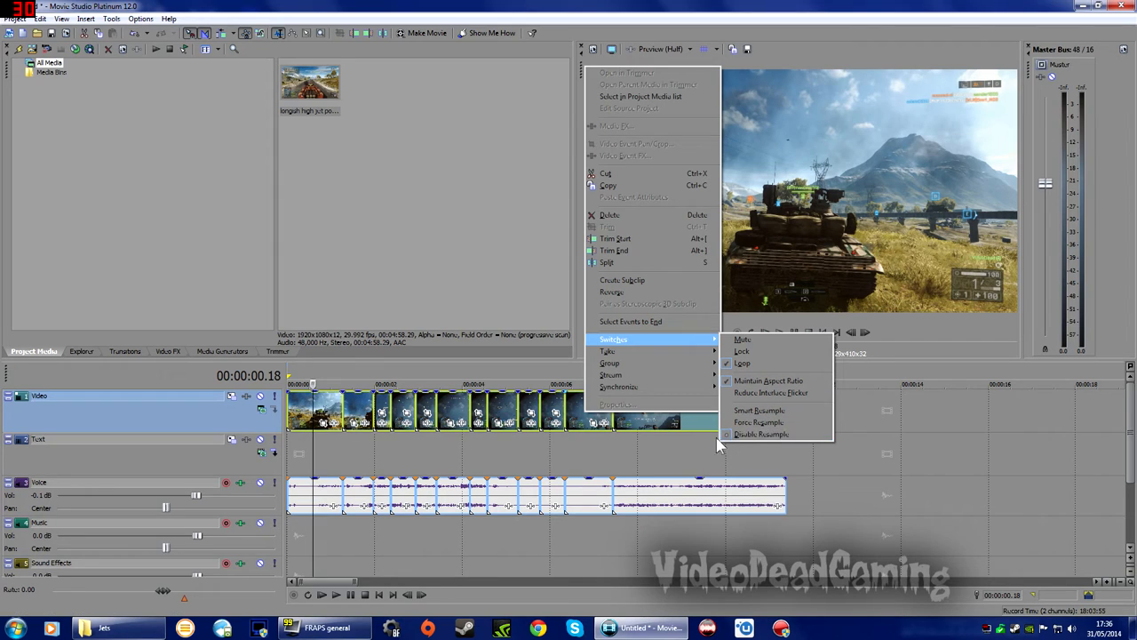
{"action": "mouse_move", "coordinate": [761, 434]}
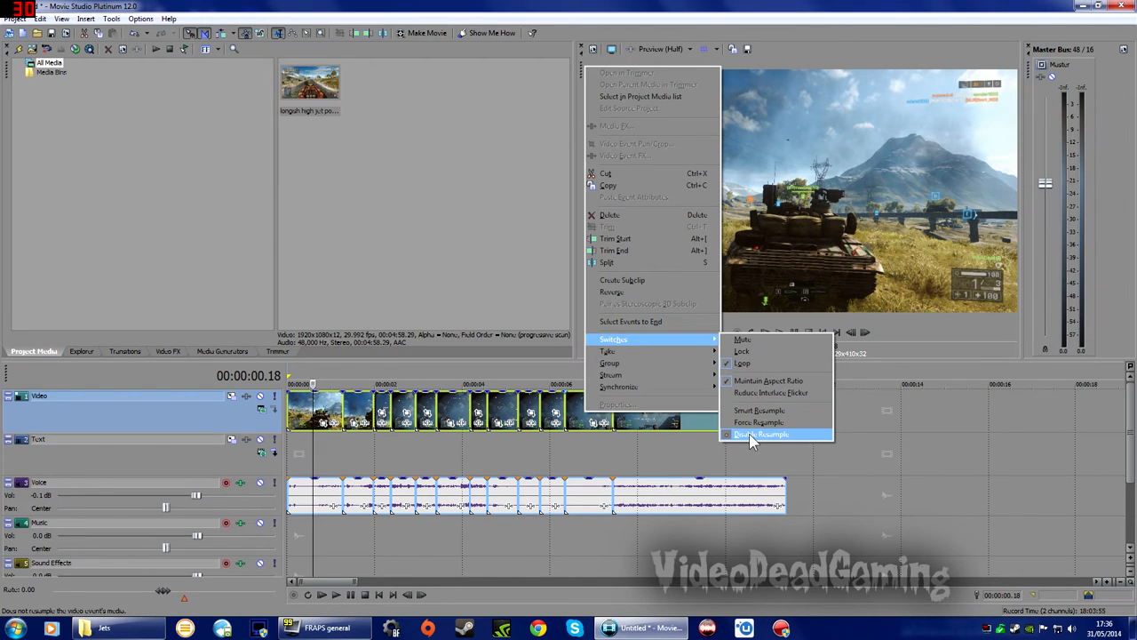
Choose Disable Resample under Switches for the selected clip pieces.
{"action": "left_click", "coordinate": [760, 434]}
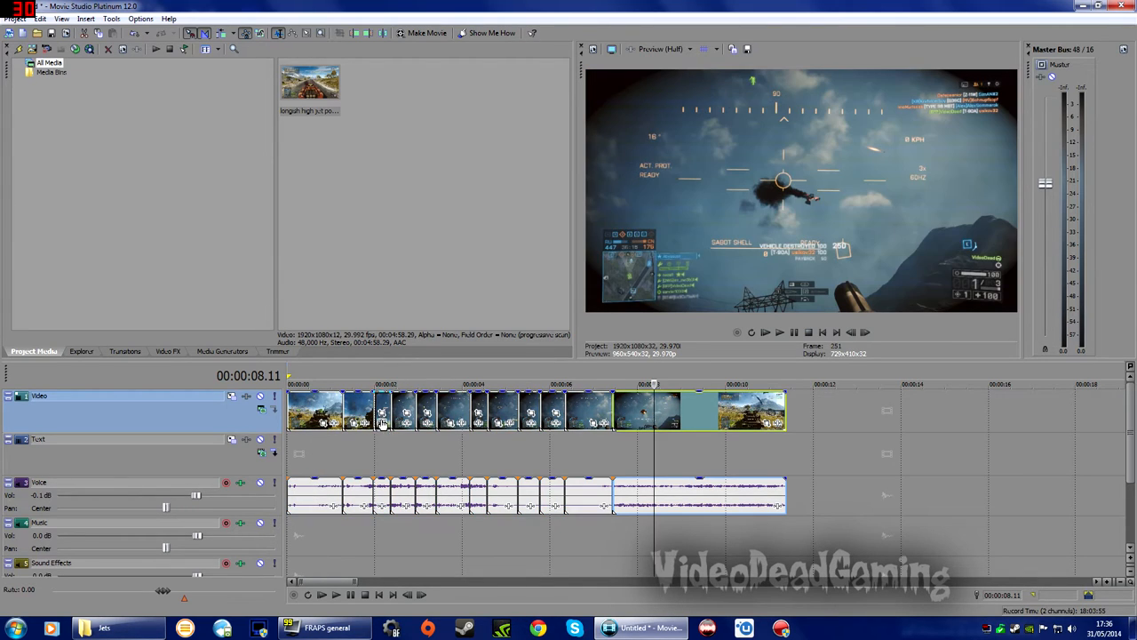
{"action": "mouse_move", "coordinate": [629, 424]}
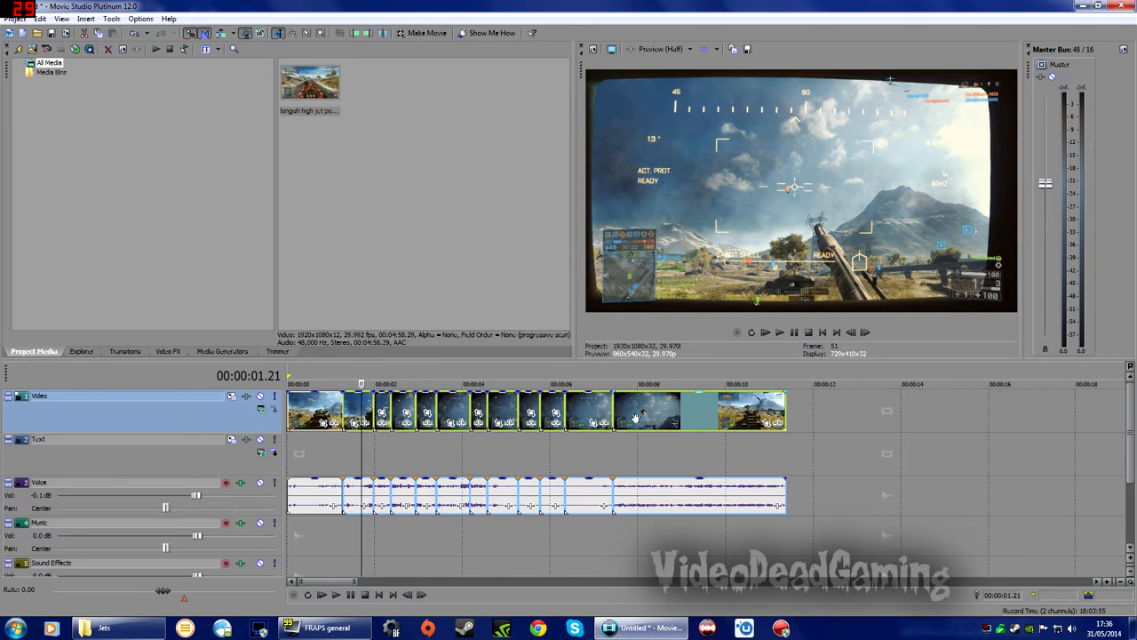
Delete the unwanted footage piece via its right-click menu.
{"action": "right_click", "coordinate": [647, 411]}
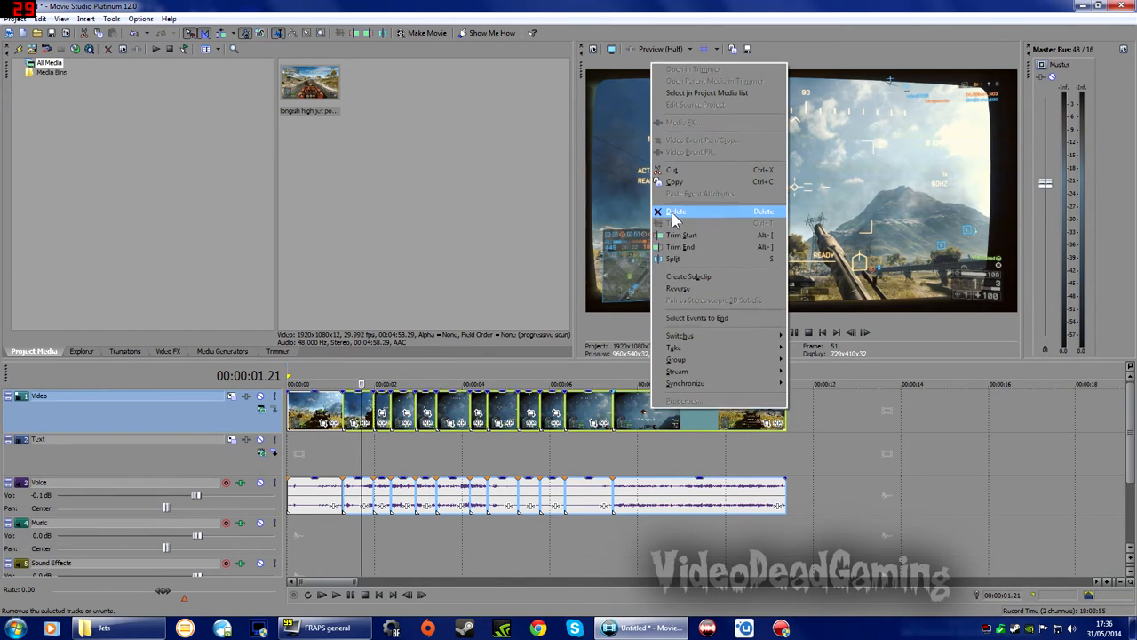
{"action": "left_click", "coordinate": [675, 212]}
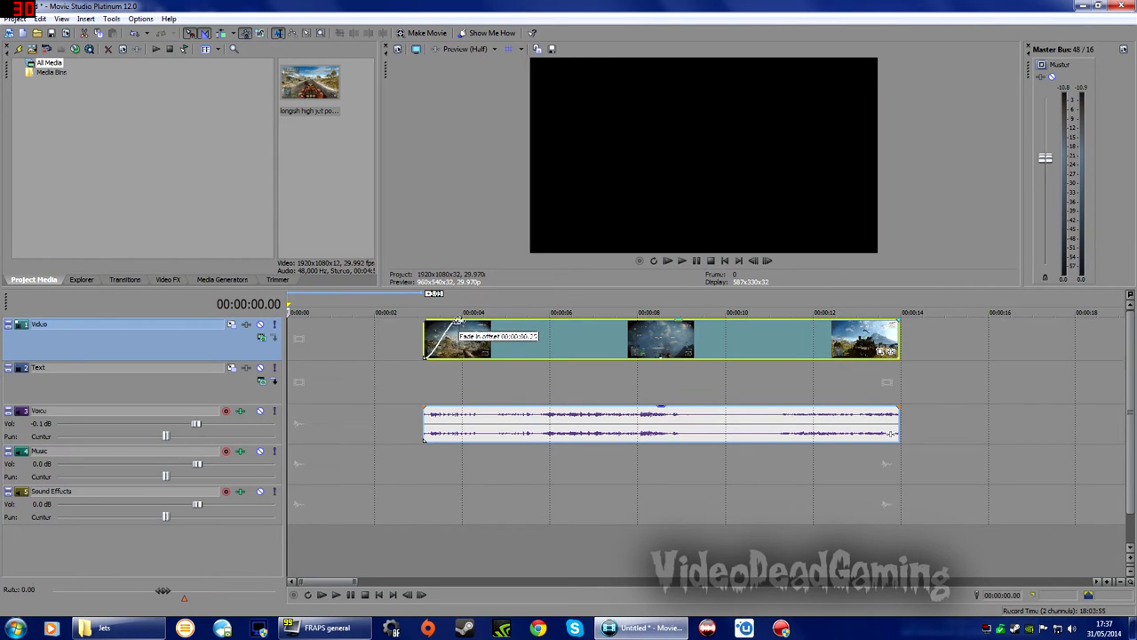
Drag the jet clip's top-left fade handle to create a fade-in of a few seconds.
{"action": "left_click_drag", "start_coordinate": [458, 334], "coordinate": [519, 327]}
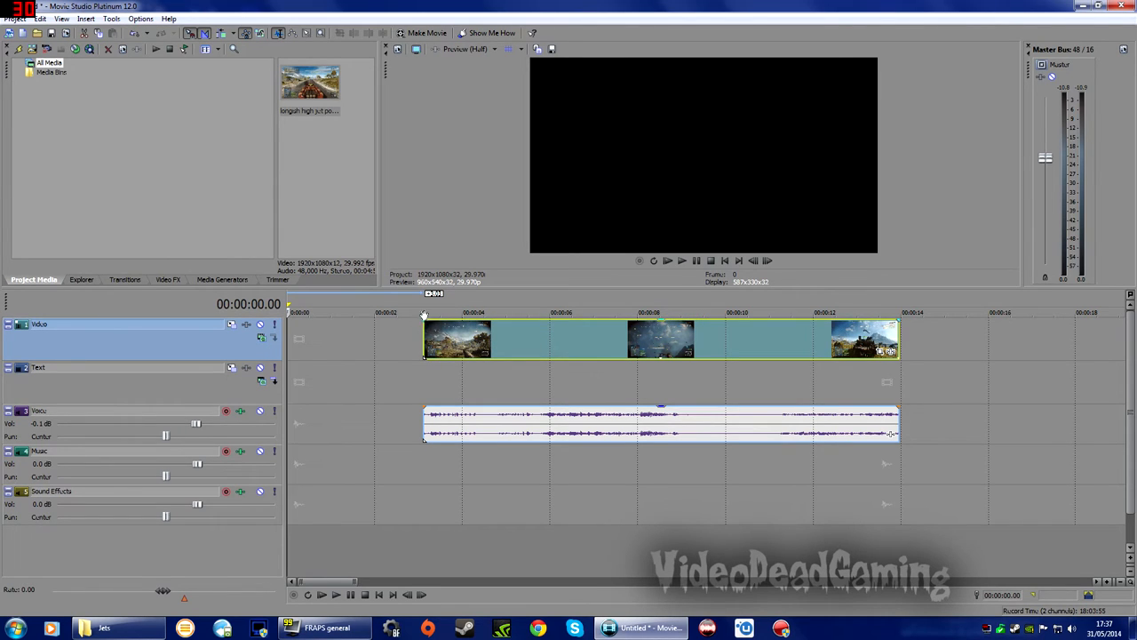
{"action": "mouse_move", "coordinate": [423, 323]}
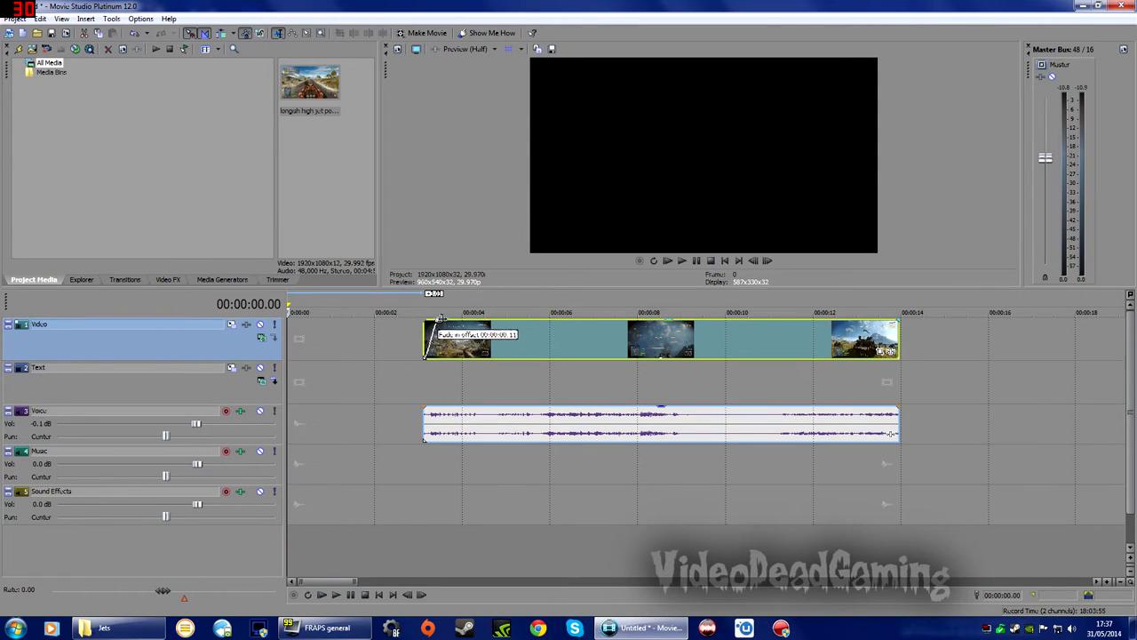
{"action": "left_click_drag", "start_coordinate": [441, 323], "coordinate": [512, 323]}
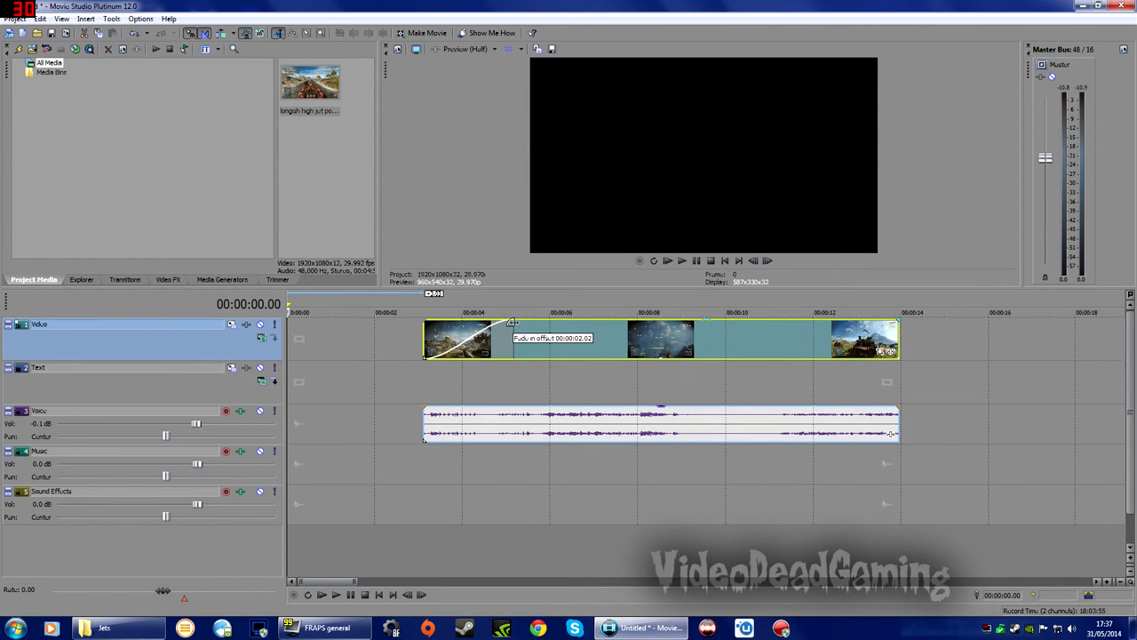
{"action": "left_click_drag", "start_coordinate": [512, 321], "coordinate": [509, 324]}
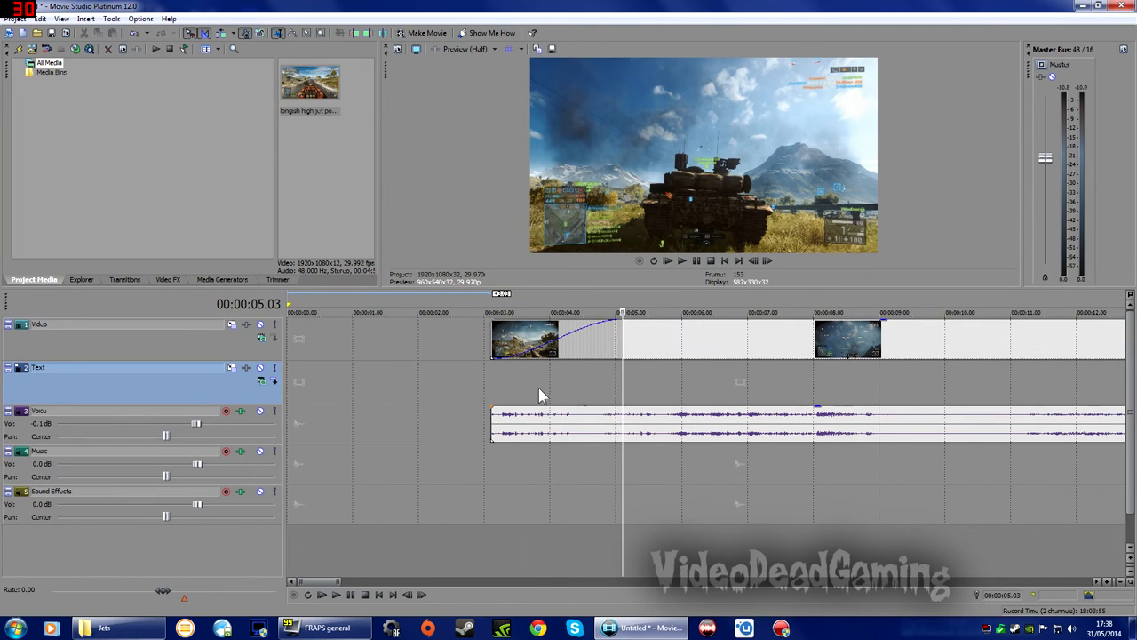
{"action": "mouse_move", "coordinate": [494, 412]}
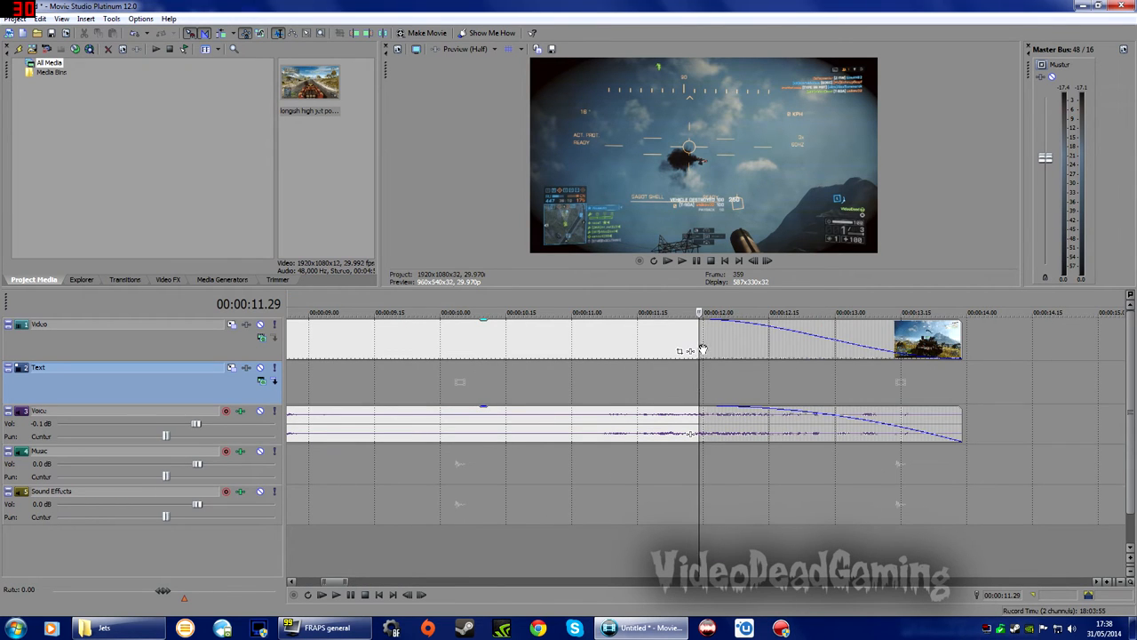
{"action": "mouse_move", "coordinate": [700, 348]}
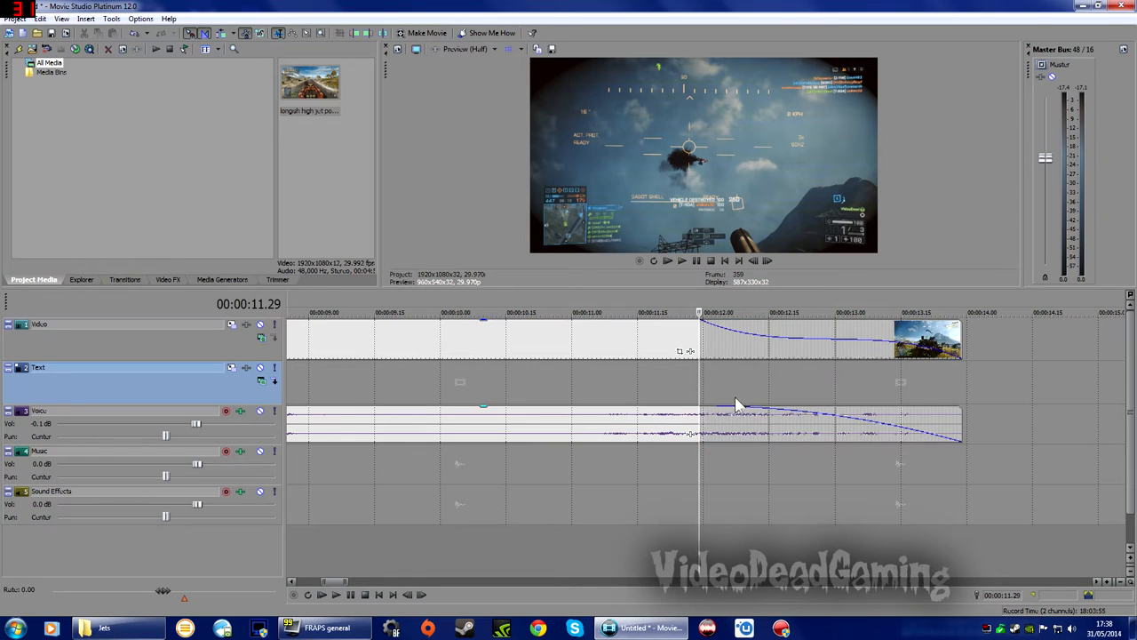
{"action": "mouse_move", "coordinate": [702, 364]}
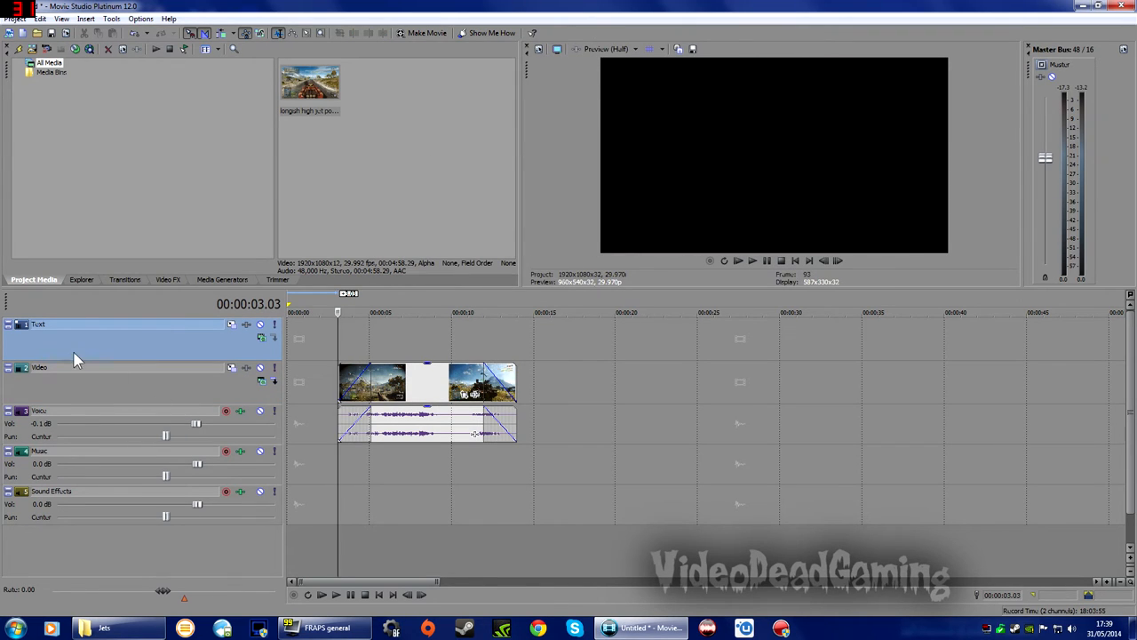
{"action": "mouse_move", "coordinate": [54, 384]}
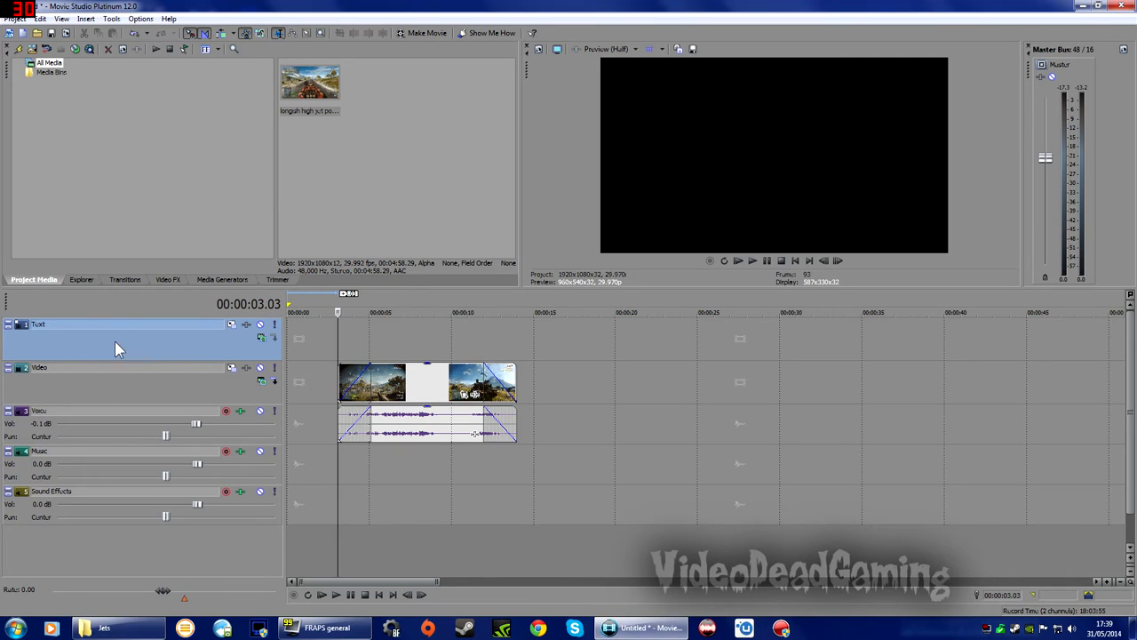
{"action": "mouse_move", "coordinate": [96, 391]}
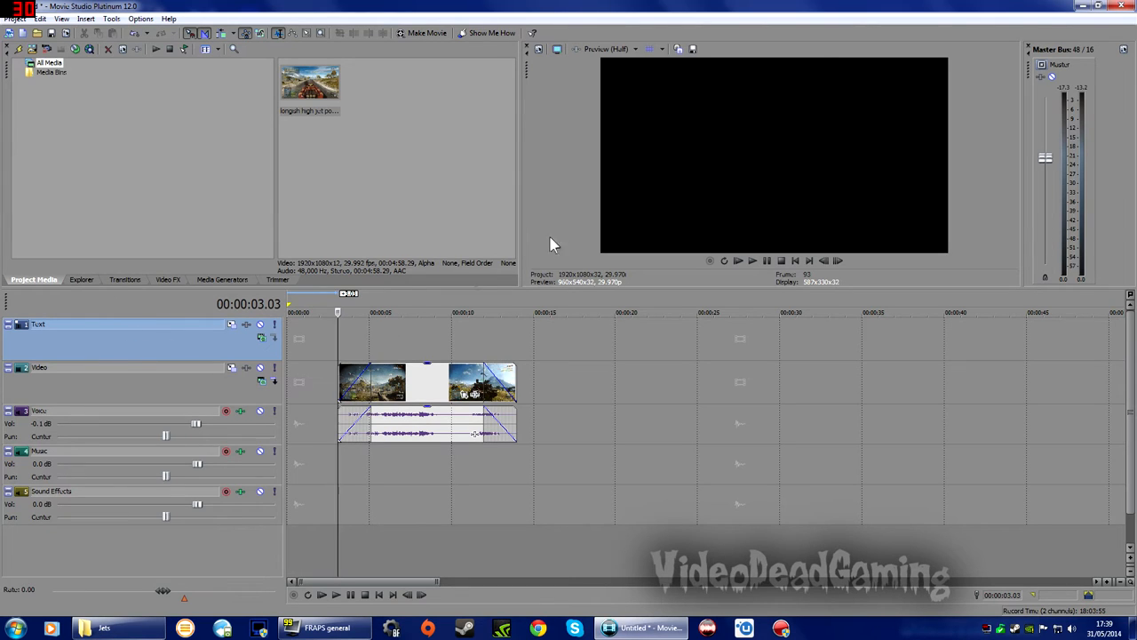
{"action": "mouse_move", "coordinate": [281, 306]}
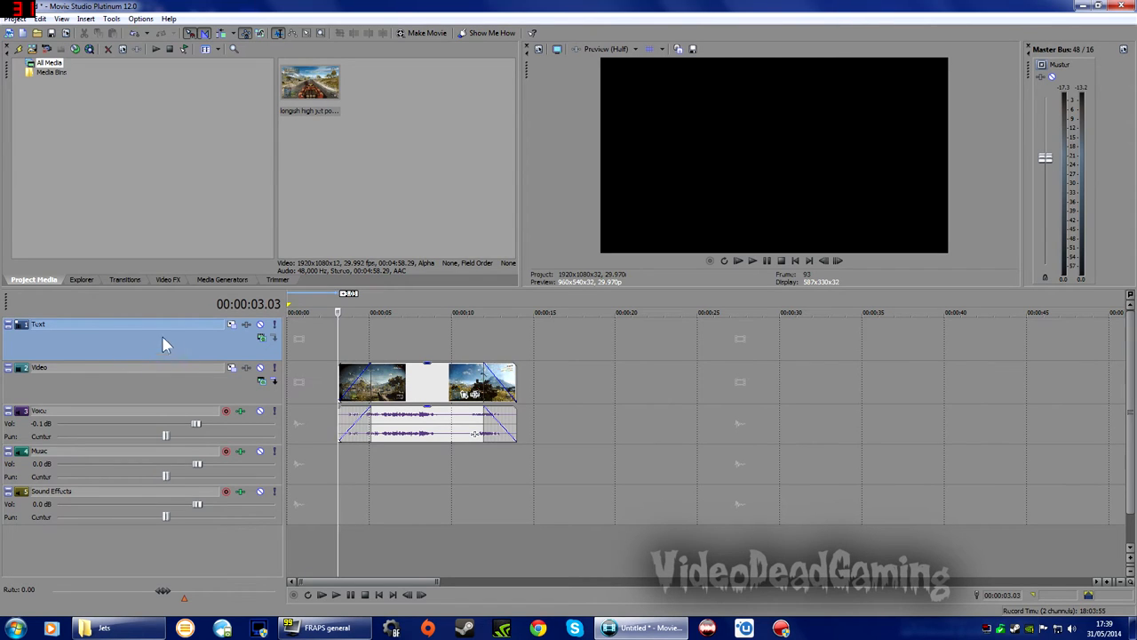
{"action": "mouse_move", "coordinate": [244, 144]}
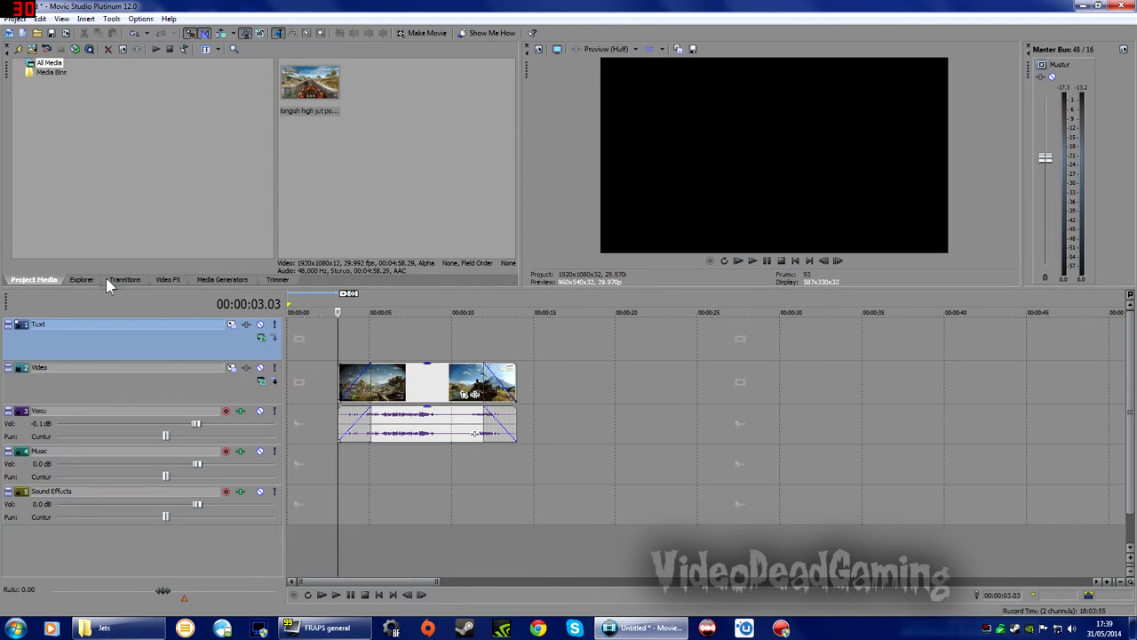
Show the Media Generators, select (Legacy) Text and pick the Default Text preset.
{"action": "left_click", "coordinate": [222, 279]}
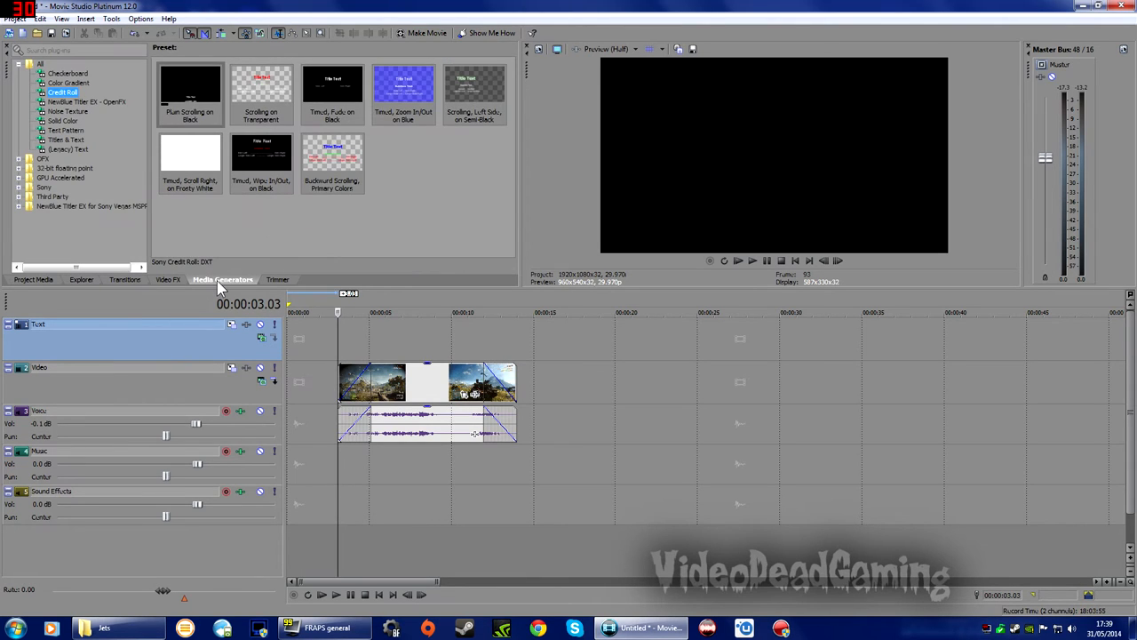
{"action": "mouse_move", "coordinate": [73, 151]}
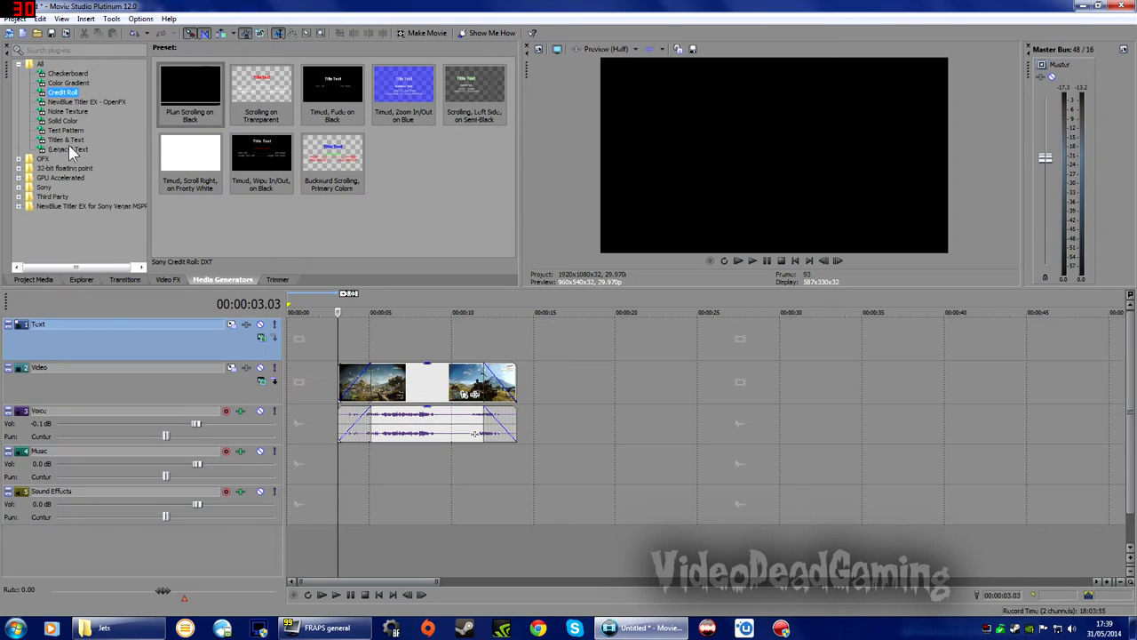
{"action": "left_click", "coordinate": [68, 149]}
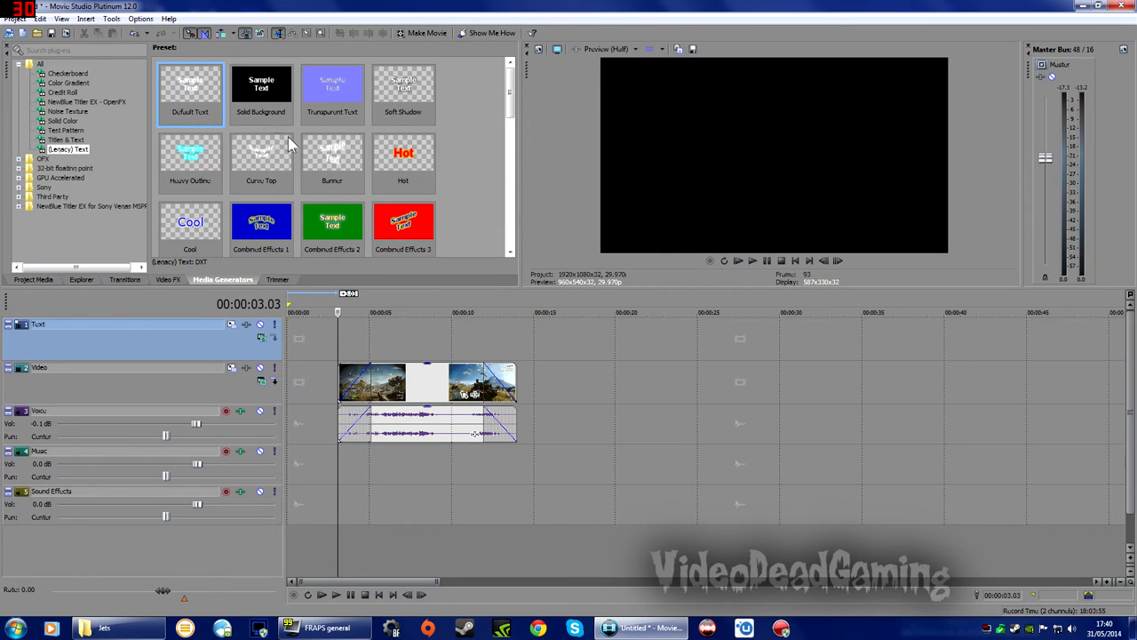
{"action": "left_click", "coordinate": [402, 223]}
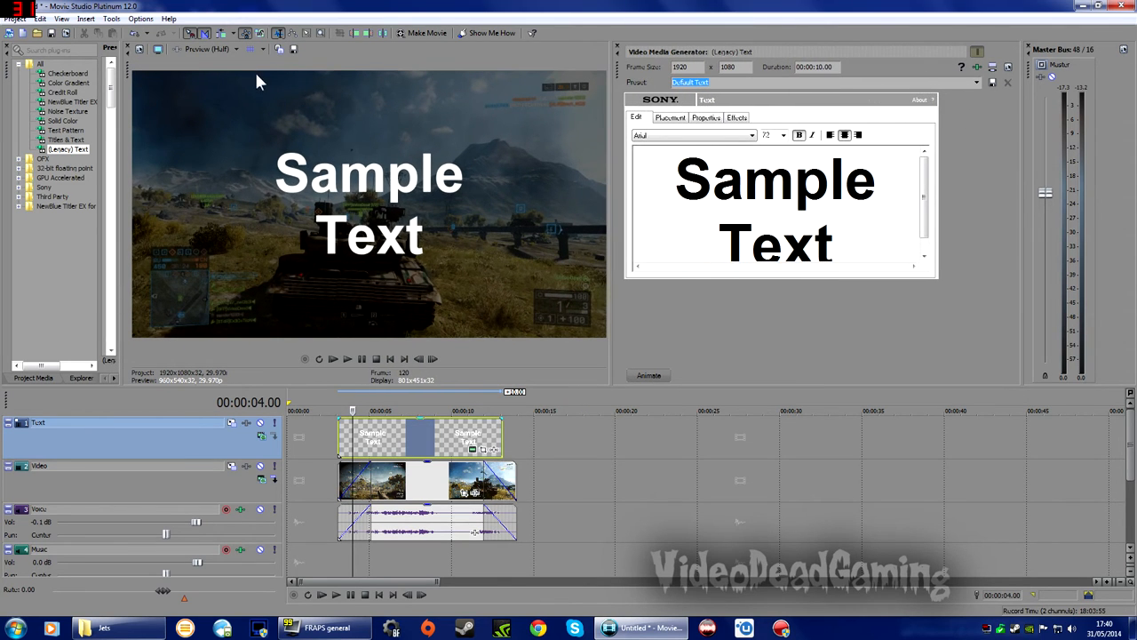
{"action": "mouse_move", "coordinate": [128, 78]}
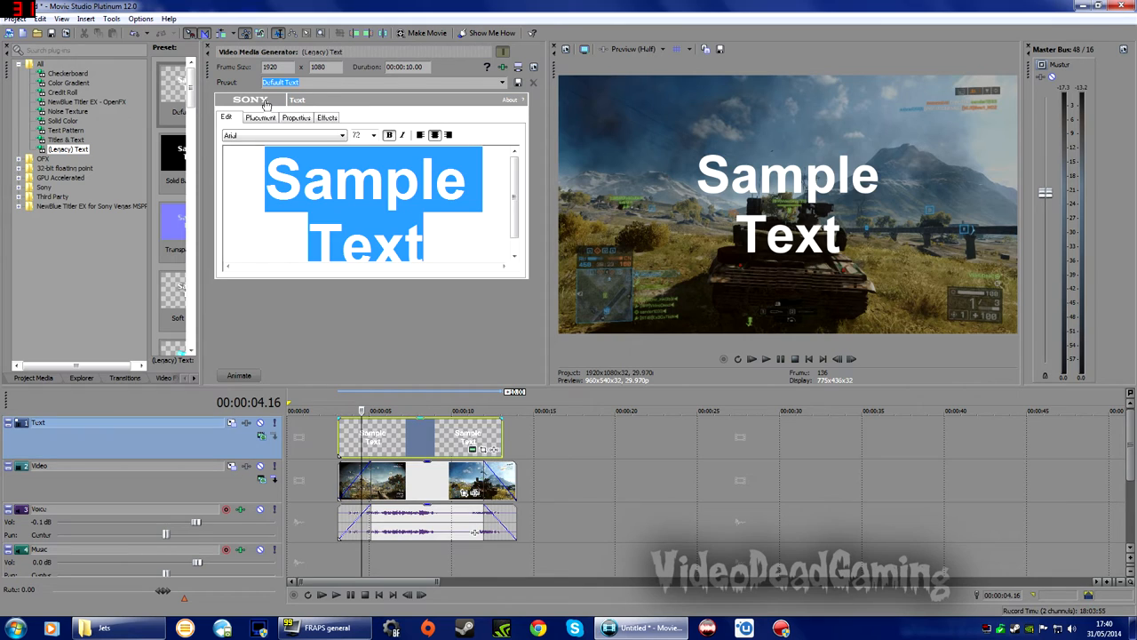
Replace the title's 'Sample Text' wording with 'jet pop'.
{"action": "type", "text": "jet pop"}
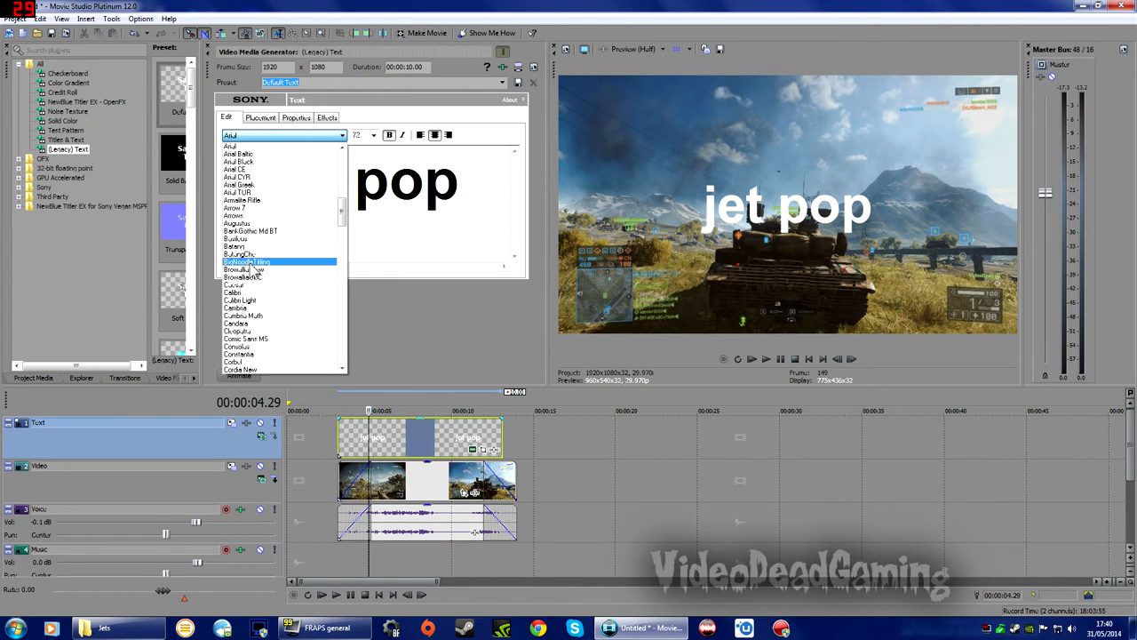
Give the JET POP title a bold condensed font and move the title event later on the timeline.
{"action": "left_click", "coordinate": [247, 261]}
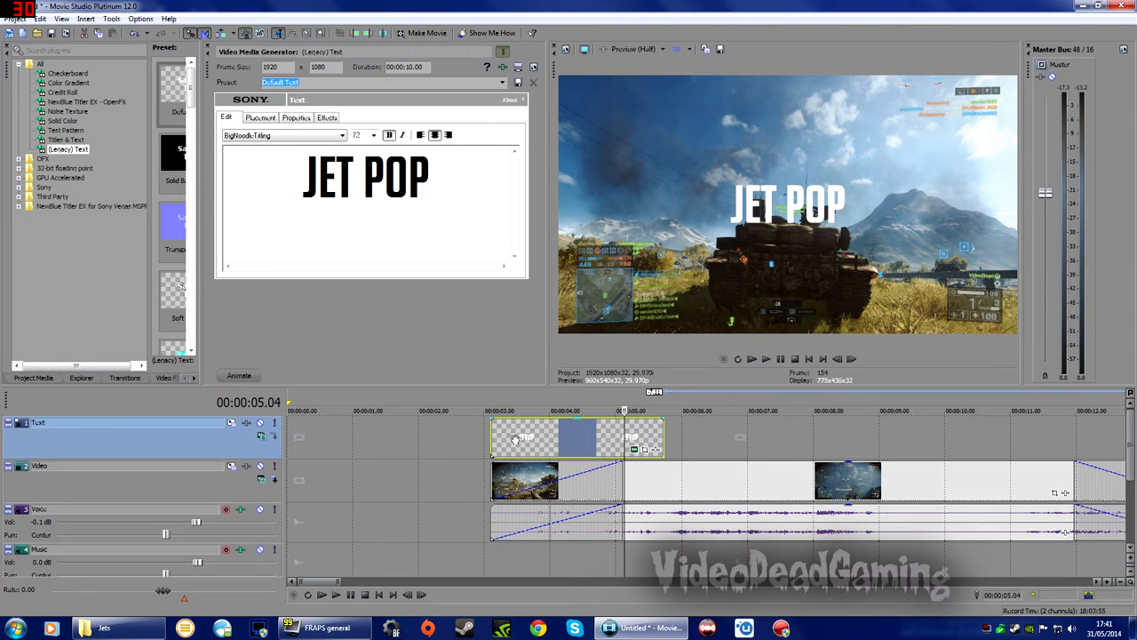
{"action": "left_click_drag", "start_coordinate": [559, 435], "coordinate": [671, 435]}
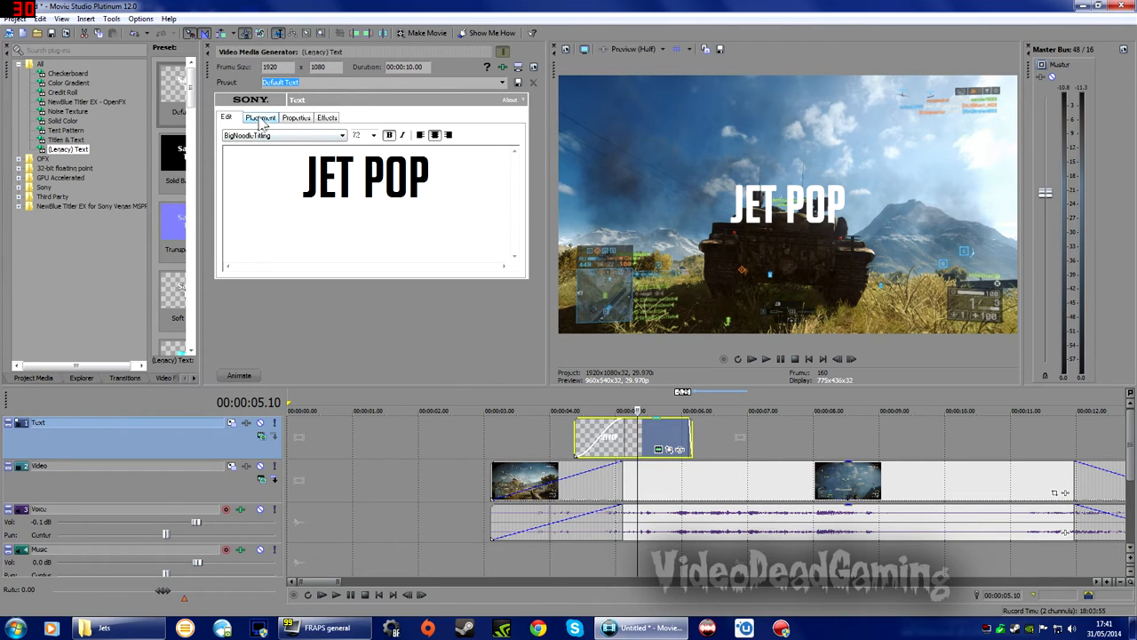
{"action": "left_click", "coordinate": [261, 117]}
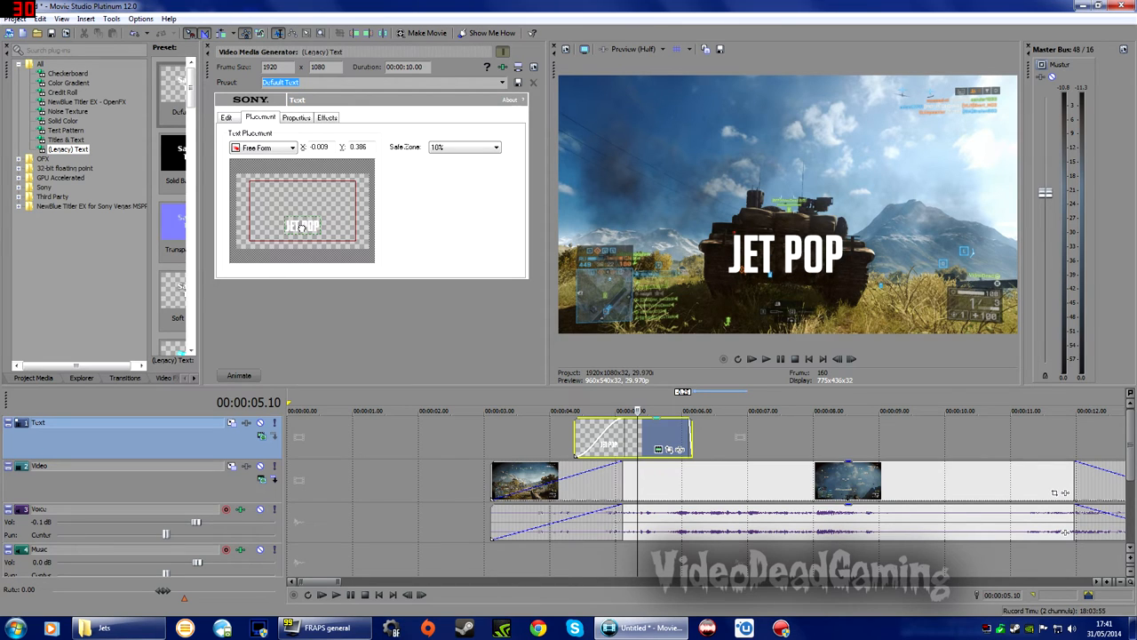
Drag the title's text box into the top-left corner of the frame on the Placement tab.
{"action": "left_click_drag", "start_coordinate": [302, 224], "coordinate": [266, 186]}
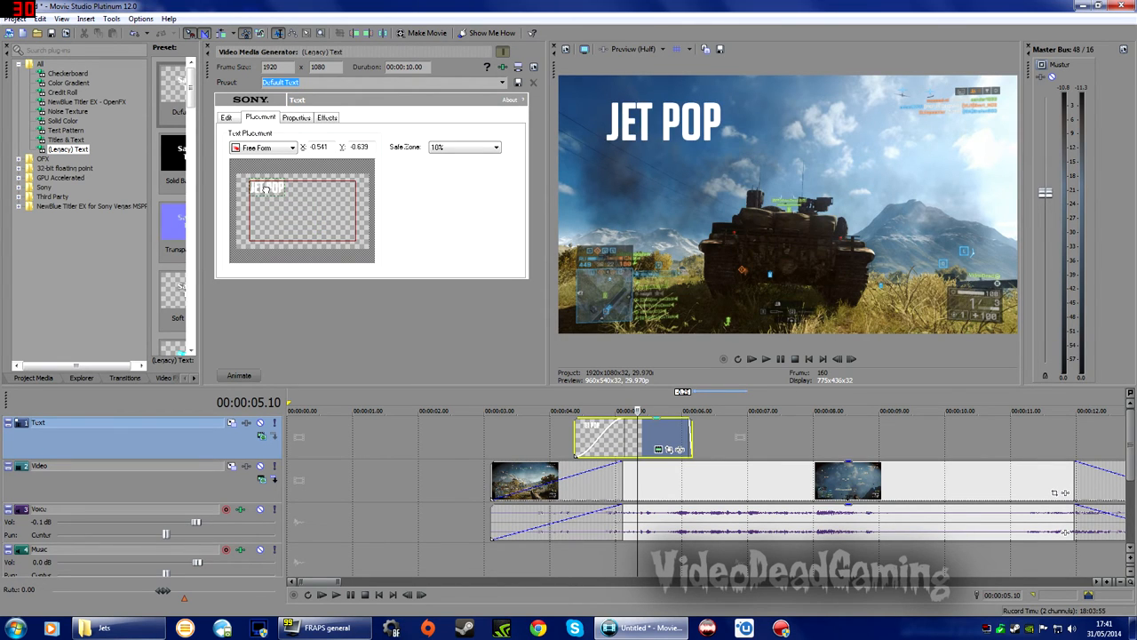
{"action": "left_click_drag", "start_coordinate": [270, 189], "coordinate": [270, 192]}
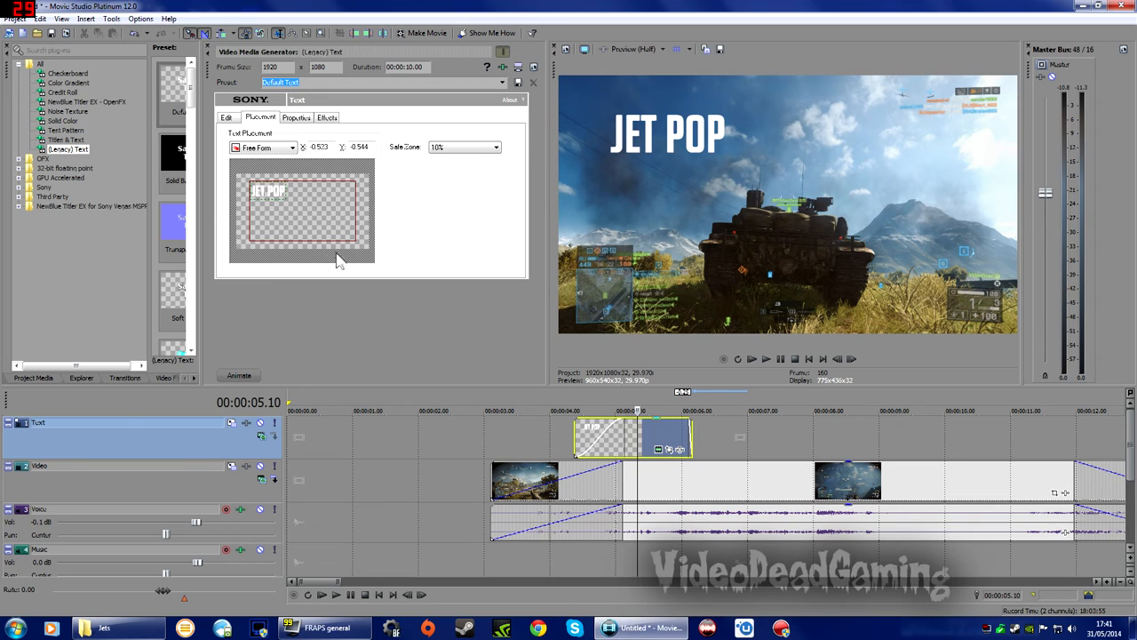
{"action": "left_click", "coordinate": [295, 117]}
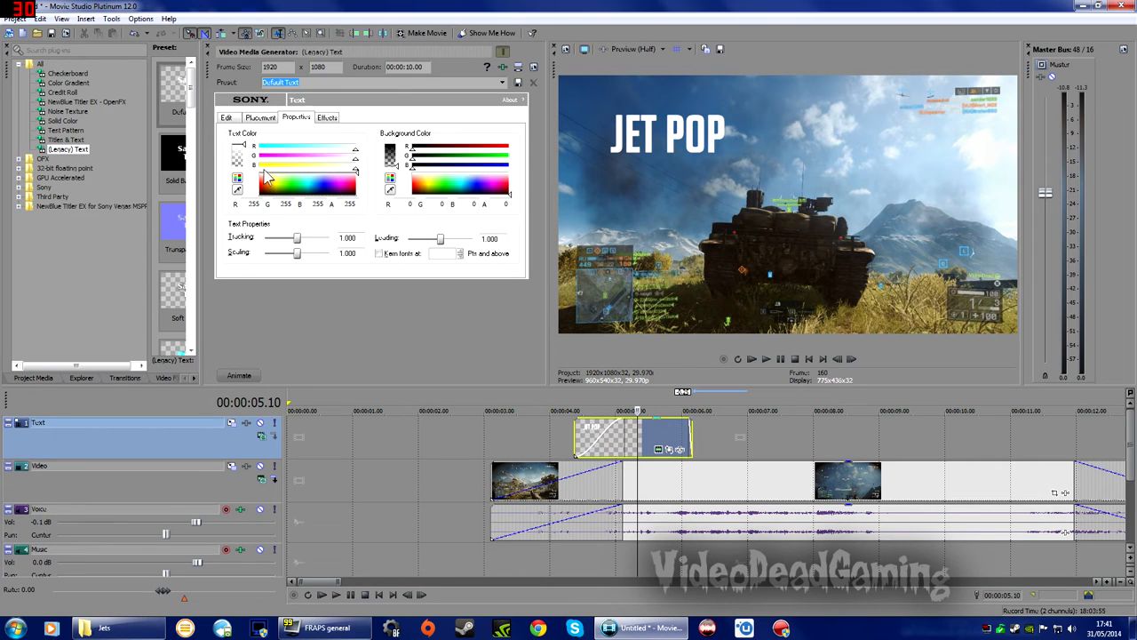
Adjust the title's text size sliders on the Properties tab, settling slightly larger.
{"action": "left_click", "coordinate": [270, 169]}
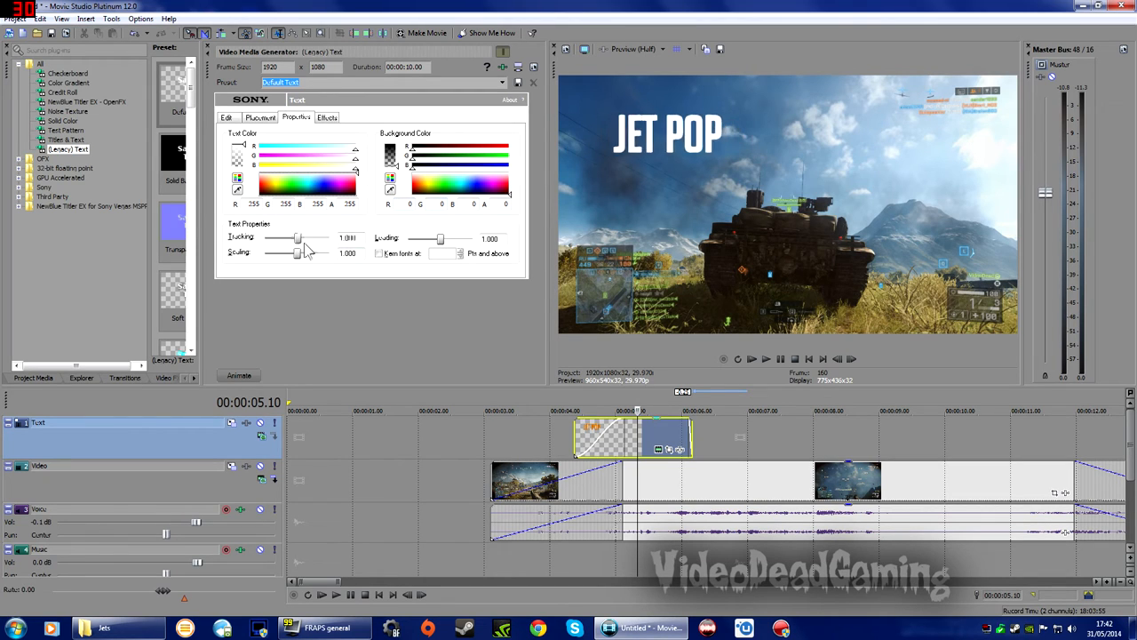
{"action": "left_click_drag", "start_coordinate": [297, 238], "coordinate": [295, 238]}
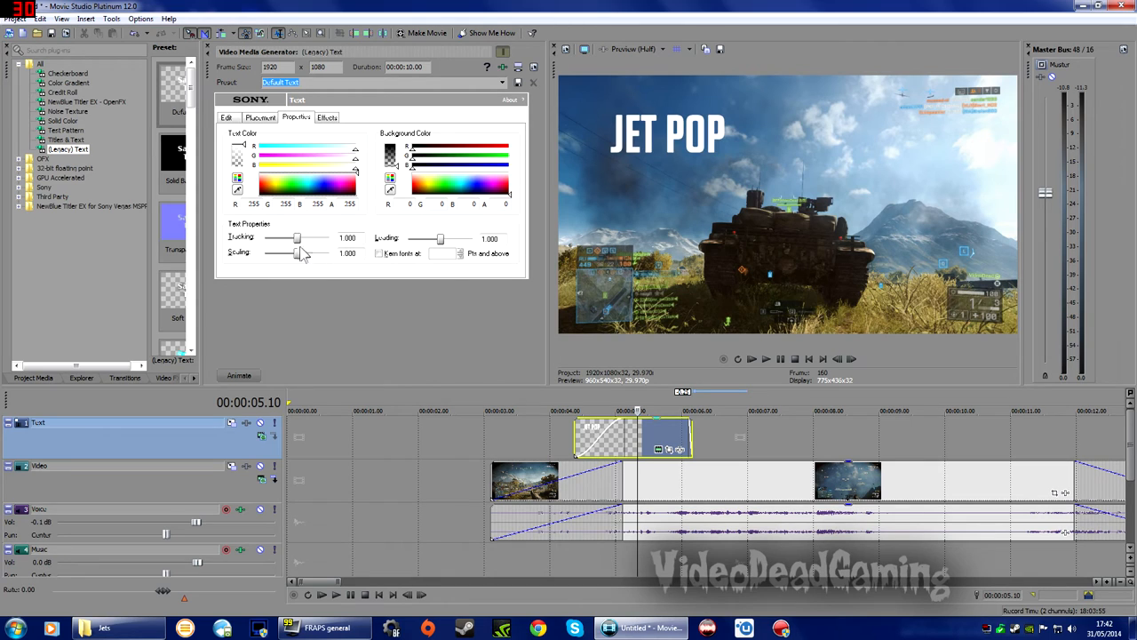
{"action": "left_click_drag", "start_coordinate": [297, 252], "coordinate": [302, 252]}
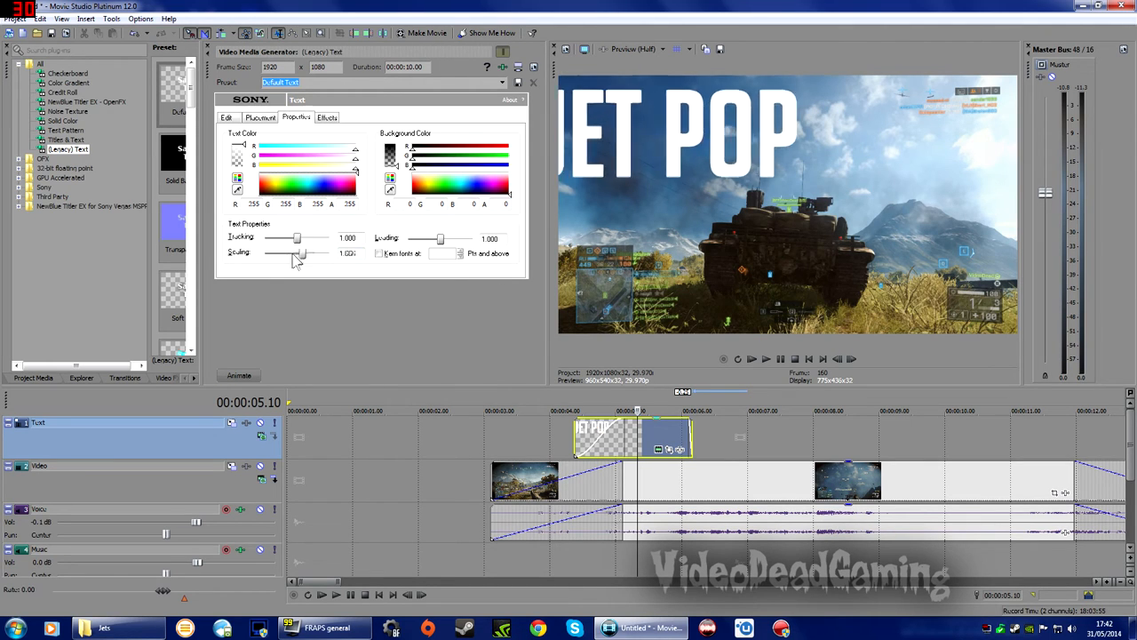
{"action": "left_click_drag", "start_coordinate": [302, 252], "coordinate": [298, 252]}
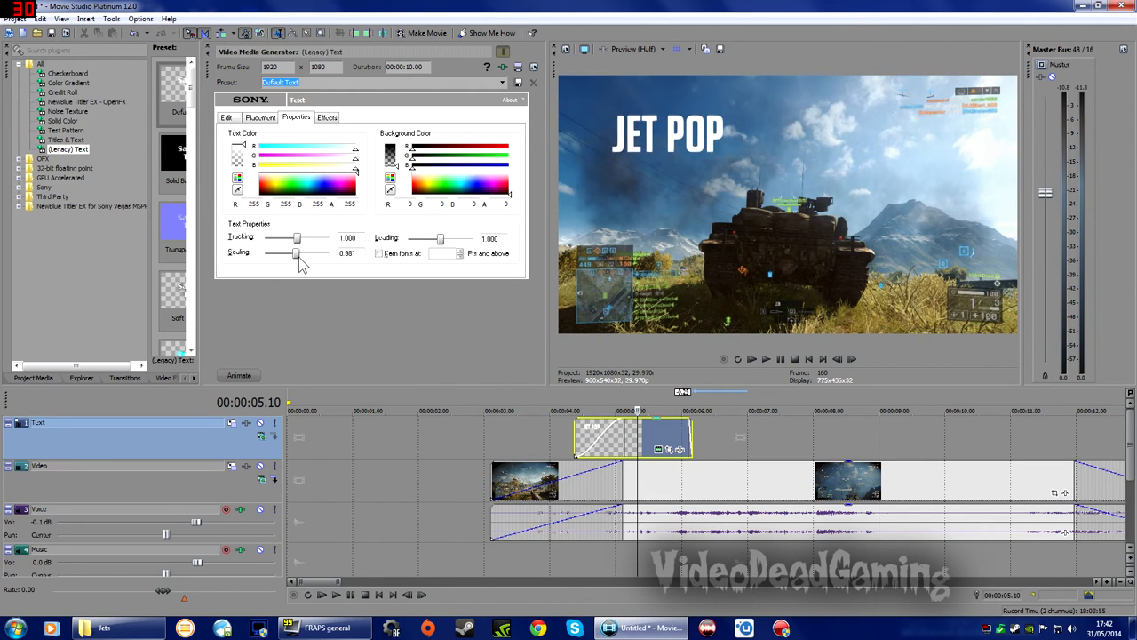
{"action": "left_click_drag", "start_coordinate": [293, 252], "coordinate": [320, 252]}
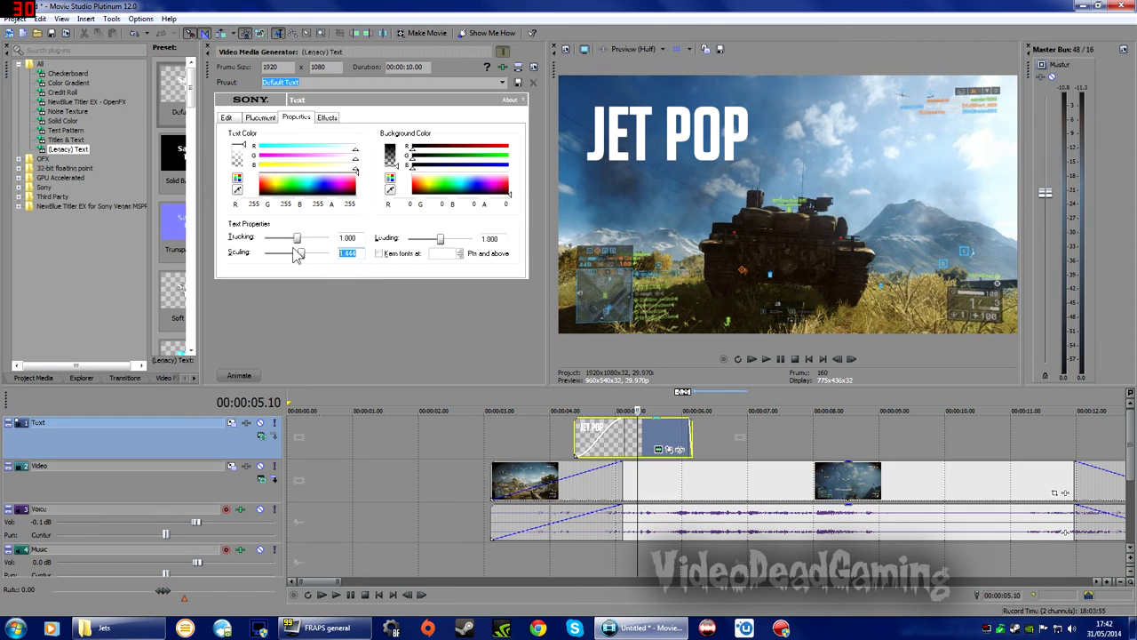
{"action": "mouse_move", "coordinate": [335, 274]}
{"action": "type", "text": "1.000"}
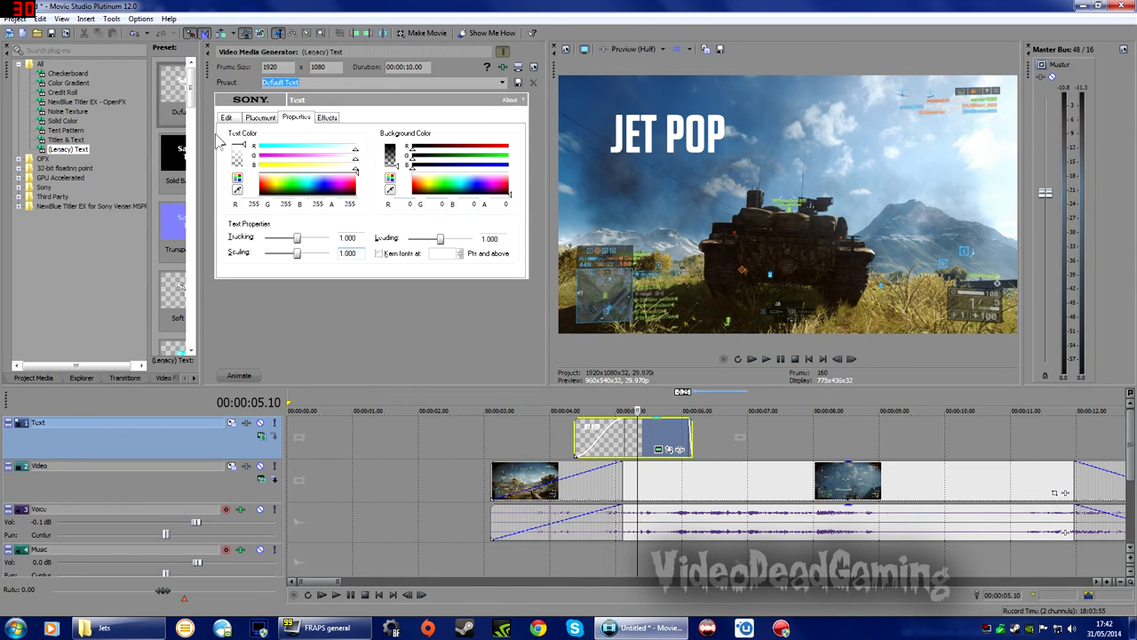
Tighten the title's line spacing and edit the text so JET POP reads on one line.
{"action": "left_click", "coordinate": [227, 118]}
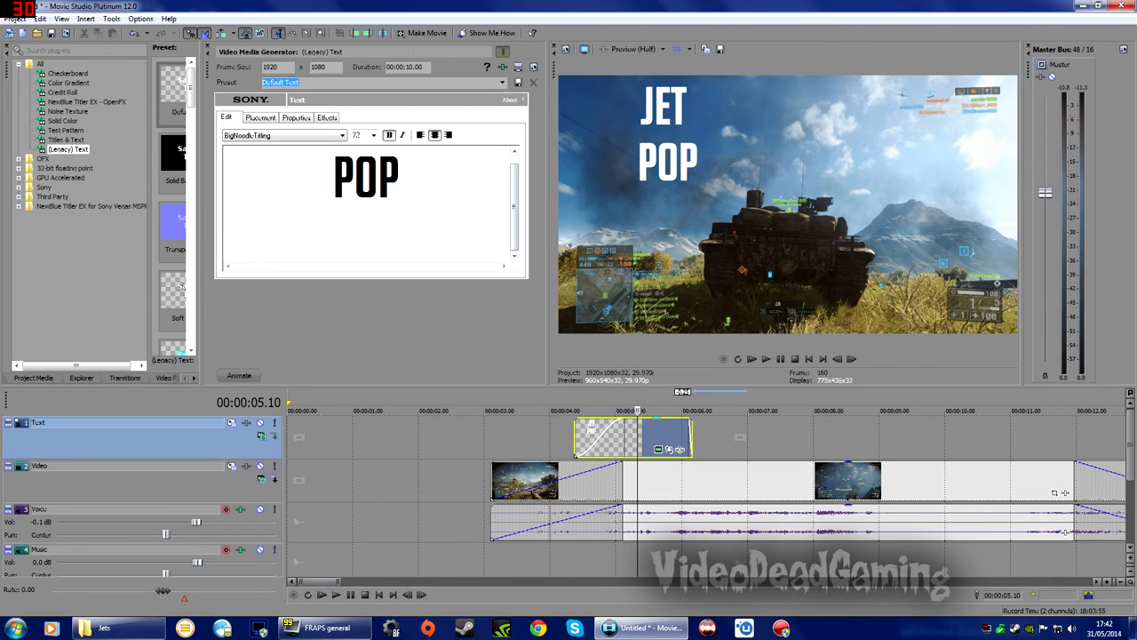
{"action": "left_click", "coordinate": [294, 117]}
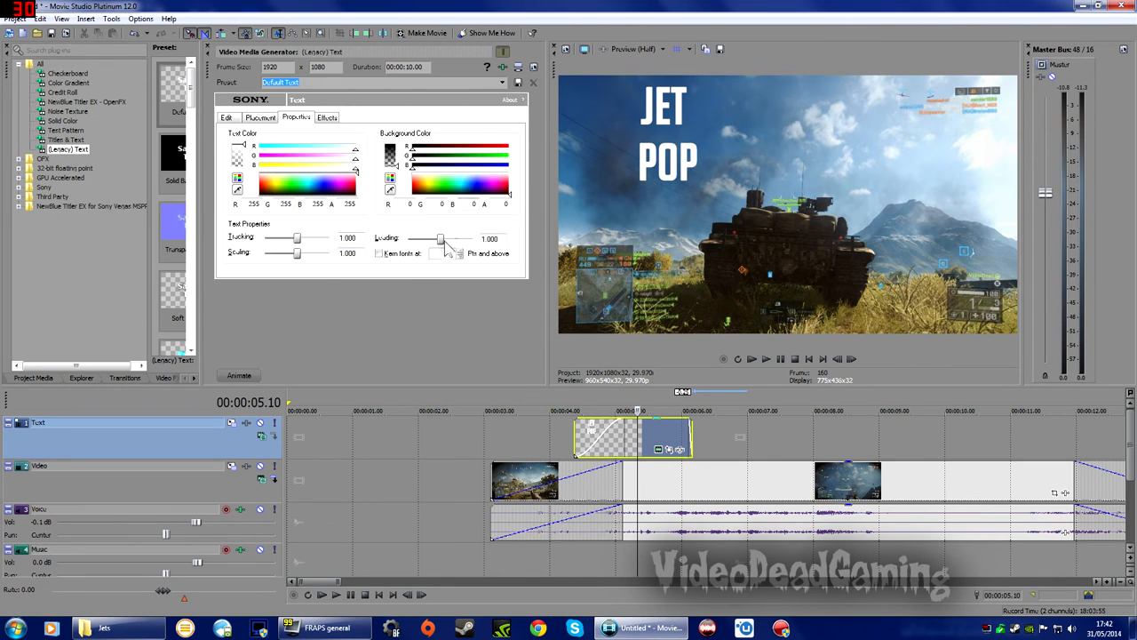
{"action": "left_click_drag", "start_coordinate": [440, 238], "coordinate": [408, 238]}
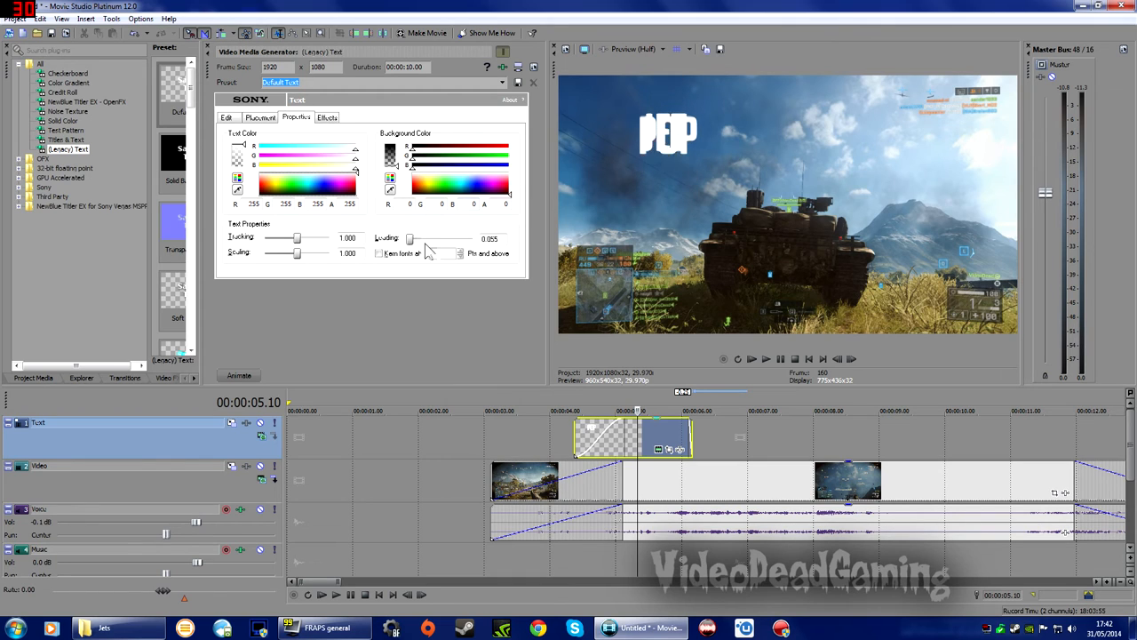
{"action": "left_click_drag", "start_coordinate": [408, 238], "coordinate": [423, 238]}
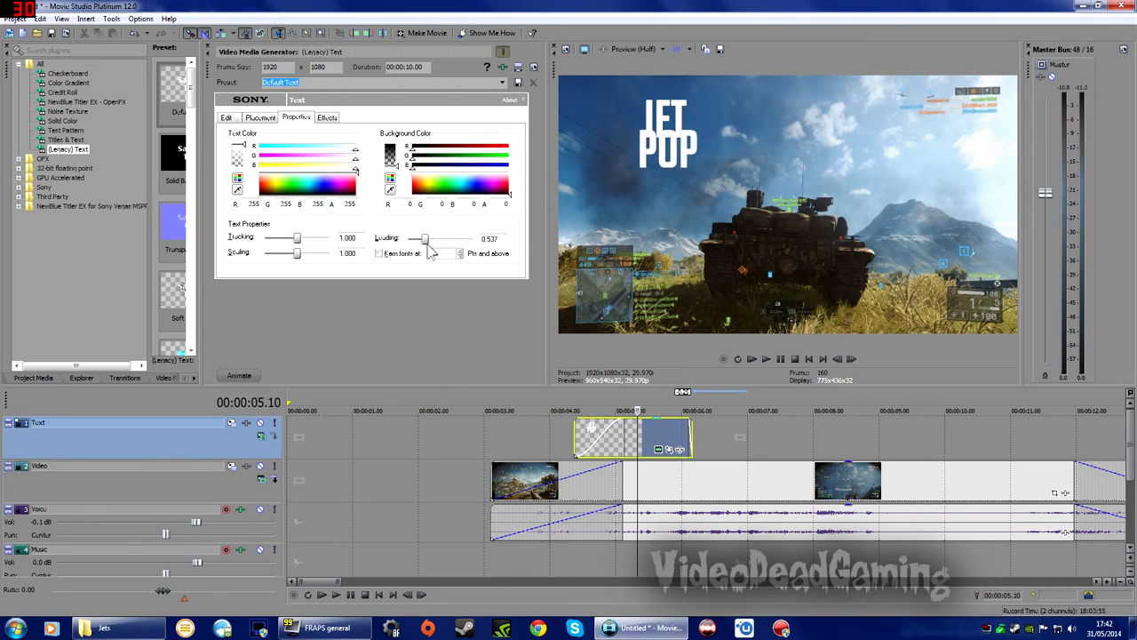
{"action": "left_click", "coordinate": [227, 118]}
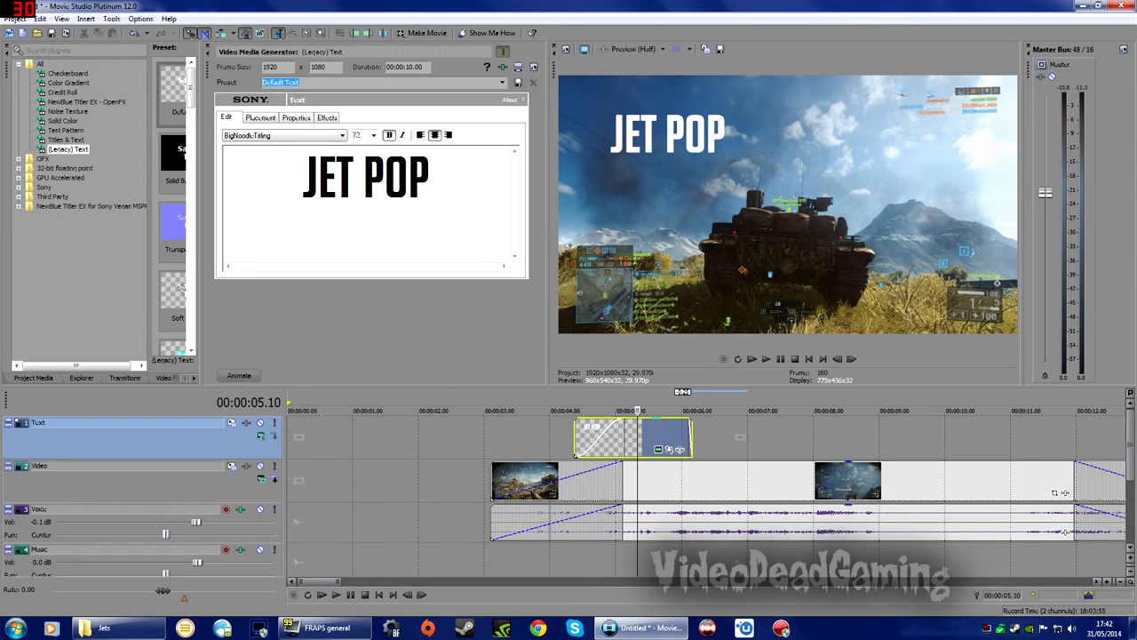
{"action": "left_click", "coordinate": [295, 118]}
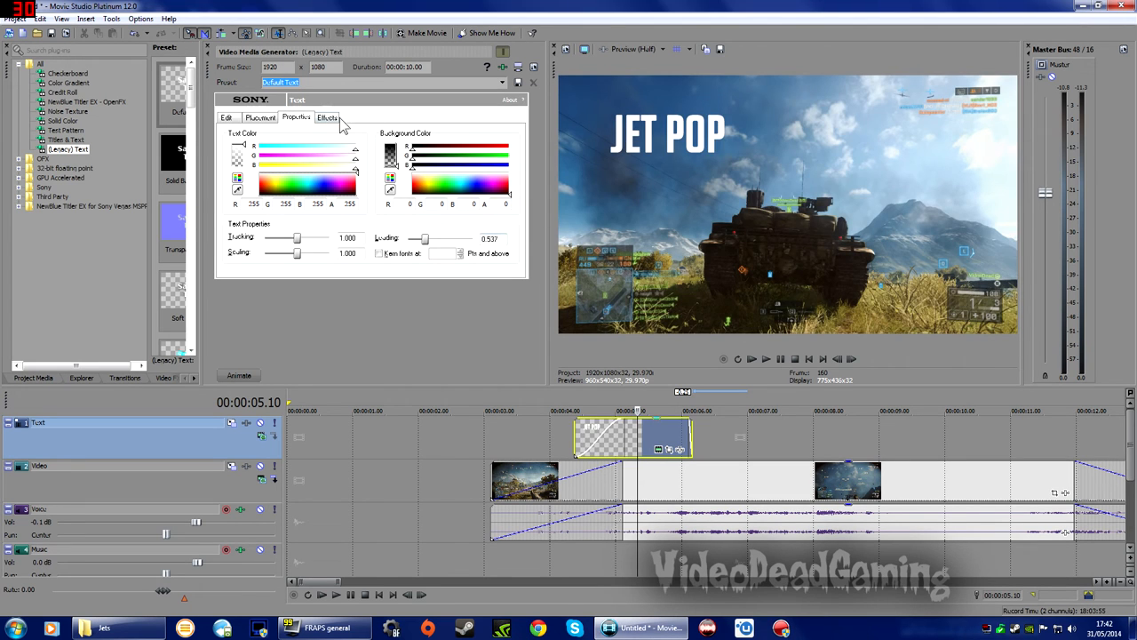
Try an outline on the title with a thicker width, different colour and softer feather.
{"action": "left_click", "coordinate": [327, 117]}
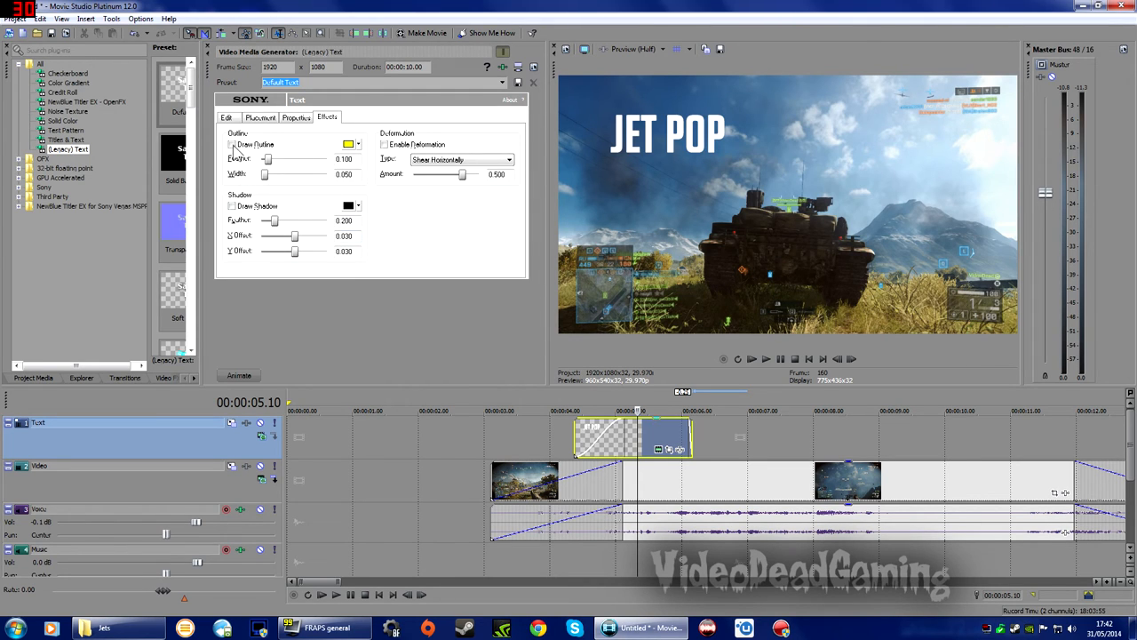
{"action": "left_click", "coordinate": [233, 144]}
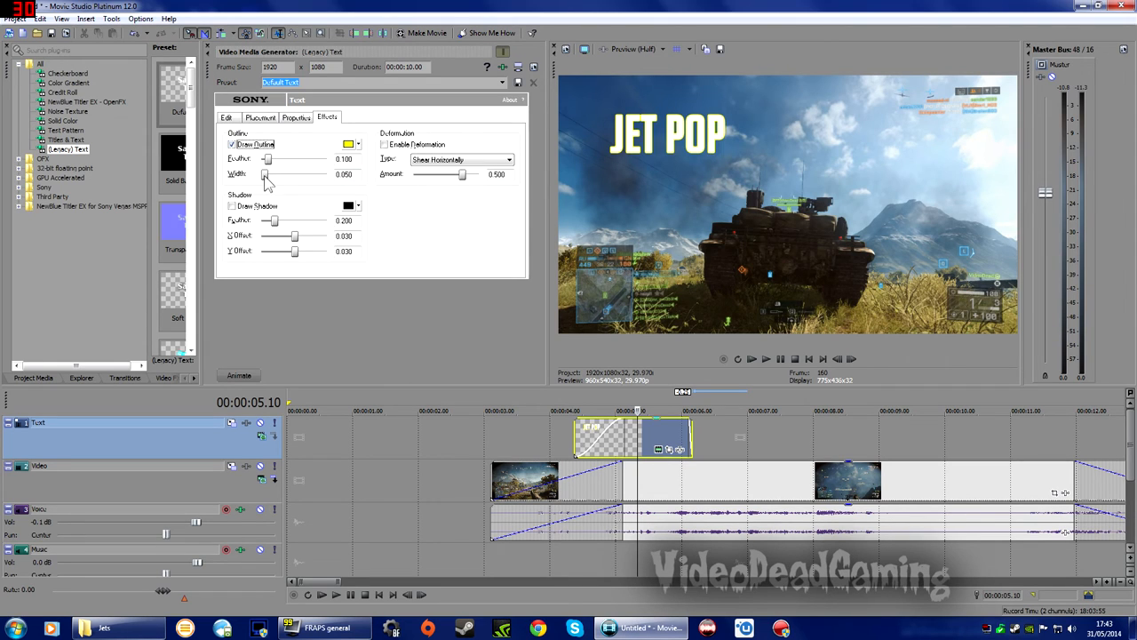
{"action": "left_click_drag", "start_coordinate": [266, 174], "coordinate": [295, 174]}
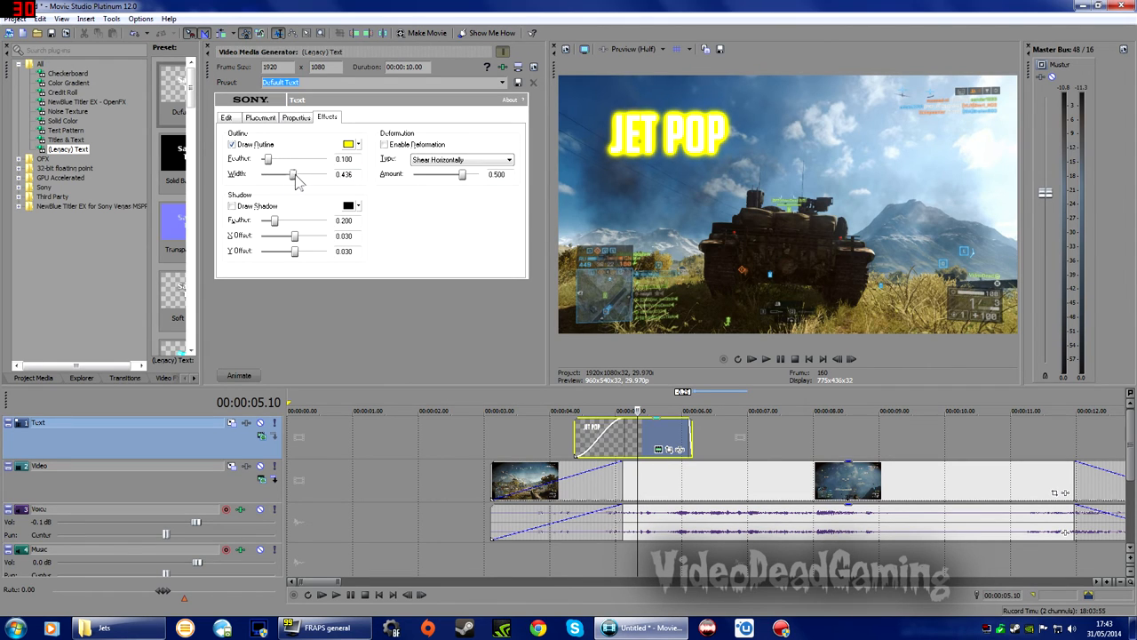
{"action": "left_click_drag", "start_coordinate": [293, 174], "coordinate": [281, 174]}
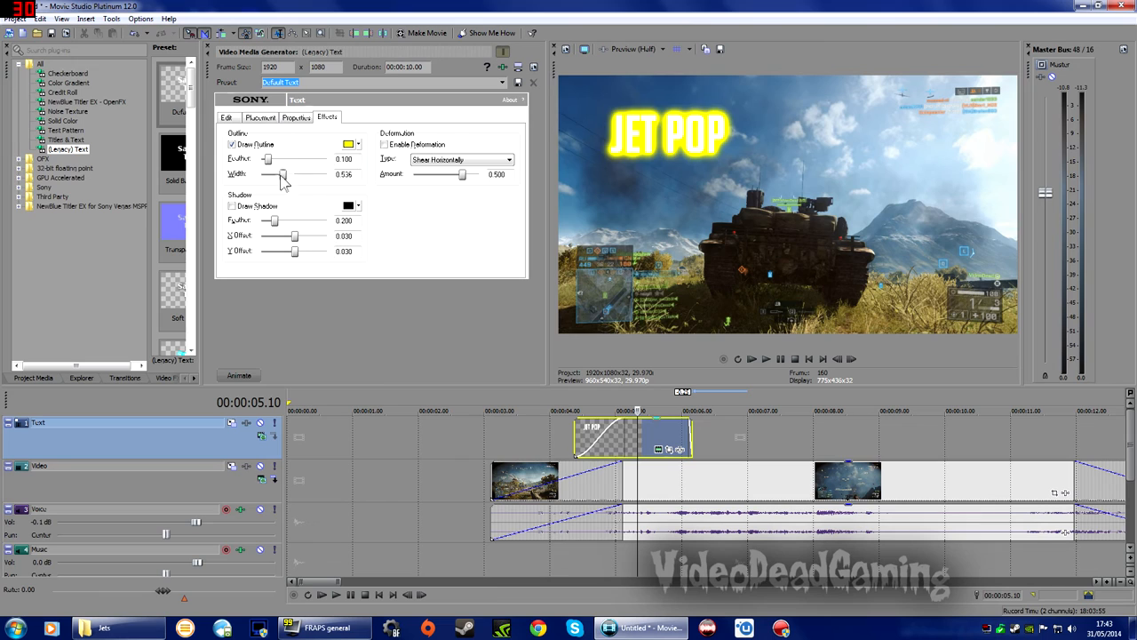
{"action": "left_click", "coordinate": [348, 144]}
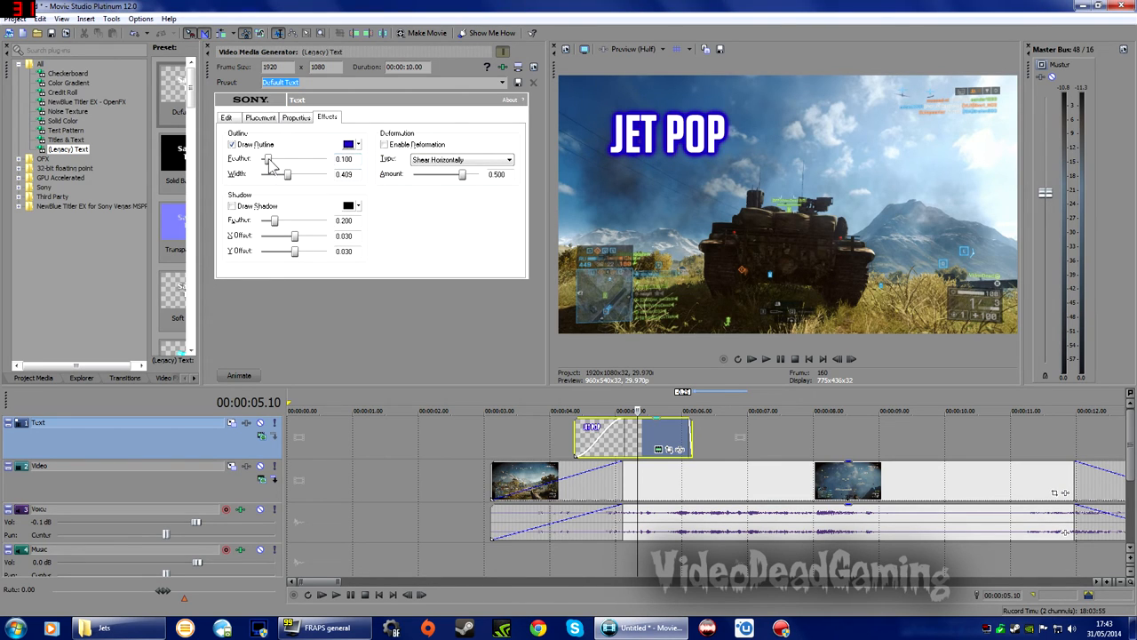
{"action": "left_click_drag", "start_coordinate": [268, 158], "coordinate": [291, 158]}
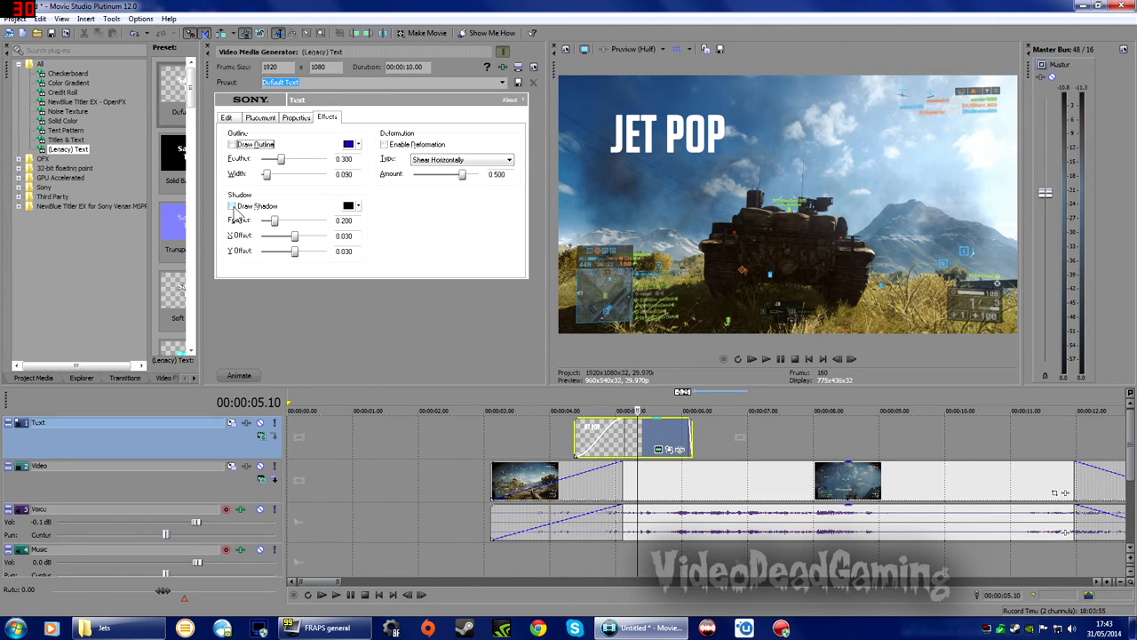
Switch the title from the outline to a drop shadow and adjust its offset.
{"action": "left_click", "coordinate": [232, 206]}
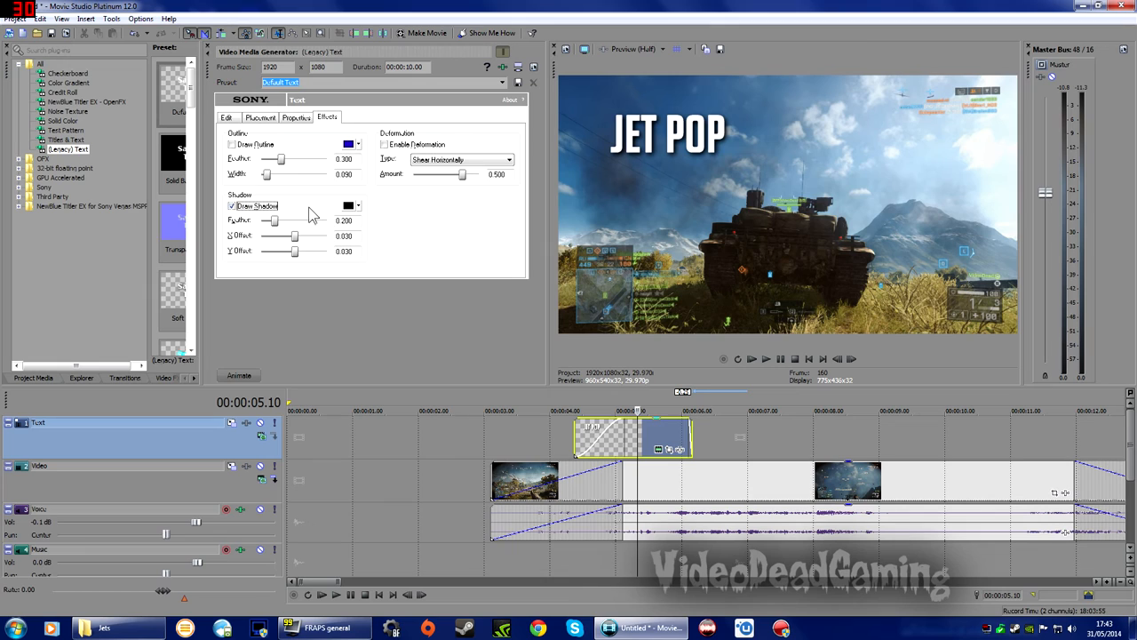
{"action": "mouse_move", "coordinate": [323, 213]}
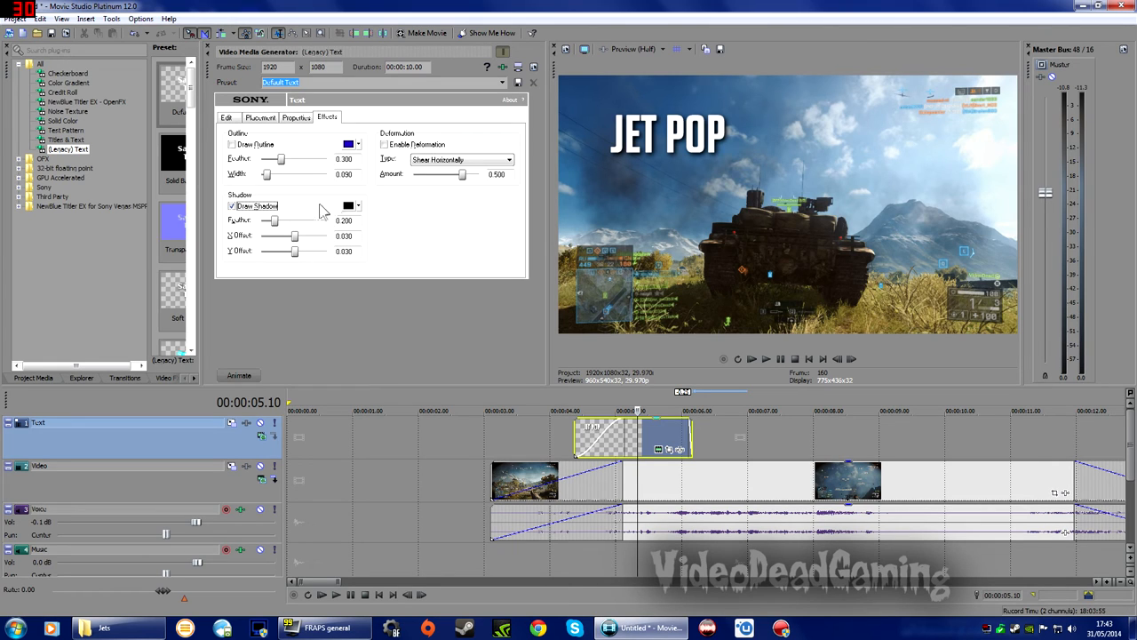
{"action": "mouse_move", "coordinate": [371, 256]}
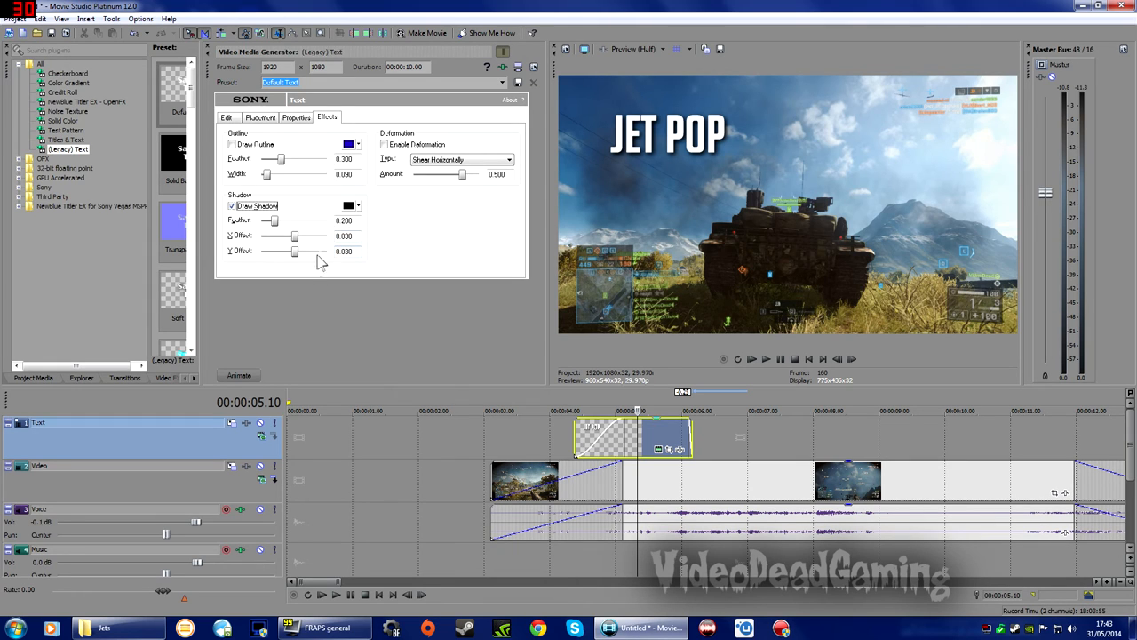
{"action": "left_click_drag", "start_coordinate": [295, 234], "coordinate": [312, 234]}
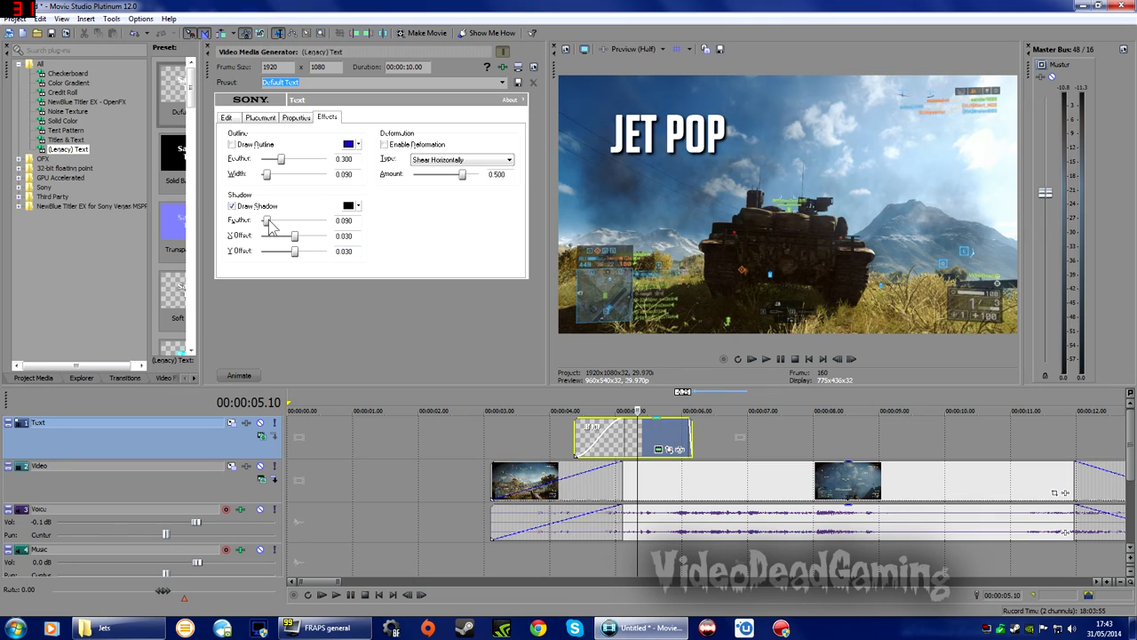
Zoom the timeline to the whole project and set a loop region from about 0:02 to 0:14 over the clip and title.
{"action": "left_click_drag", "start_coordinate": [267, 221], "coordinate": [281, 221]}
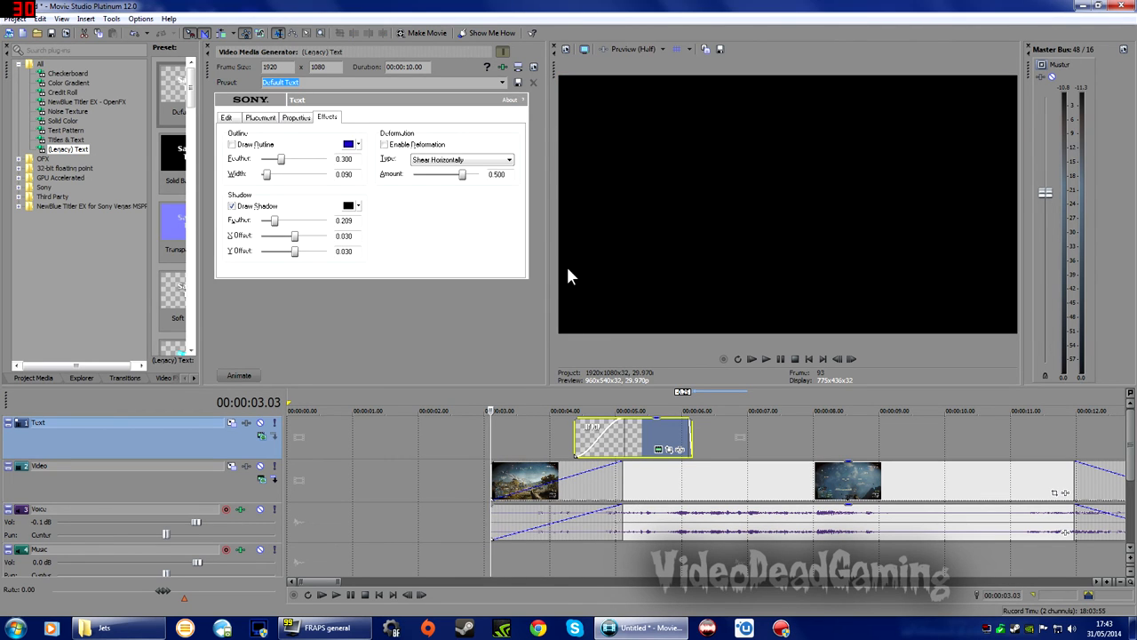
{"action": "left_click", "coordinate": [766, 359]}
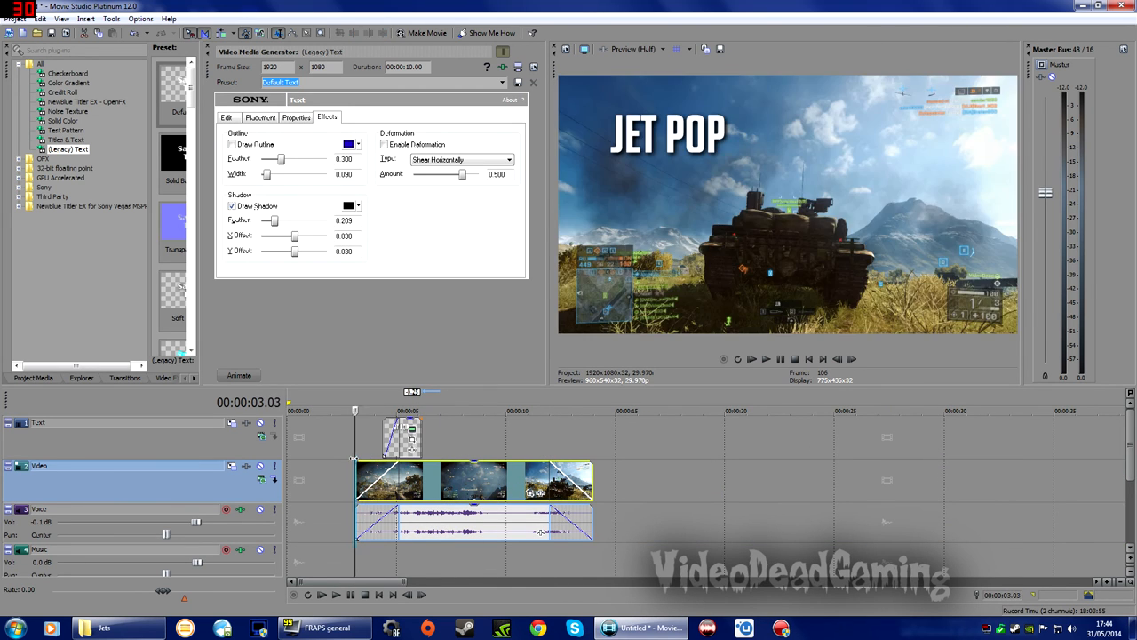
{"action": "left_click", "coordinate": [483, 411]}
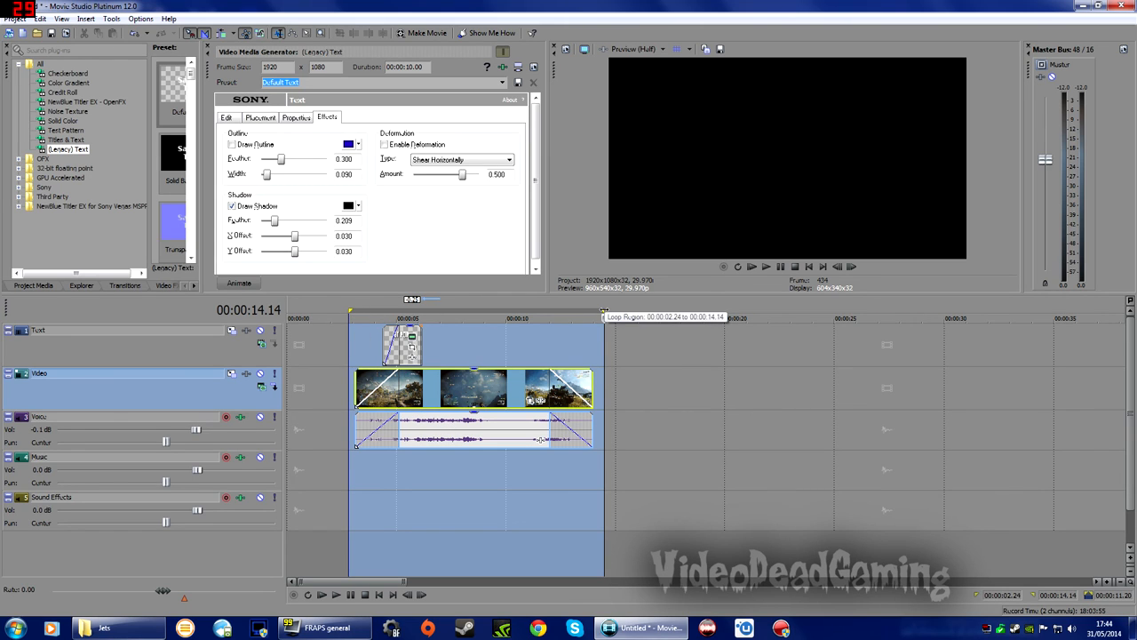
{"action": "mouse_move", "coordinate": [427, 32]}
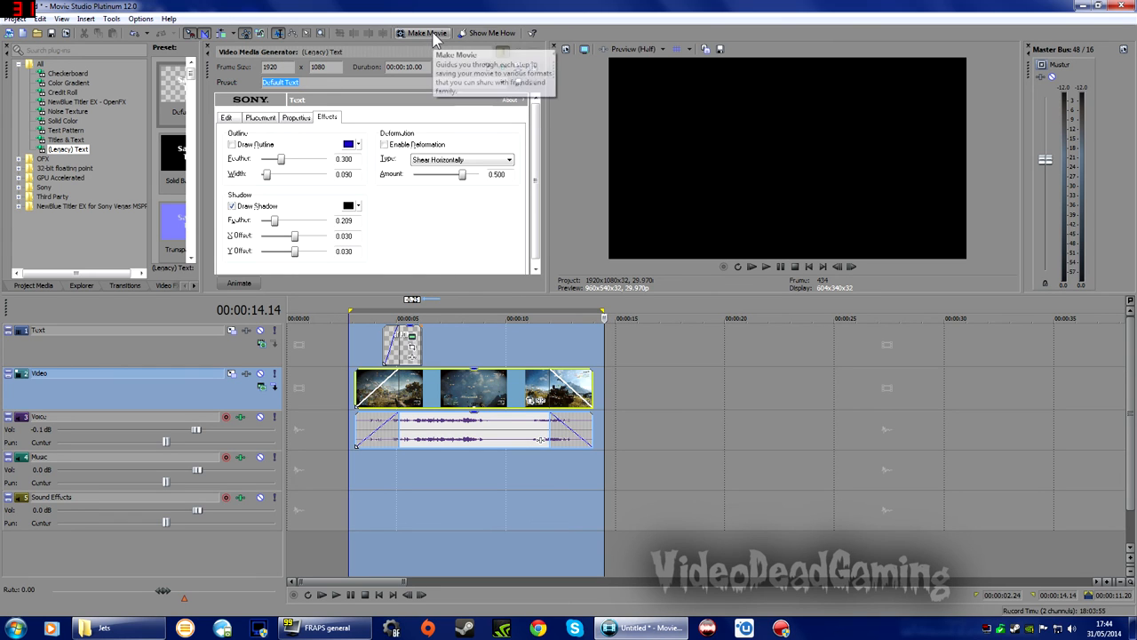
{"action": "mouse_move", "coordinate": [423, 32]}
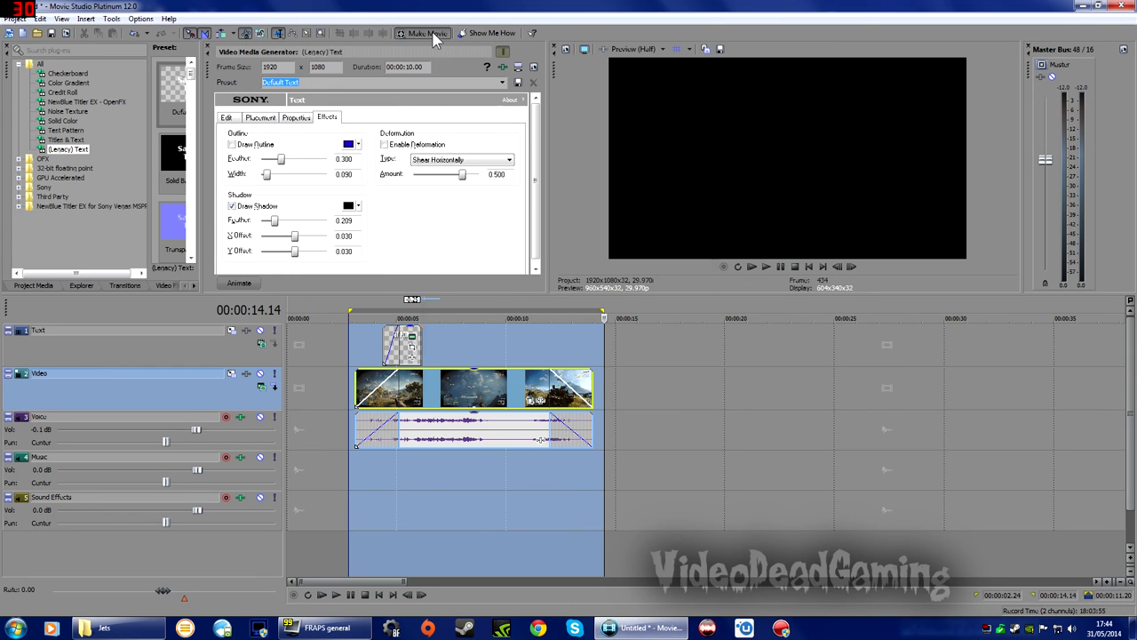
Use Make Movie > Save it to my hard drive with a WMV template, render loop region only, and start rendering.
{"action": "left_click", "coordinate": [423, 32]}
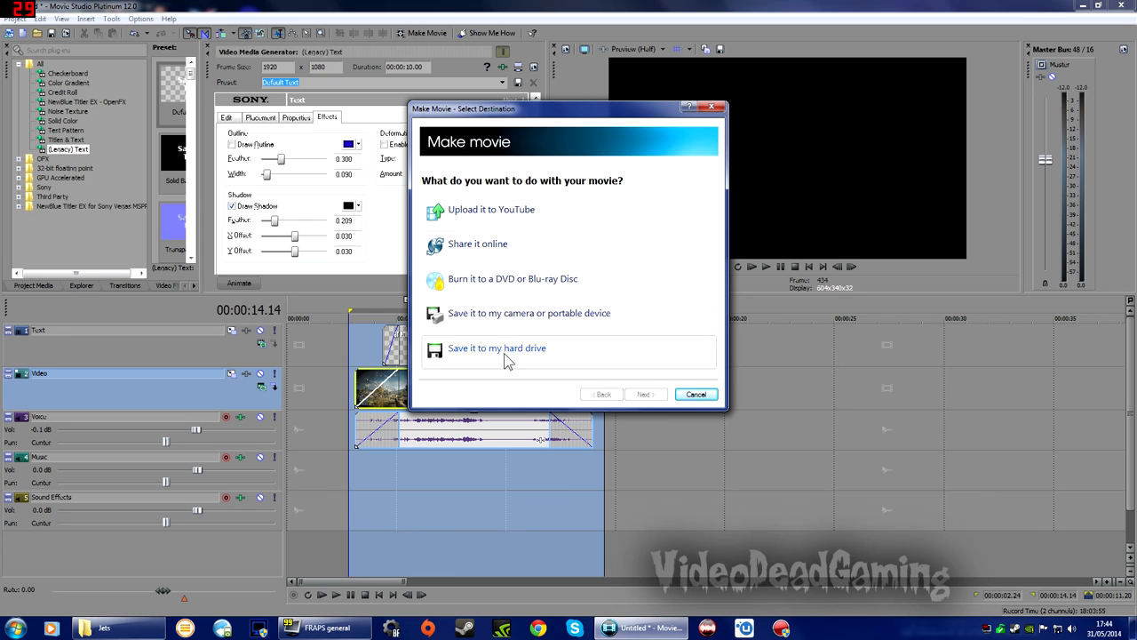
{"action": "left_click", "coordinate": [497, 347]}
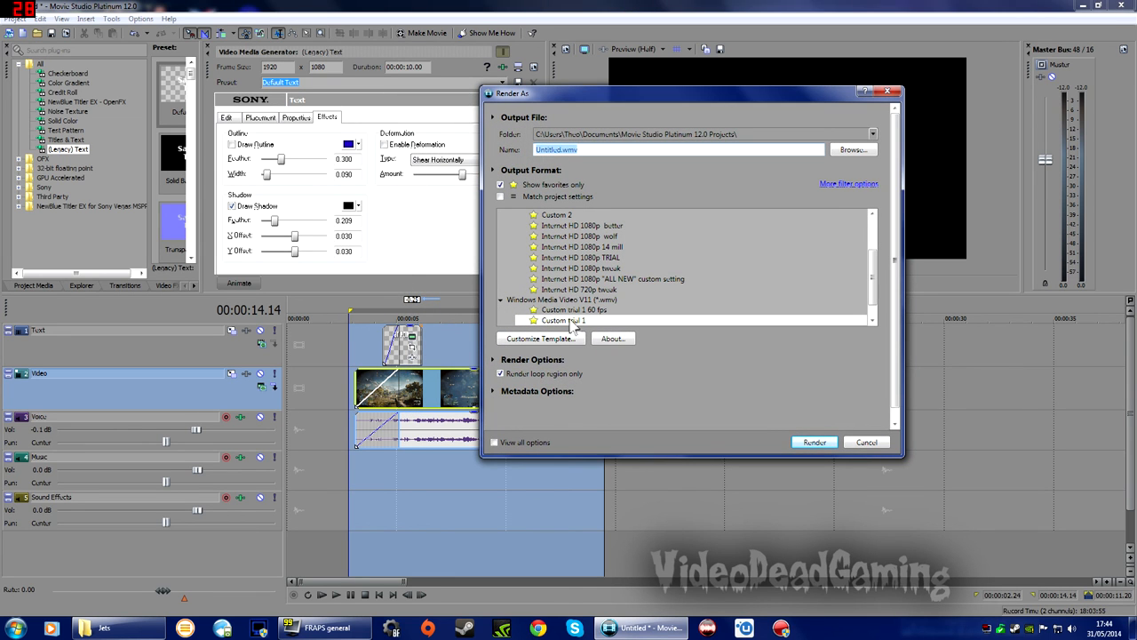
{"action": "scroll", "scroll_direction": "down", "scroll_amount": 3}
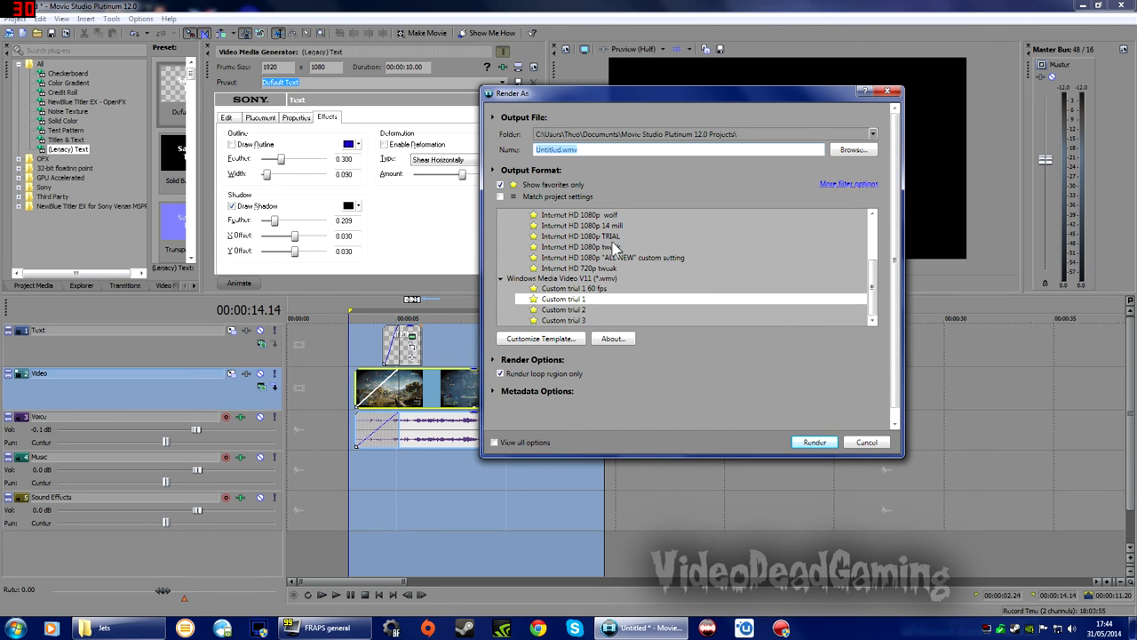
{"action": "mouse_move", "coordinate": [526, 323]}
{"action": "type", "text": "jet pop 3"}
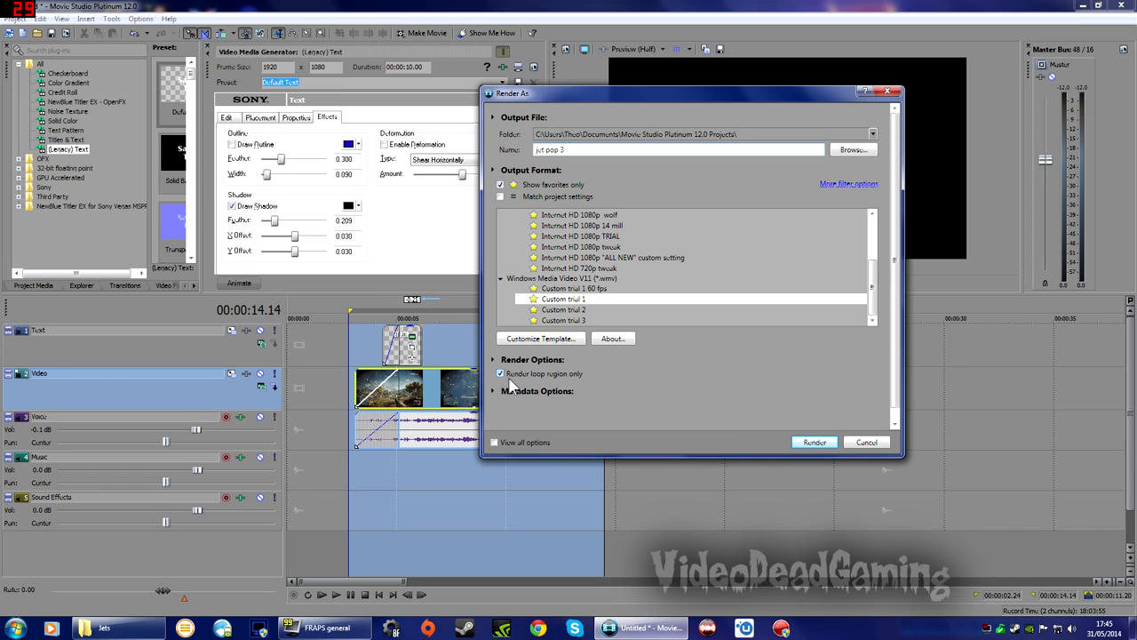
{"action": "mouse_move", "coordinate": [354, 306]}
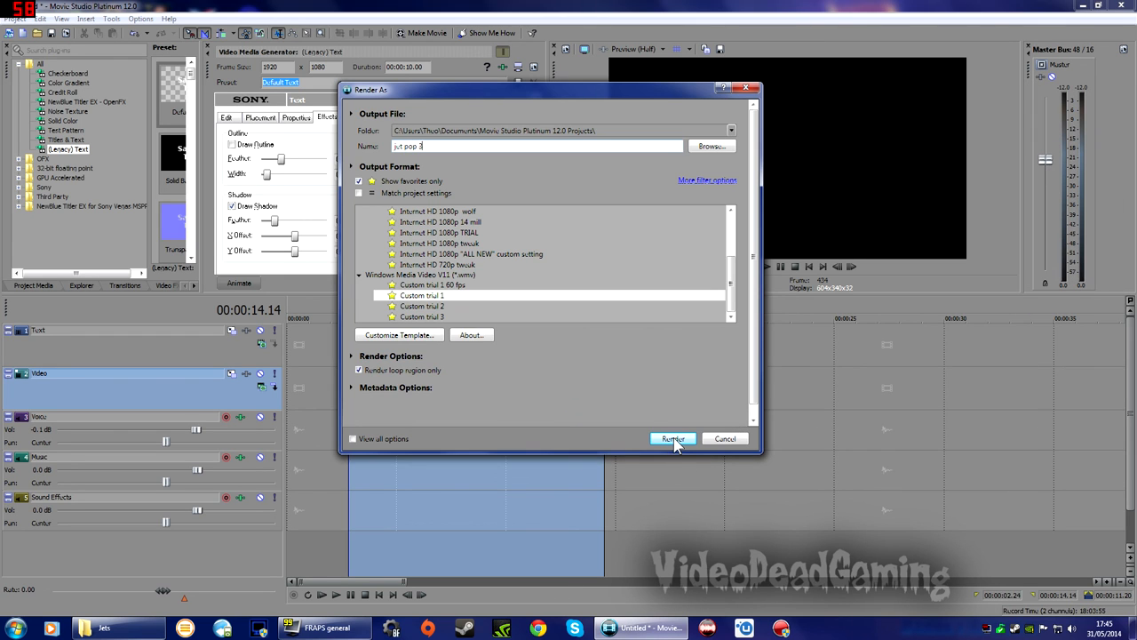
{"action": "left_click", "coordinate": [672, 437]}
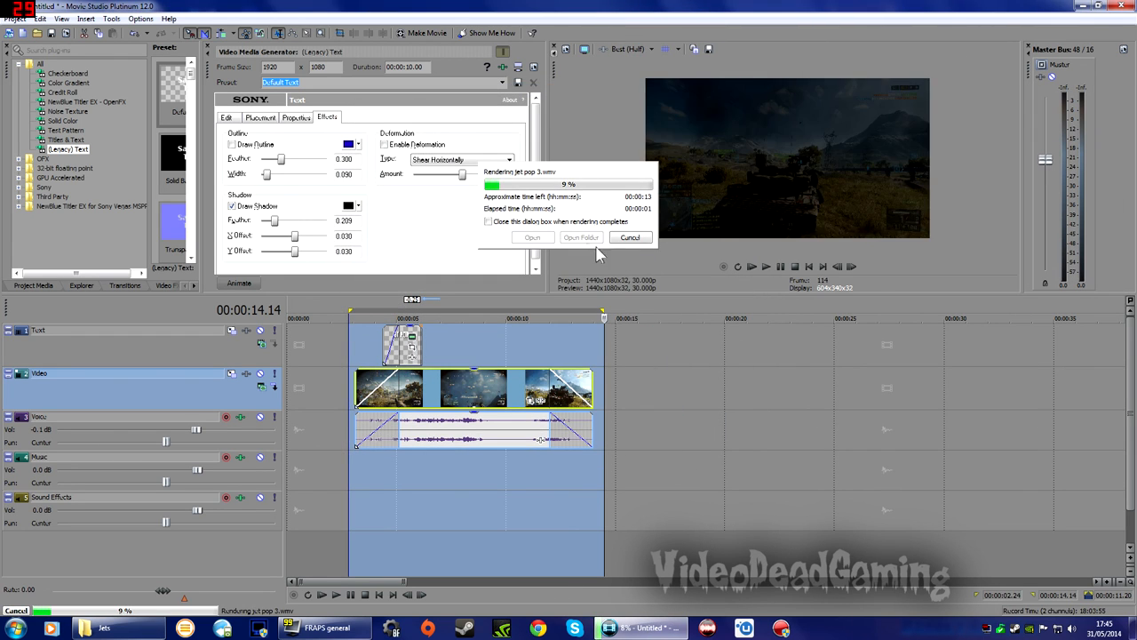